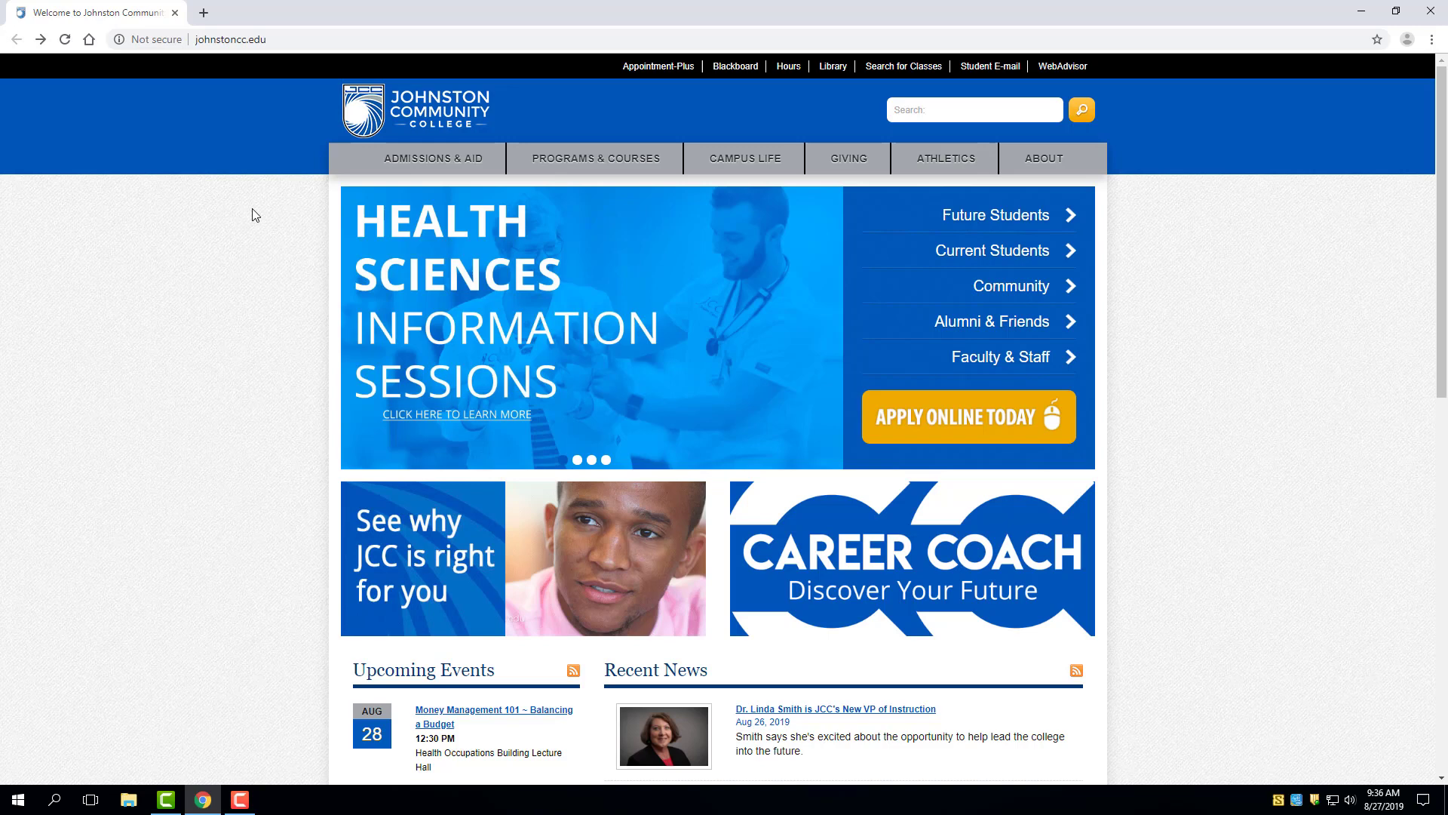
mouse_move(759, 167)
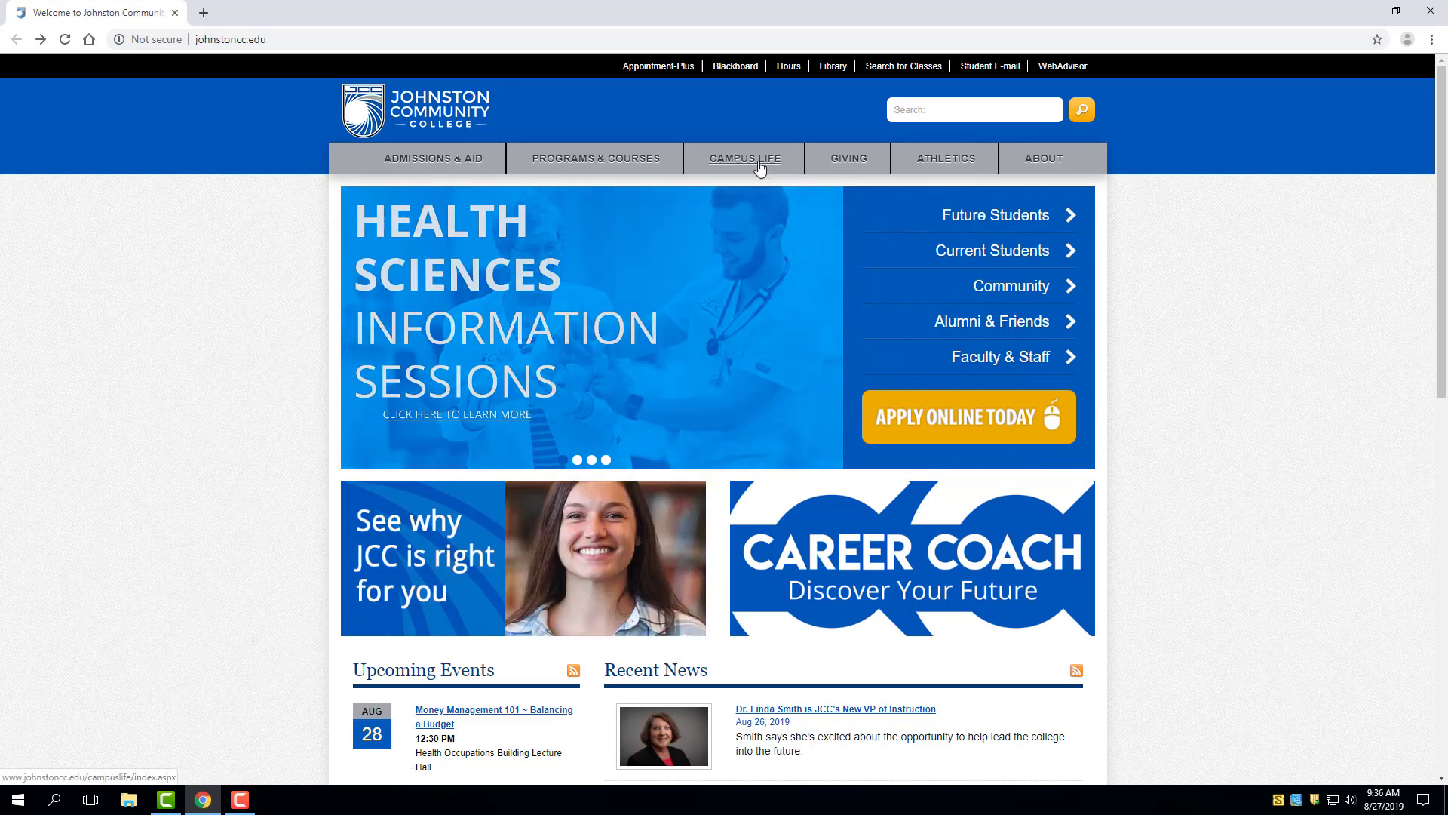
mouse_move(832, 66)
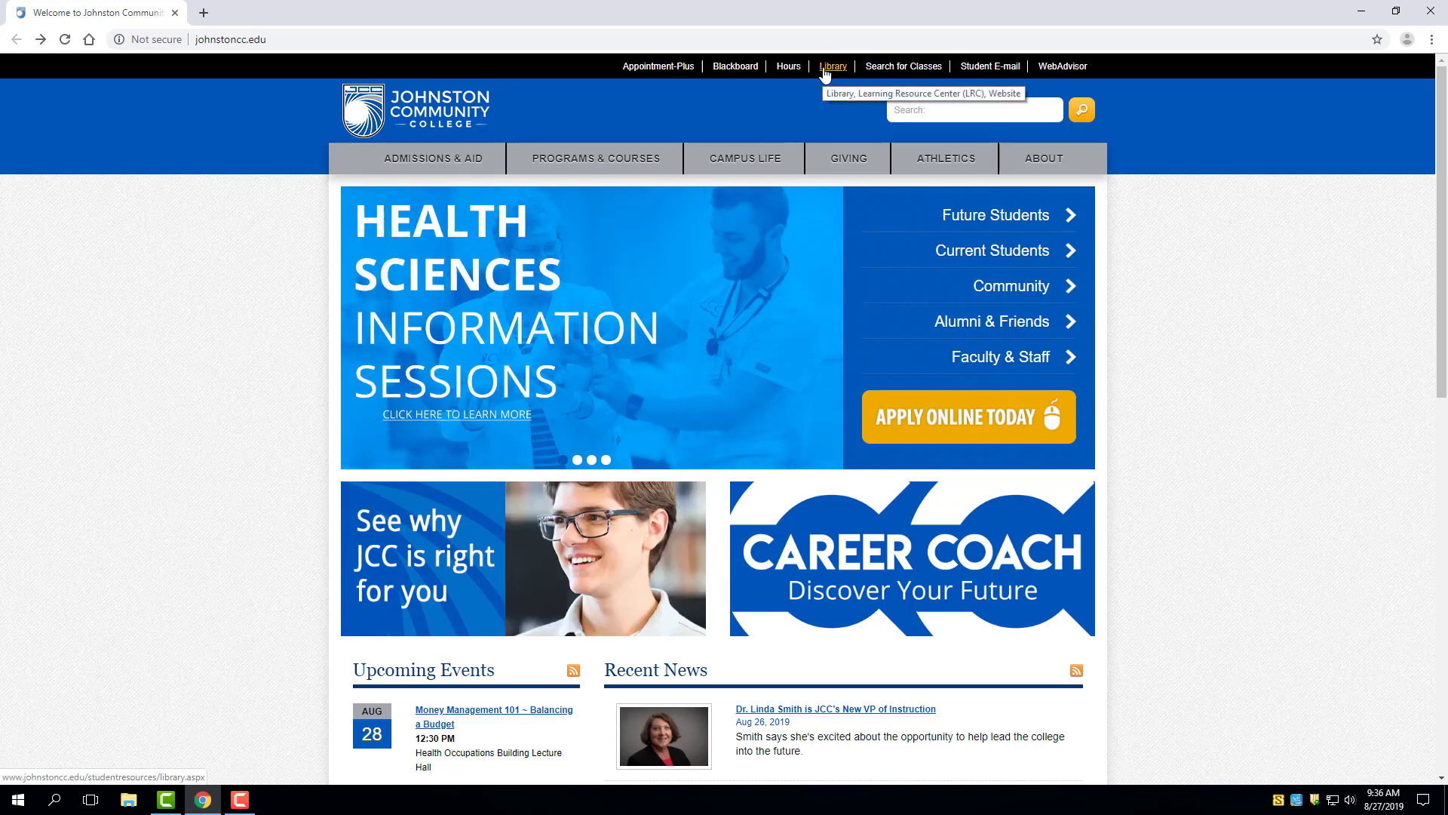
Go to the JCC Library home page and place the cursor in the Find It All search box.
click(834, 66)
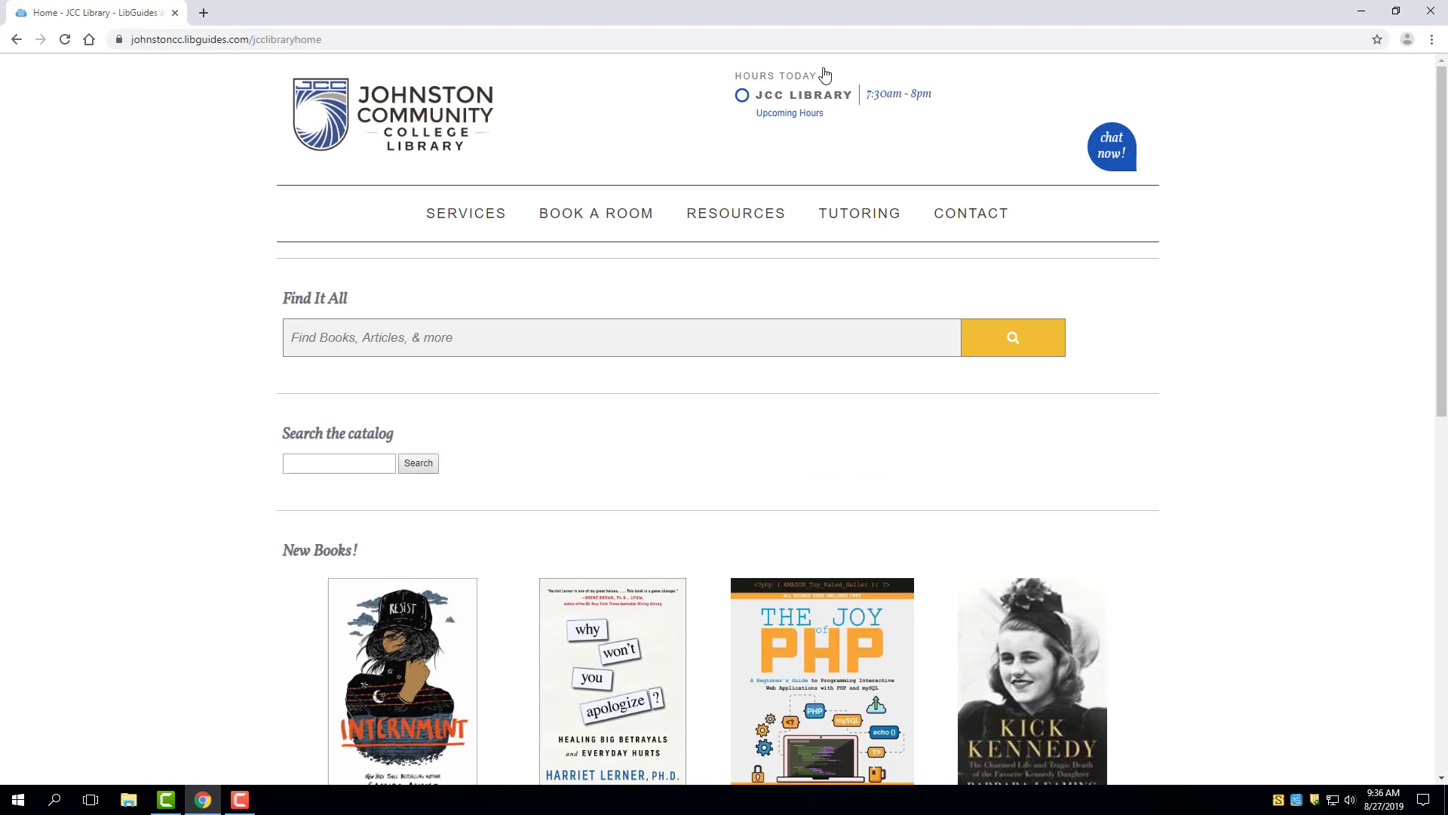
mouse_move(858, 111)
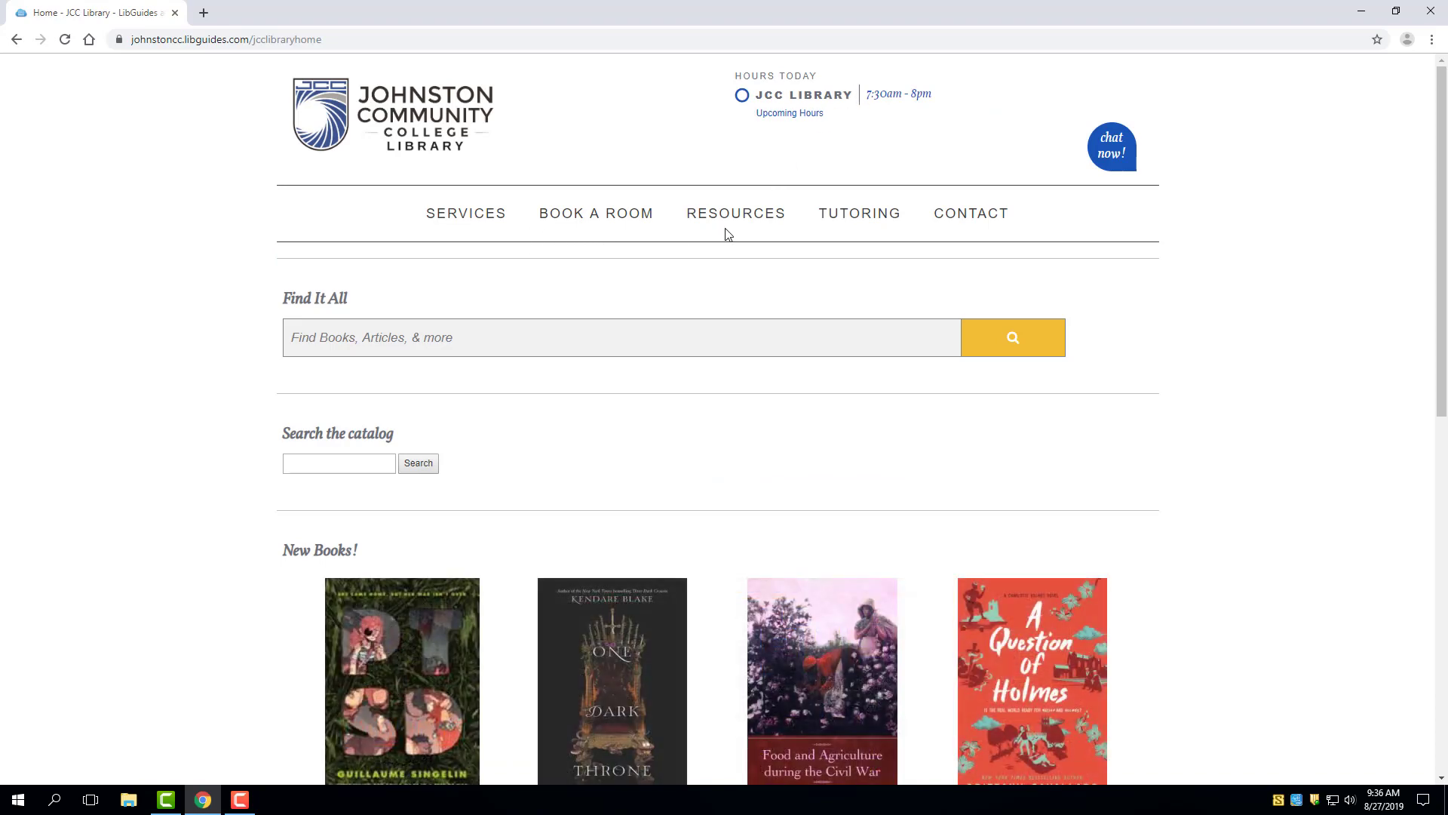
scroll(down, 3)
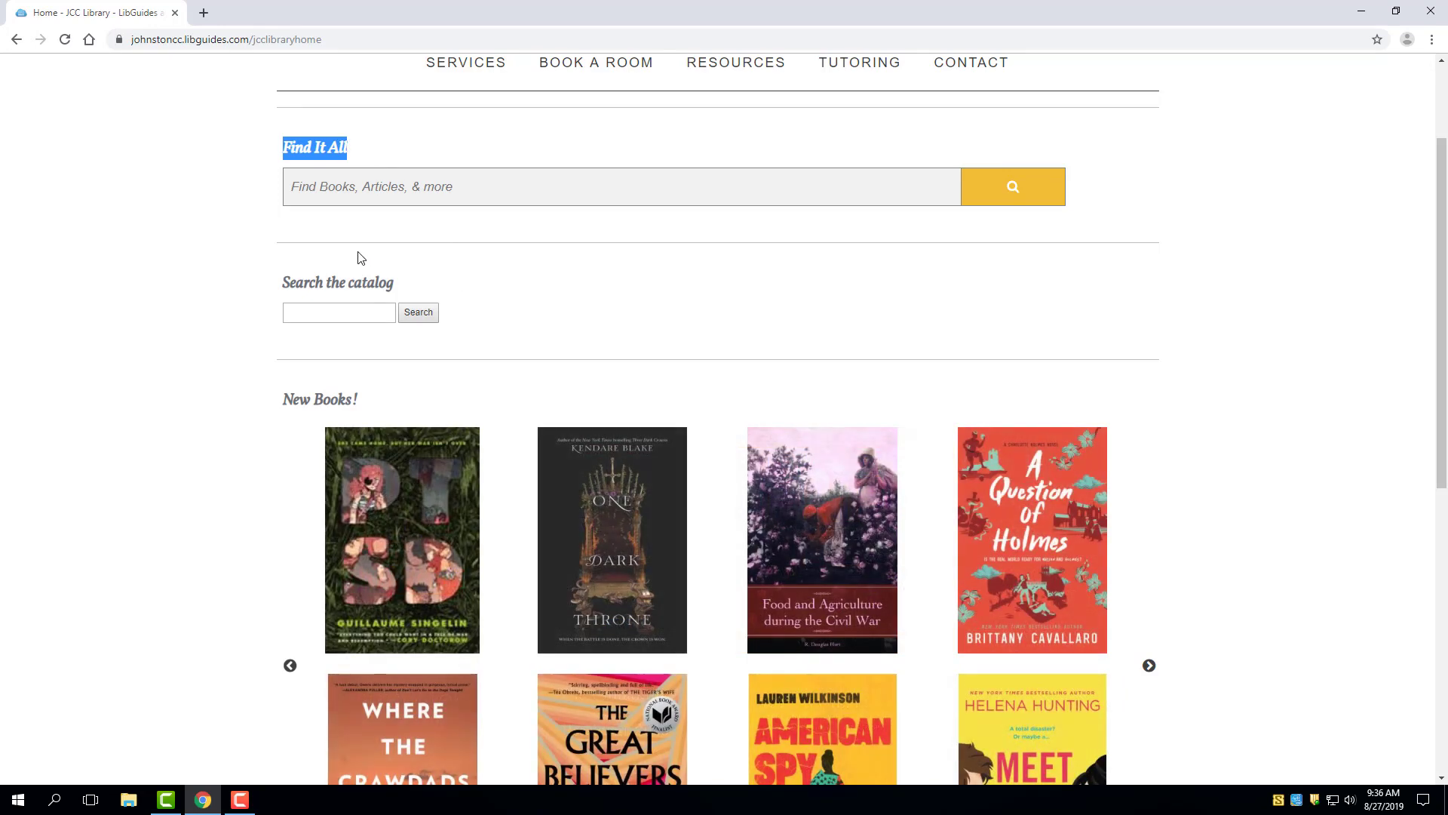
click(299, 282)
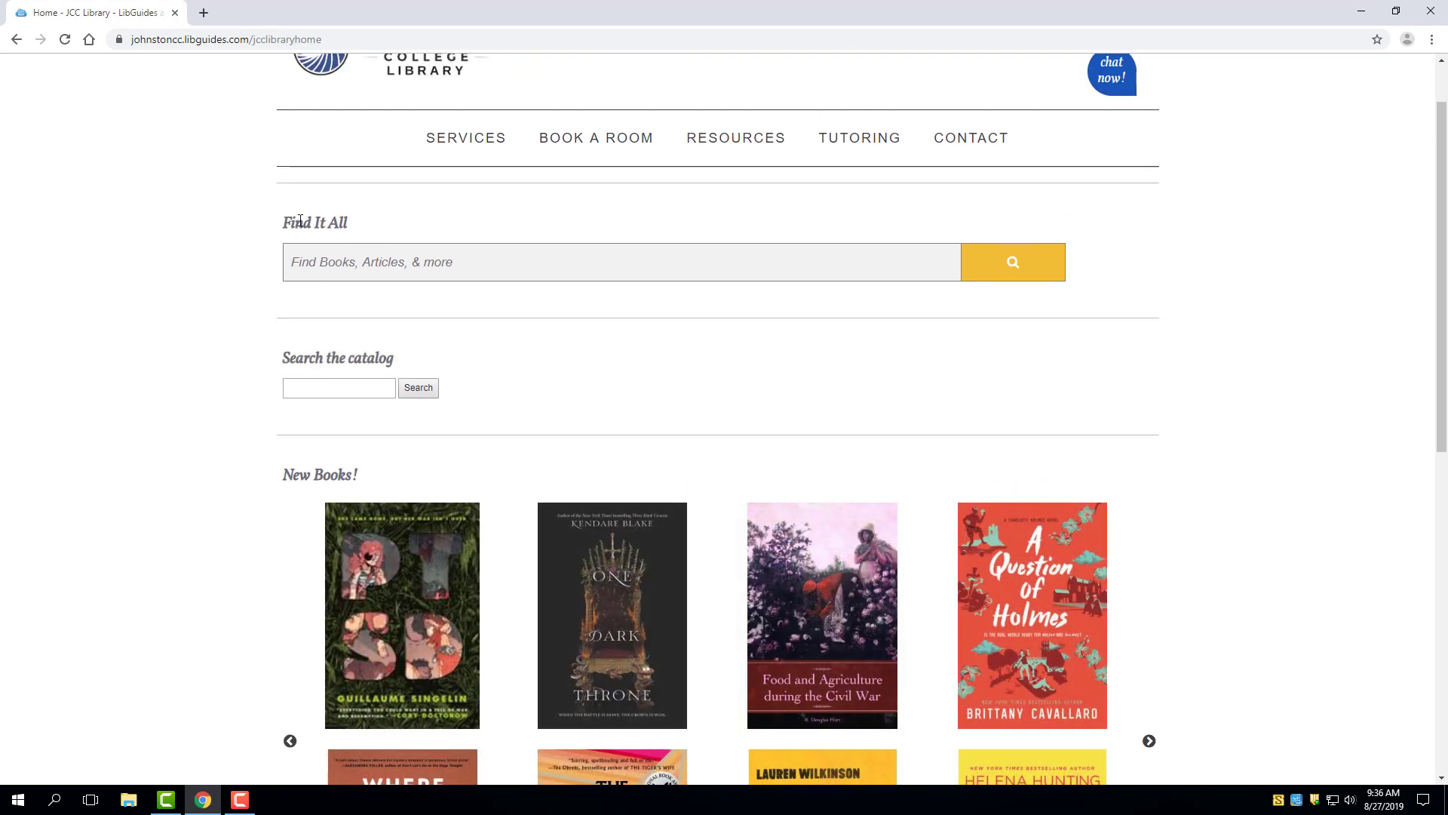
double_click(306, 222)
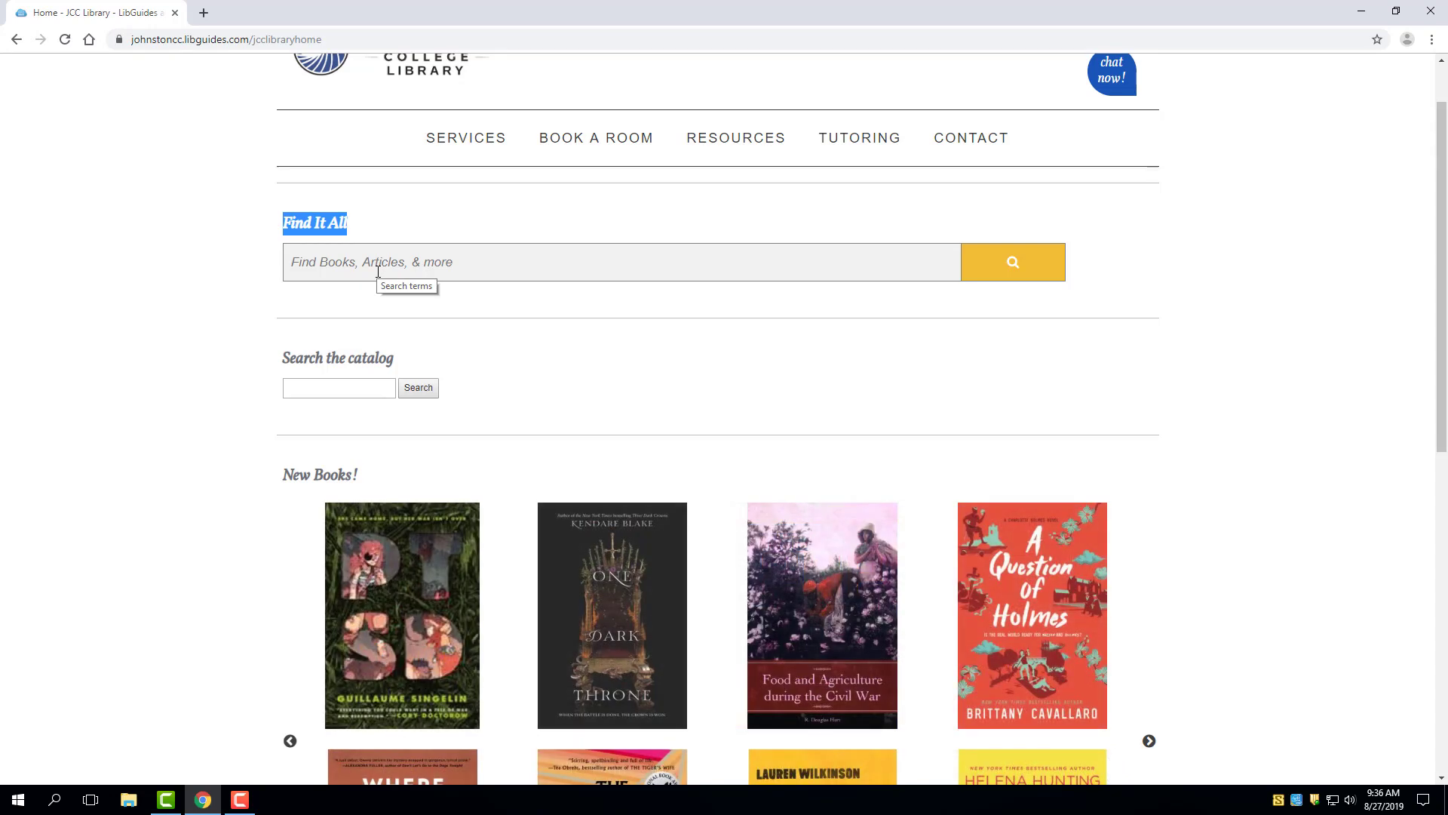
click(1149, 740)
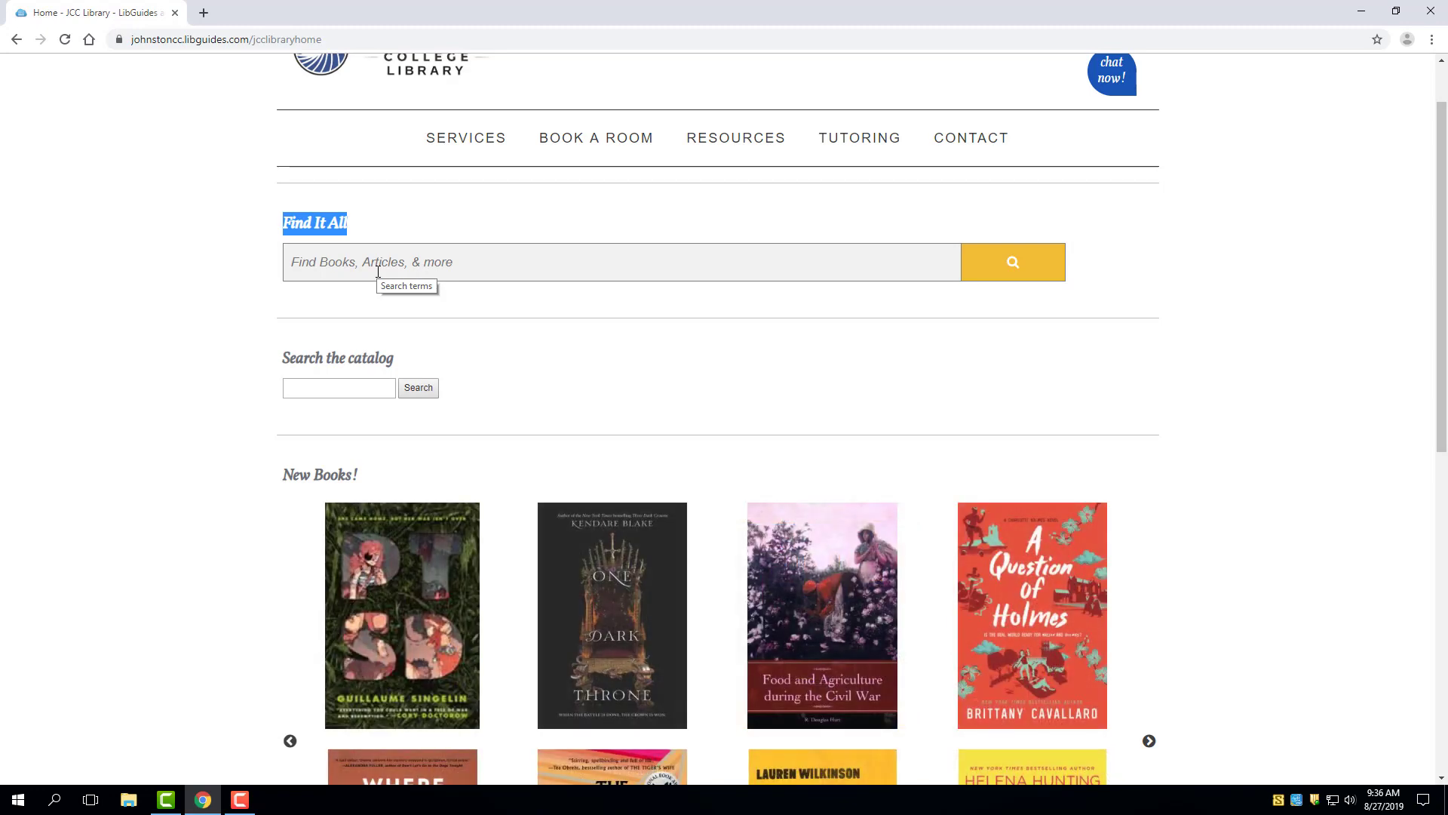
Search Find It All for 'study skills'.
text(study skills)
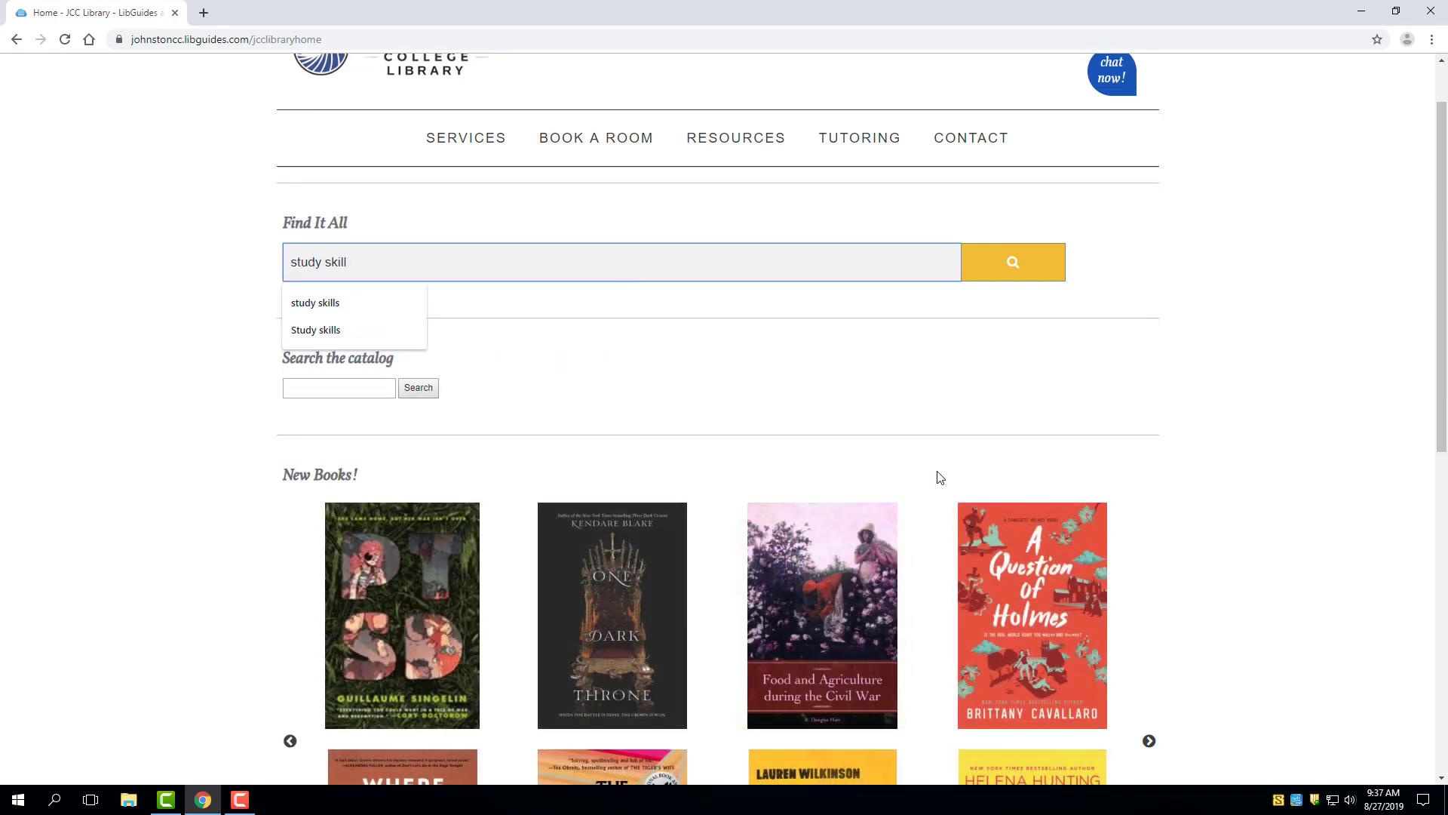
click(1014, 261)
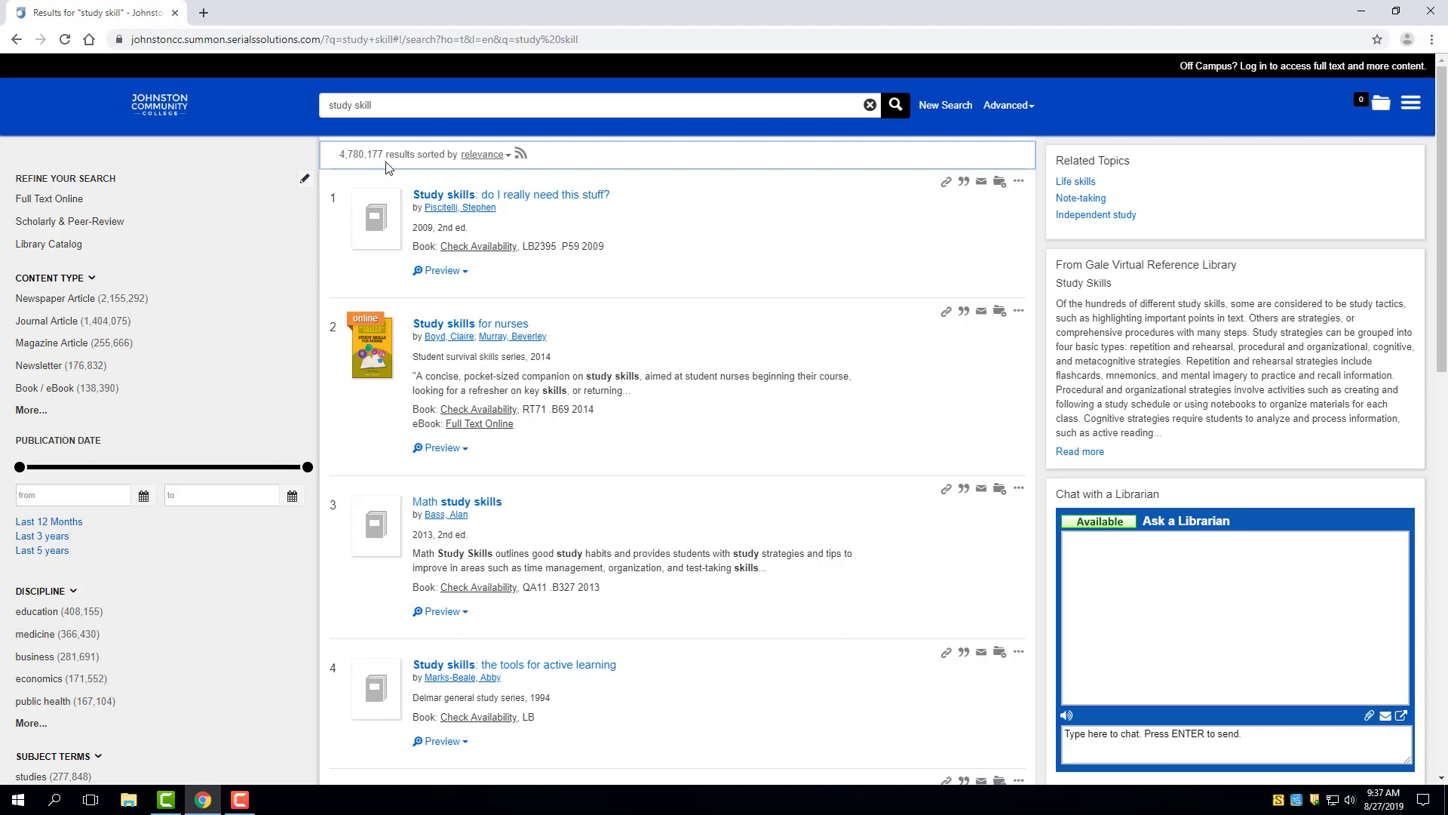
double_click(362, 154)
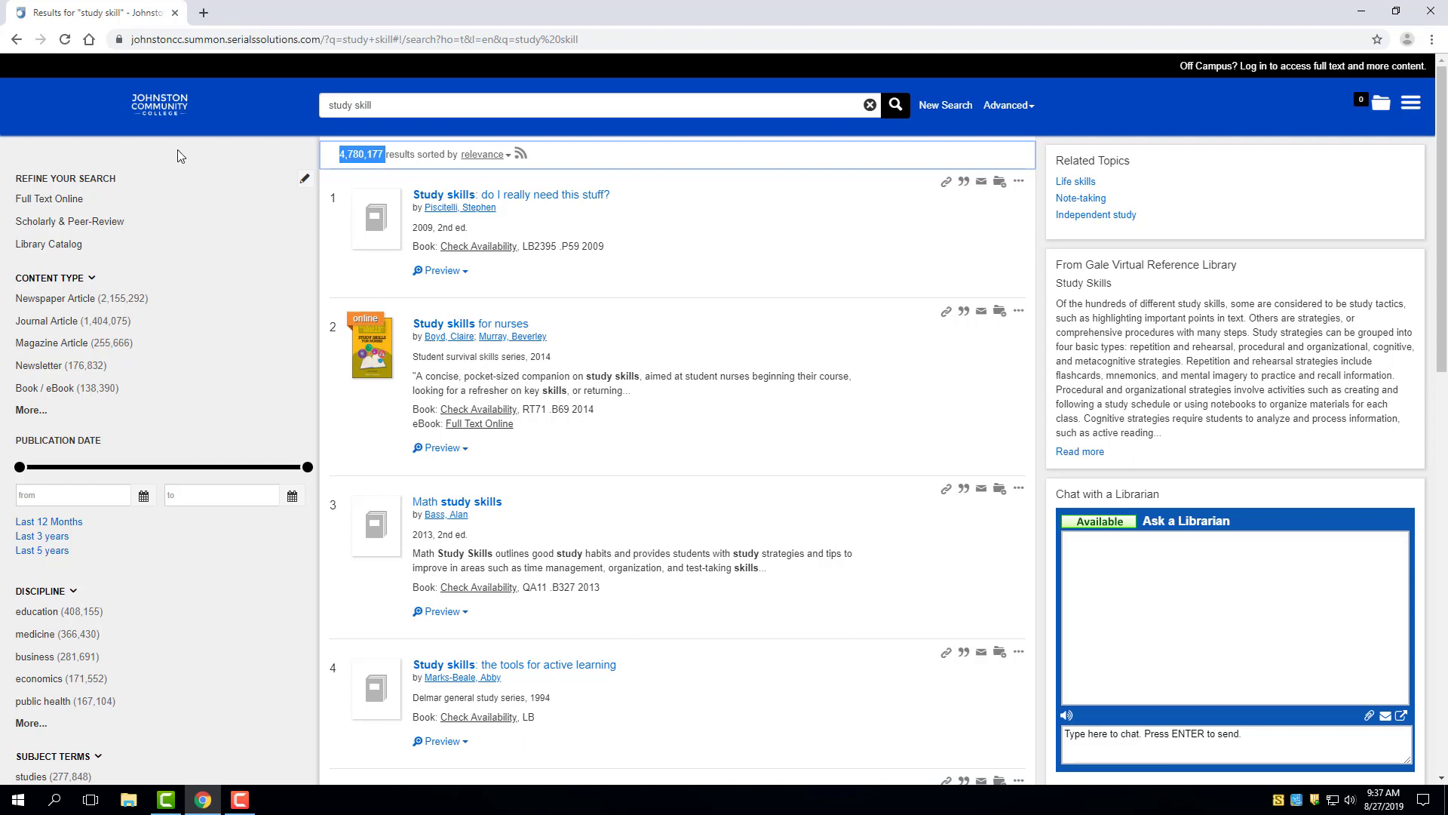
mouse_move(153, 197)
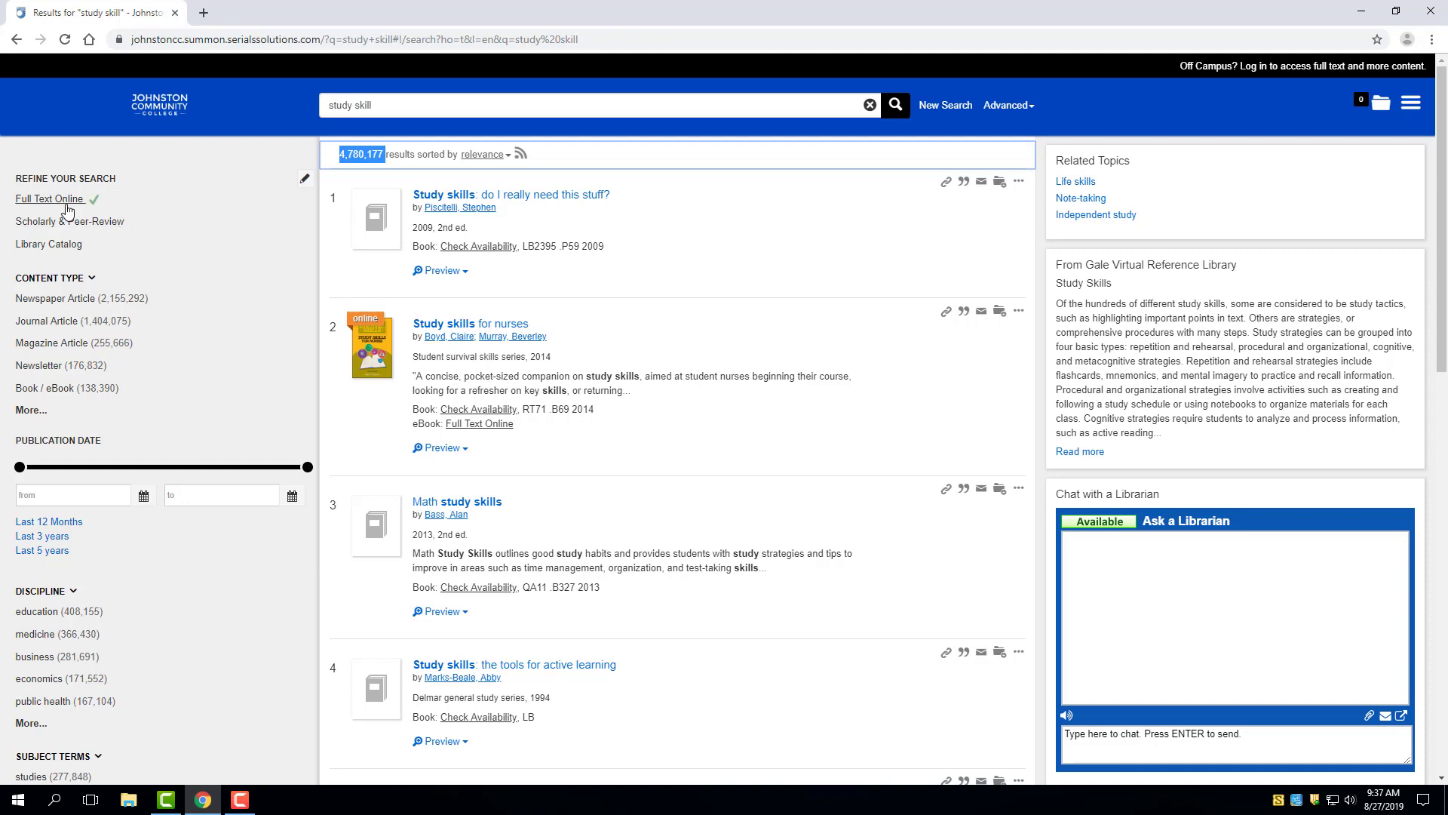
click(50, 199)
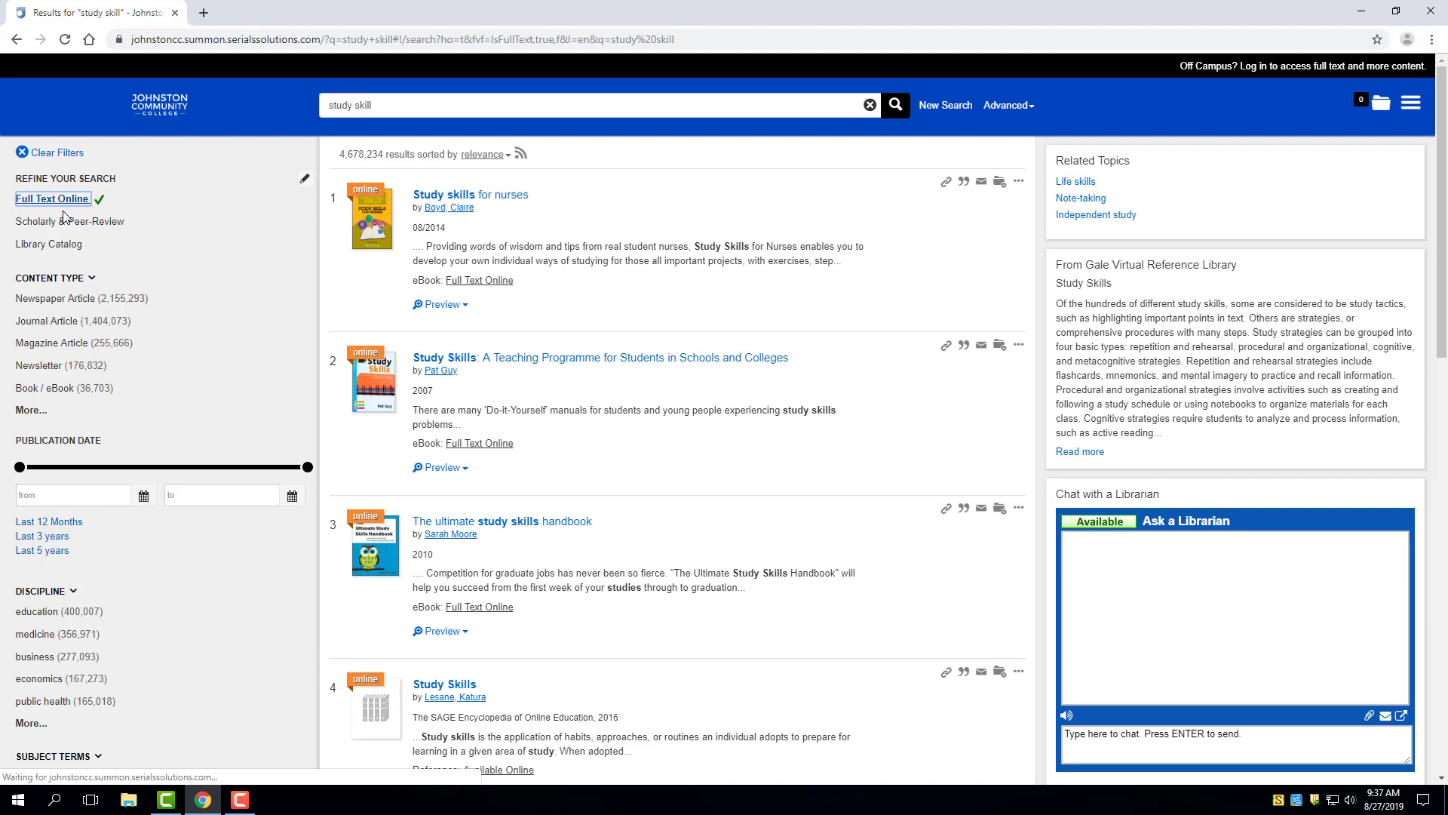
click(69, 221)
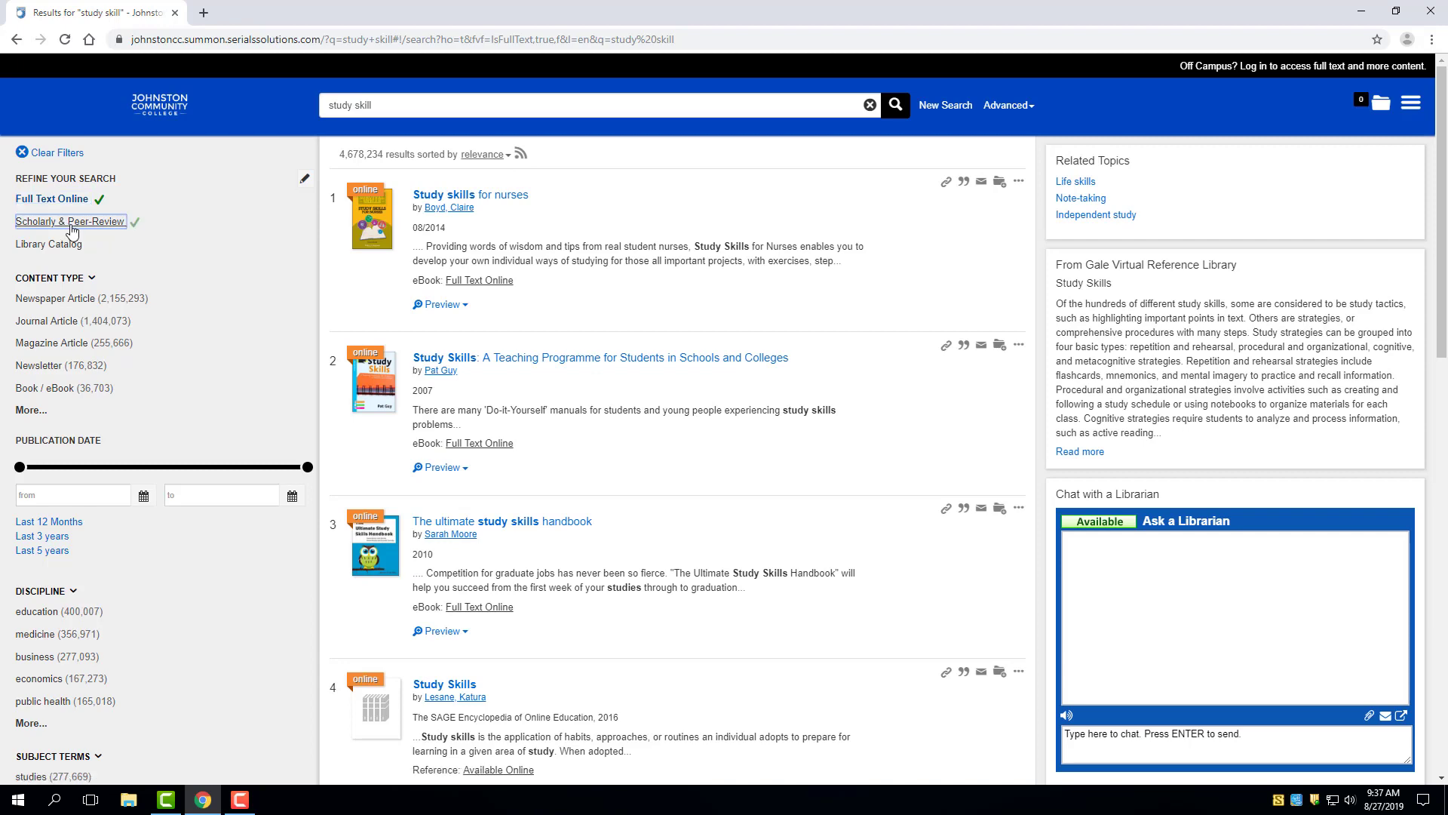
click(72, 222)
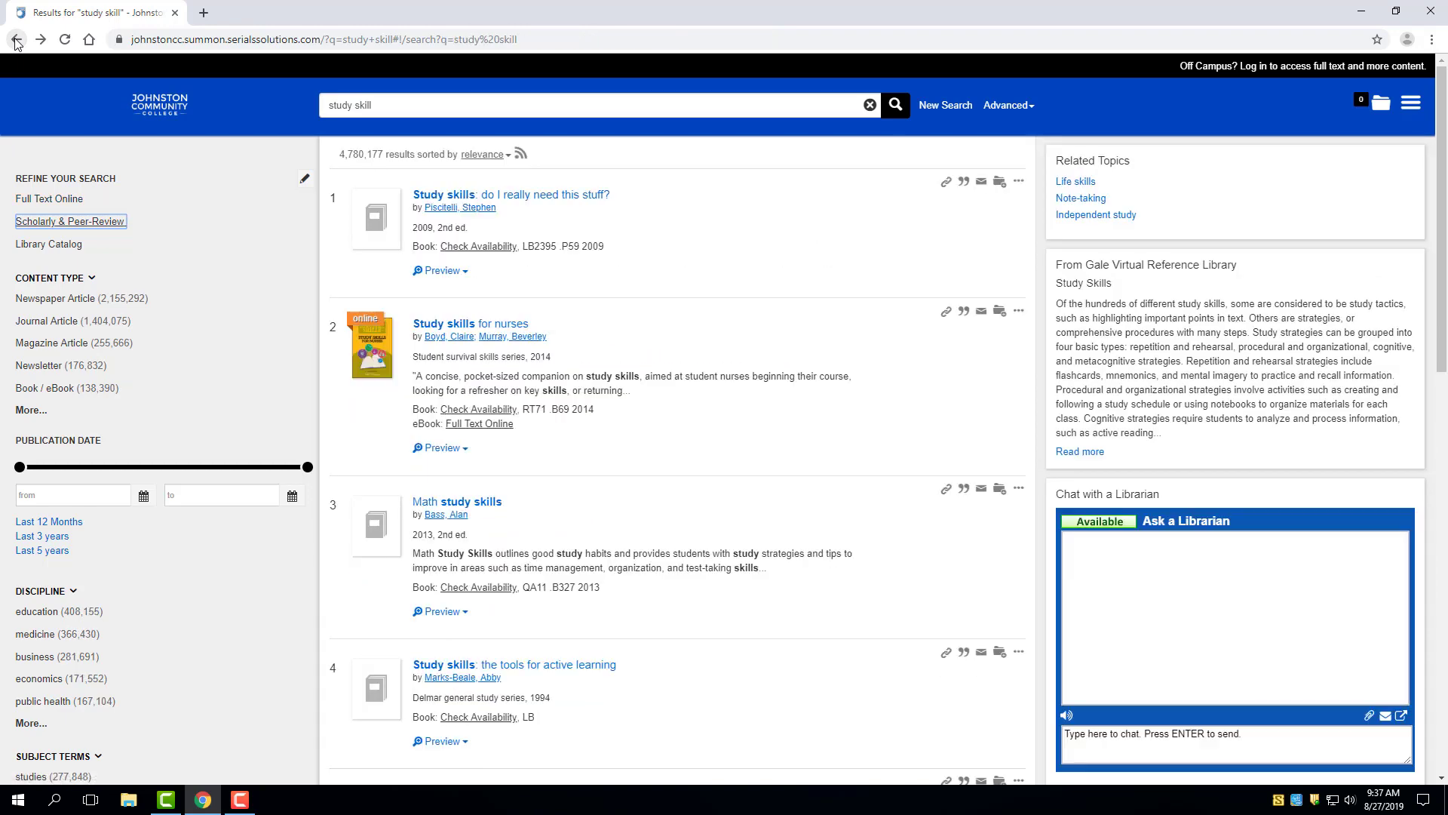
Return home, resubmit the study skill search, and open Summon's advanced search form.
click(17, 39)
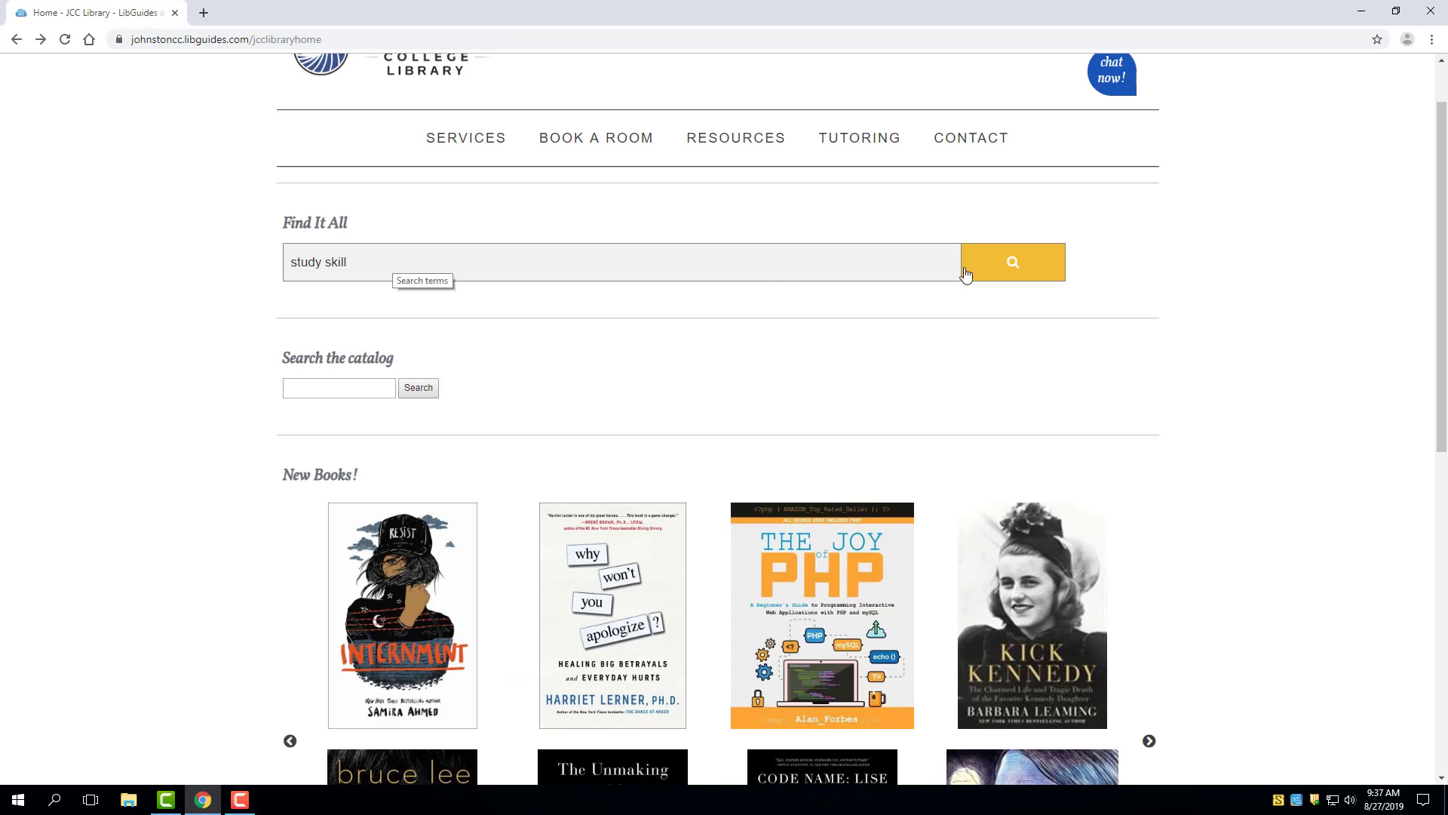
click(1013, 262)
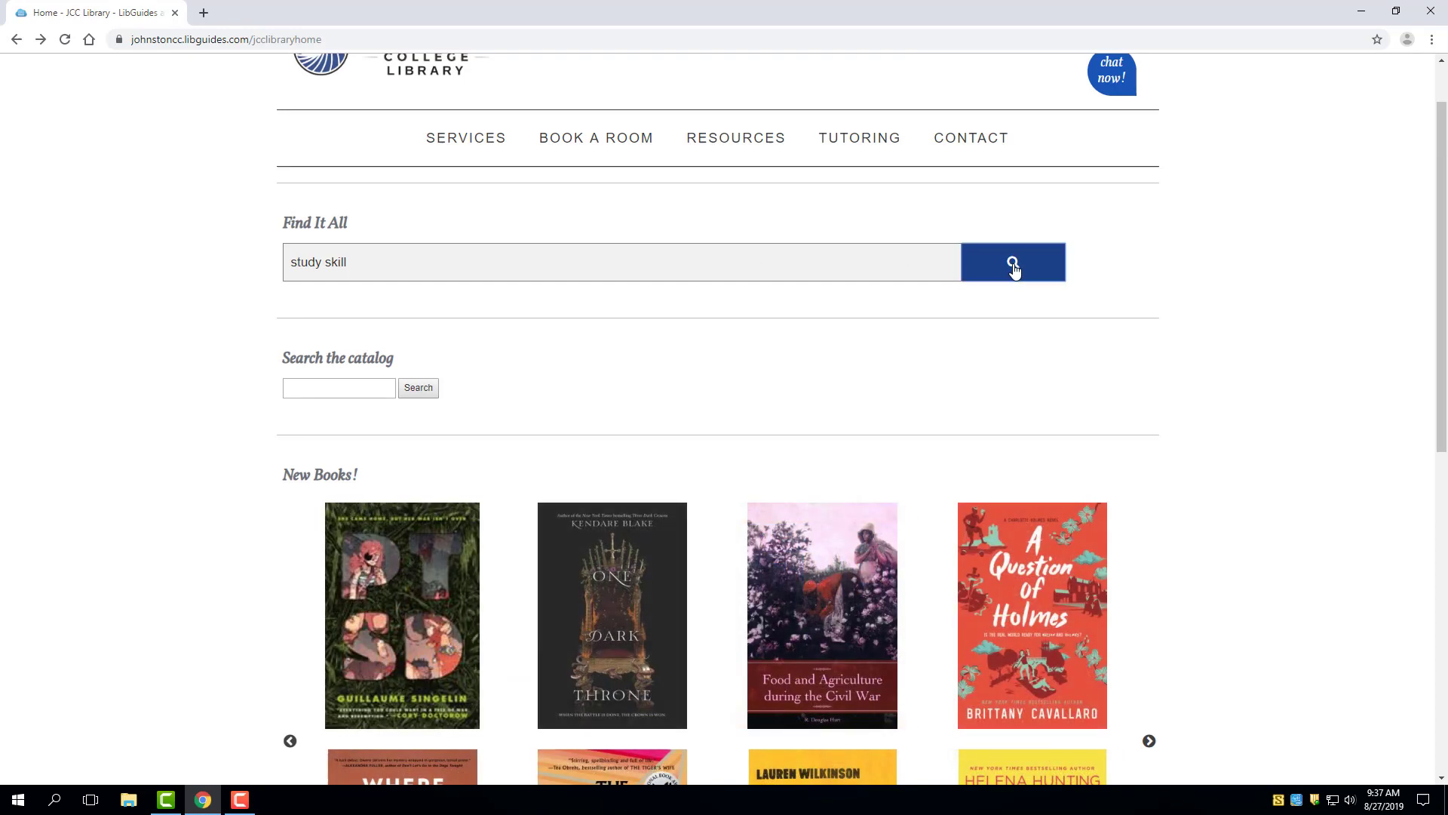
click(1013, 262)
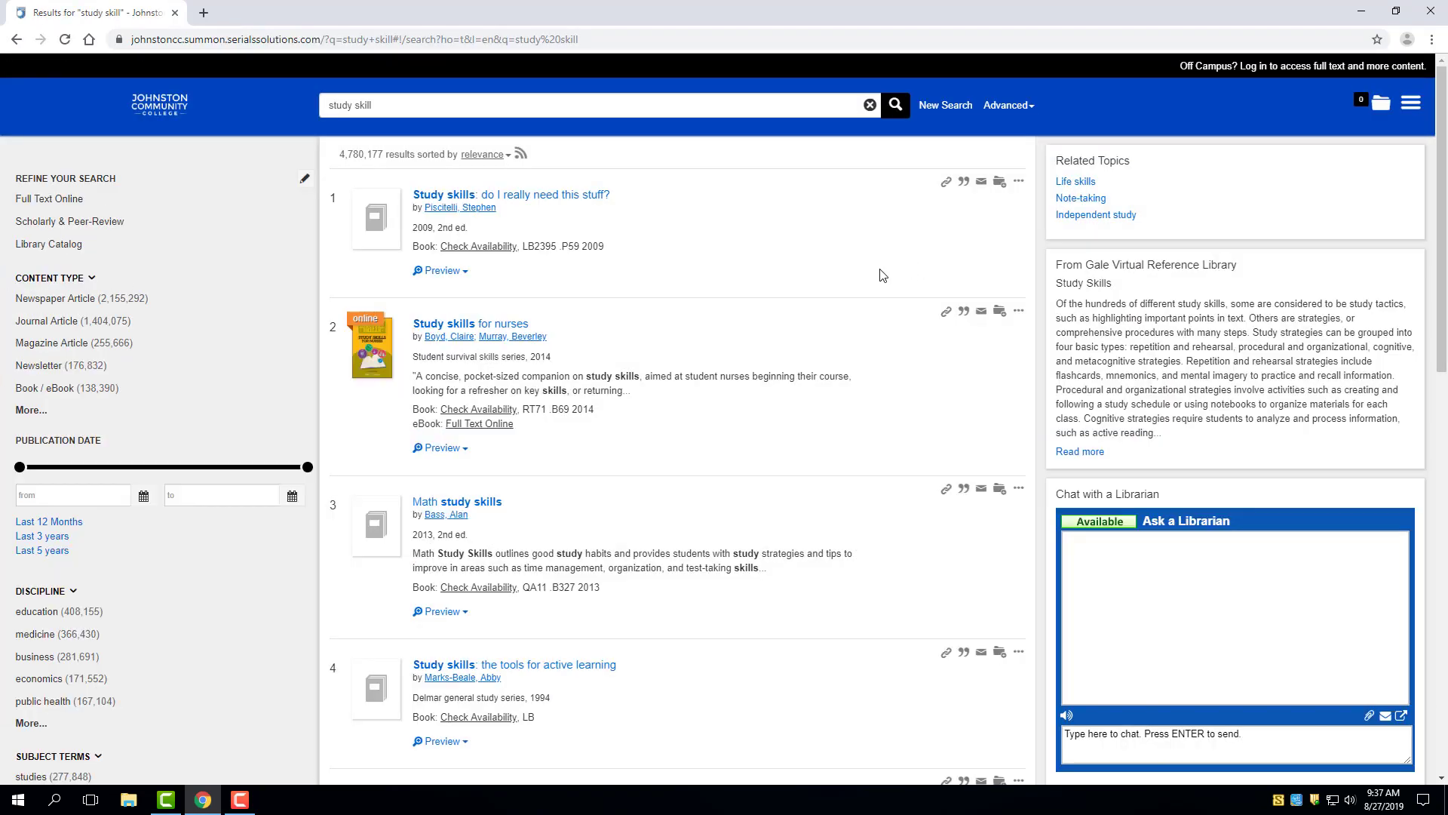
mouse_move(1002, 111)
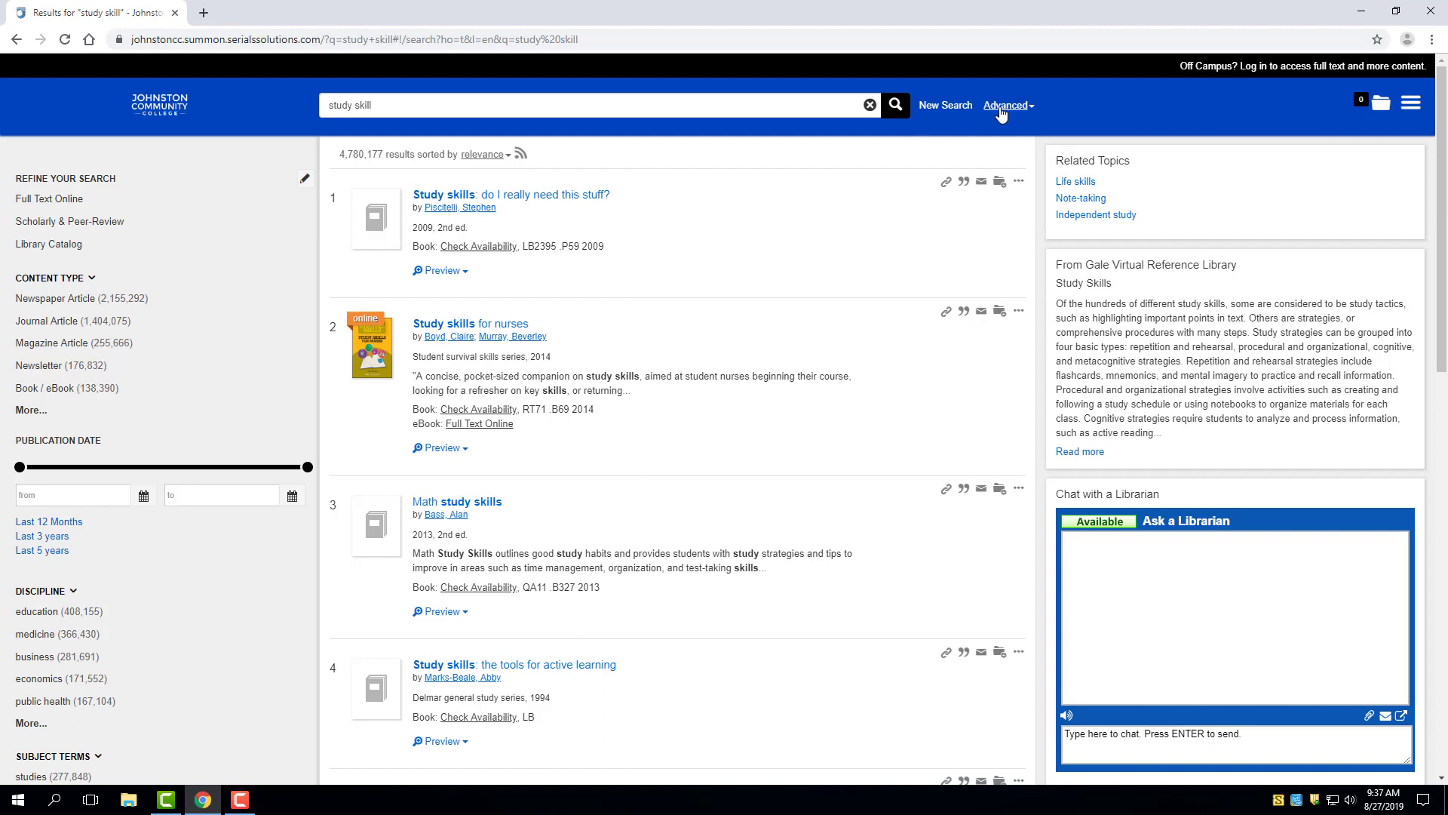
click(1006, 105)
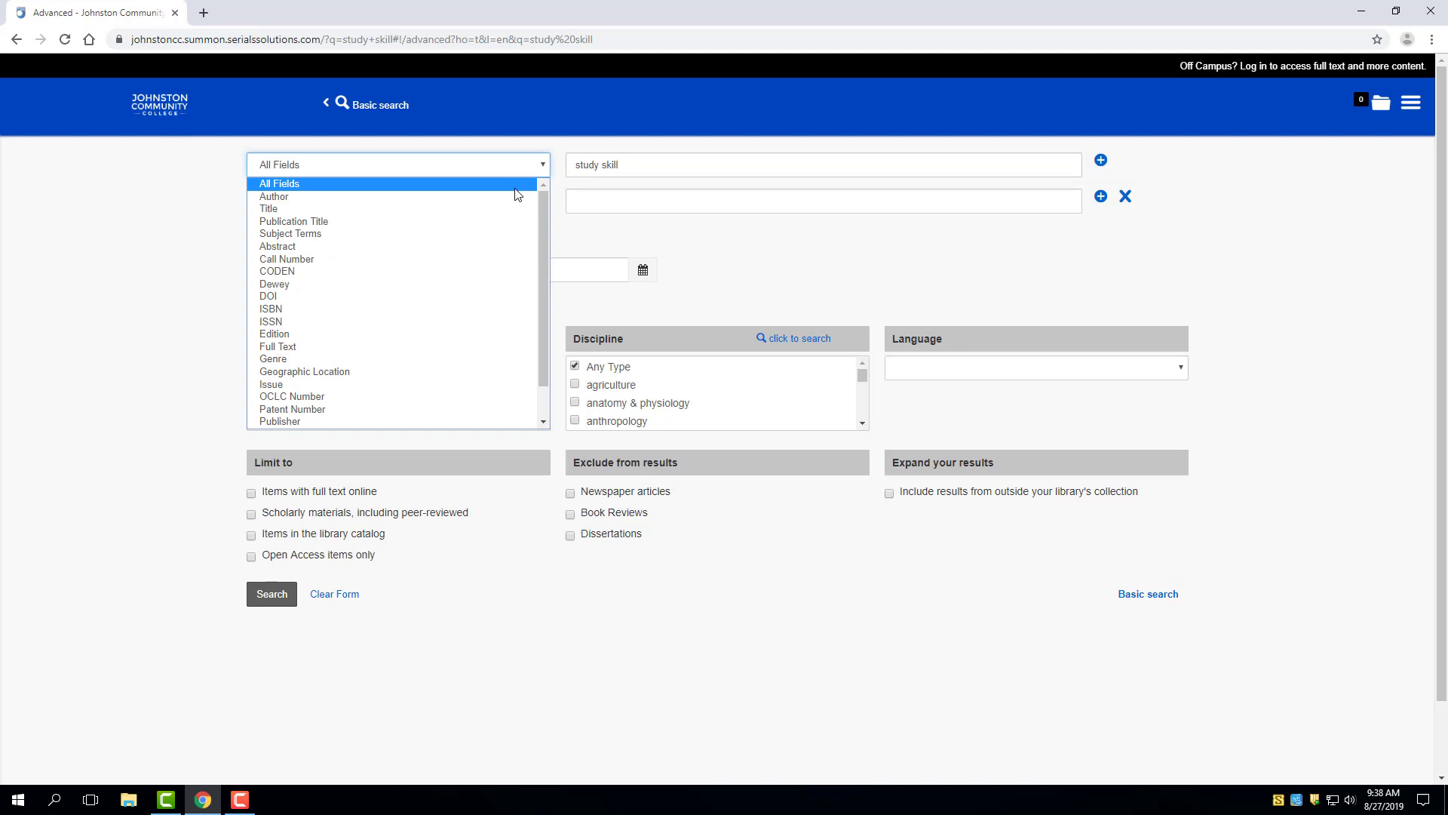
mouse_move(515, 238)
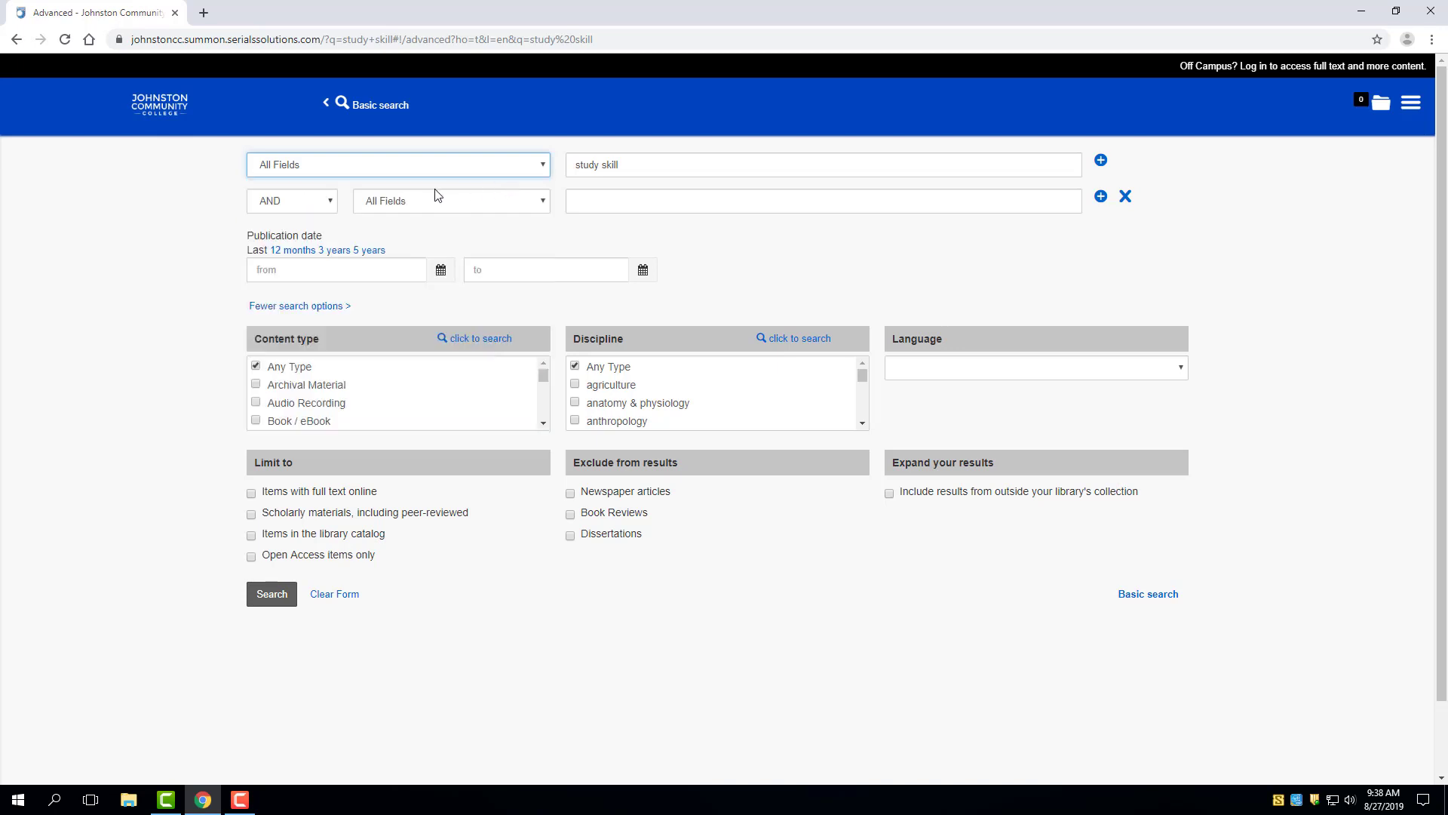
mouse_move(193, 252)
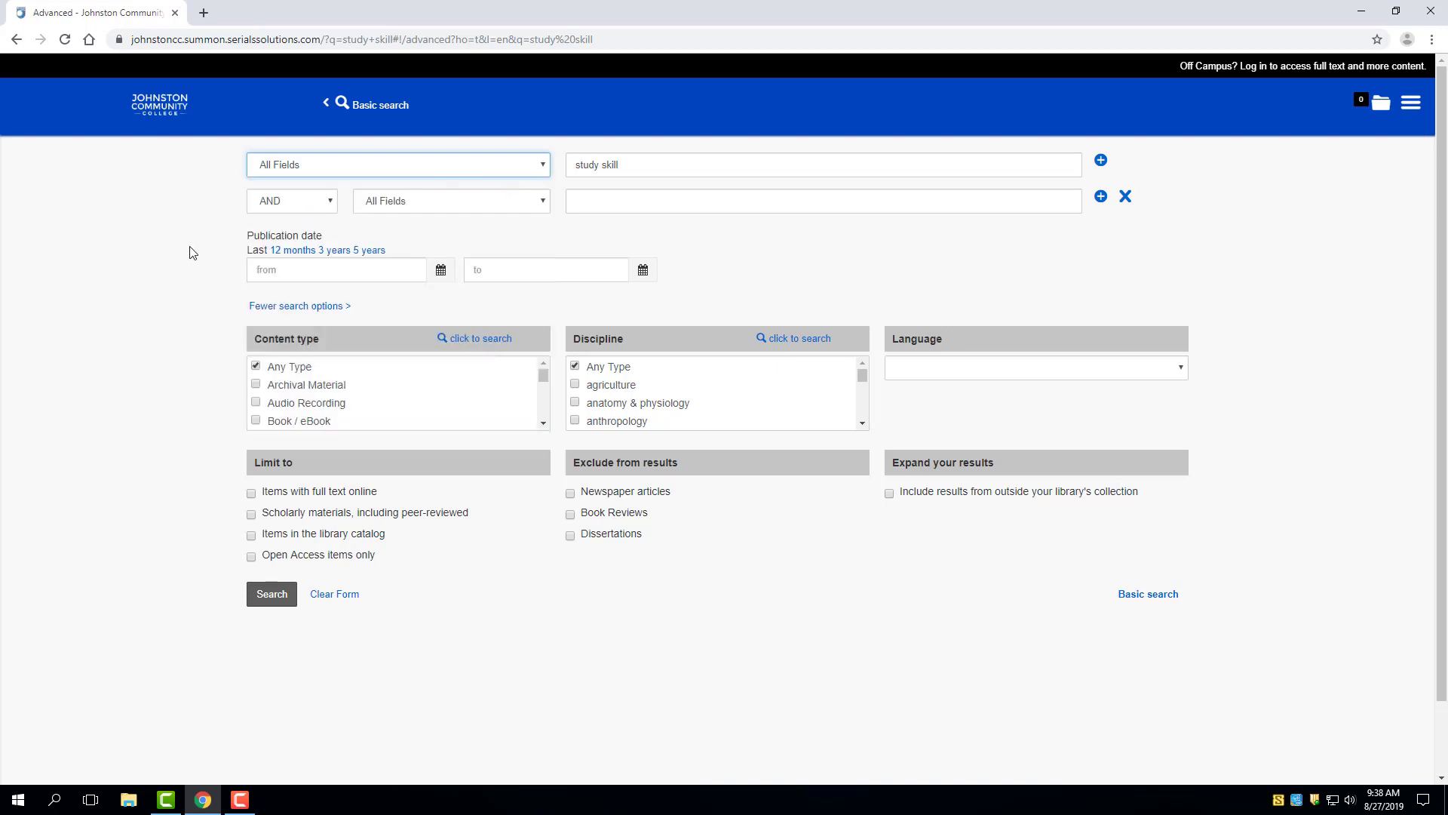
Limit publication dates to the last 5 years, 8/27/2014–8/27/2019, then browse content types.
scroll(down, 3)
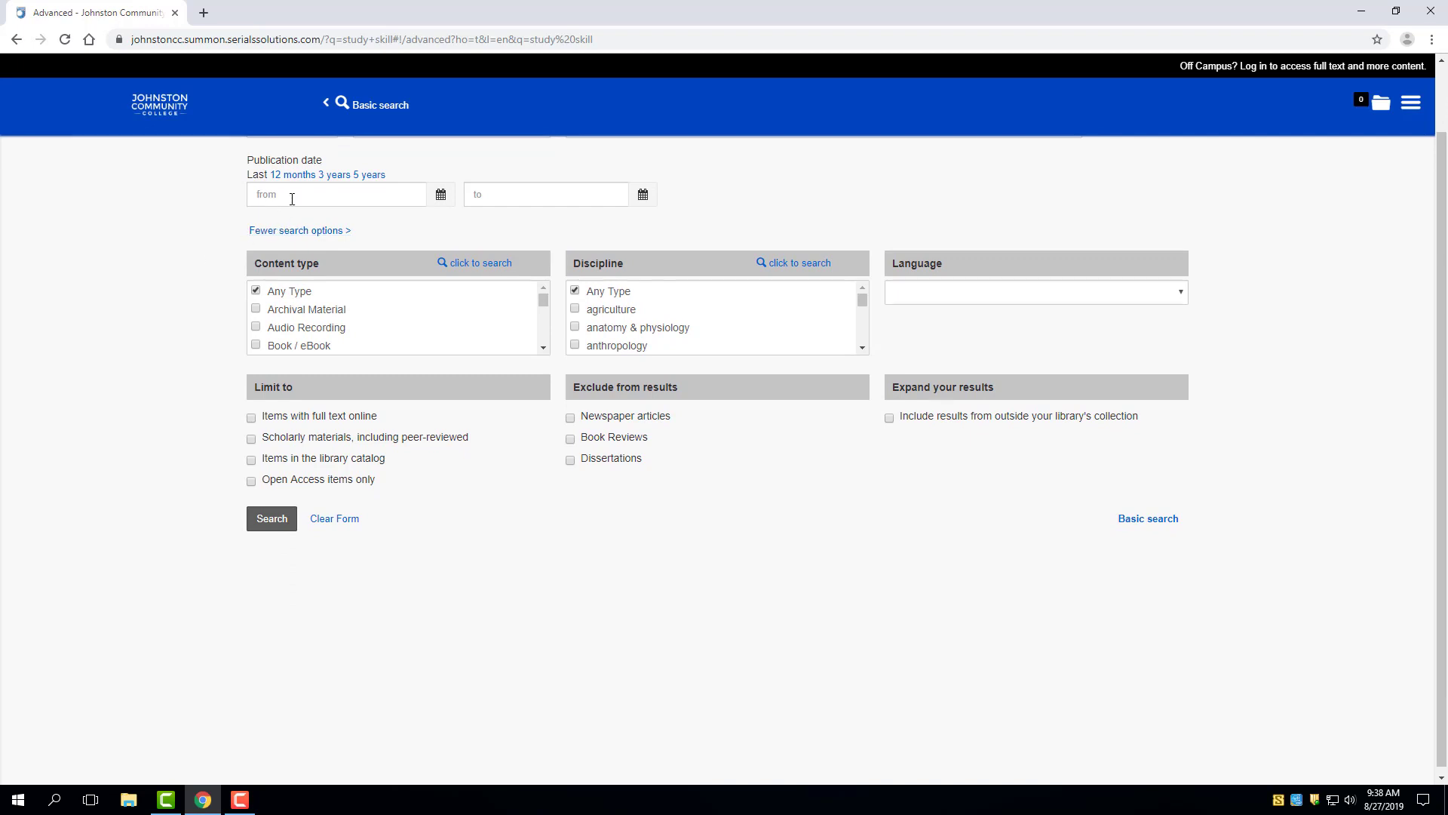
mouse_move(441, 195)
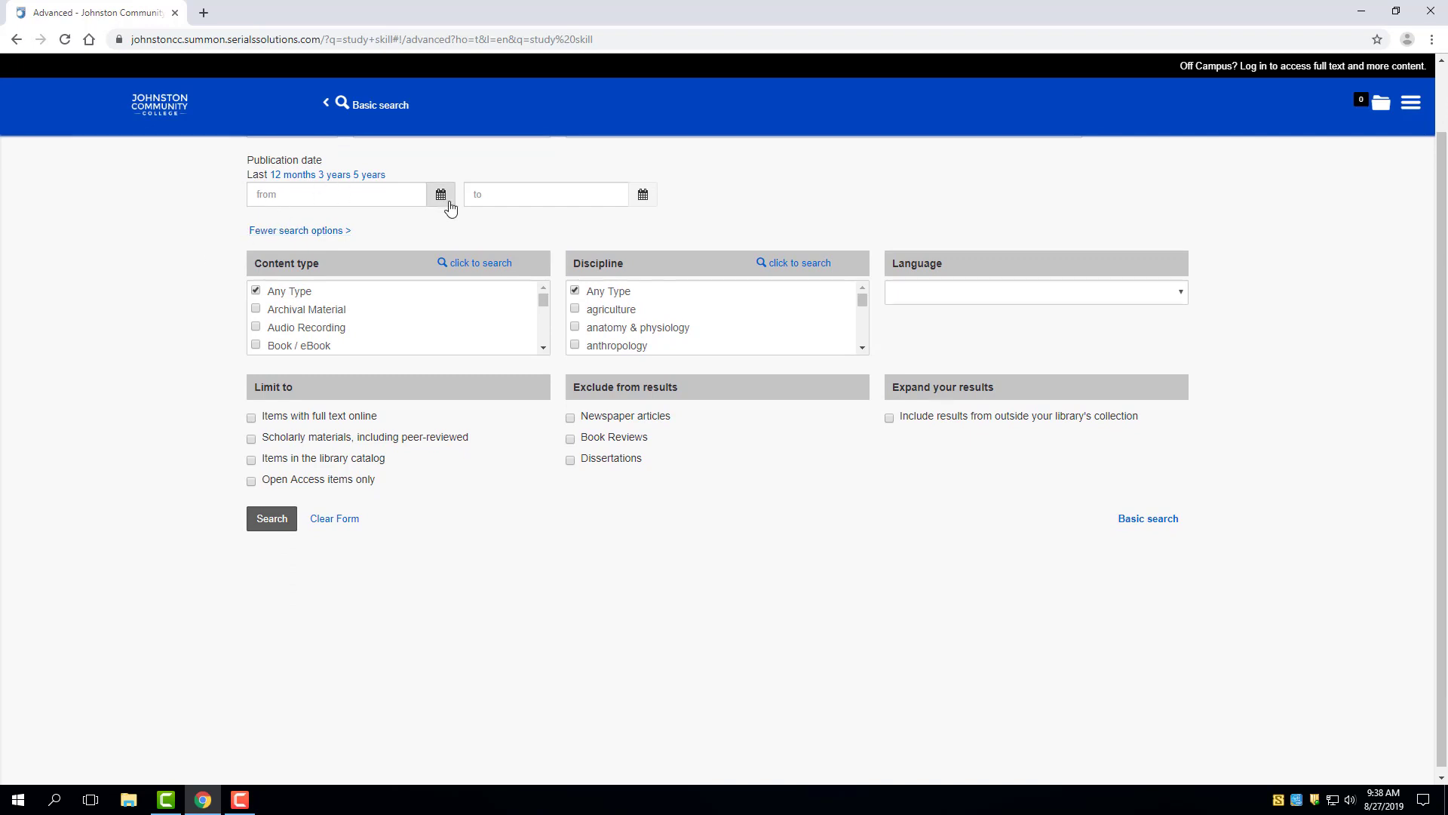
mouse_move(530, 189)
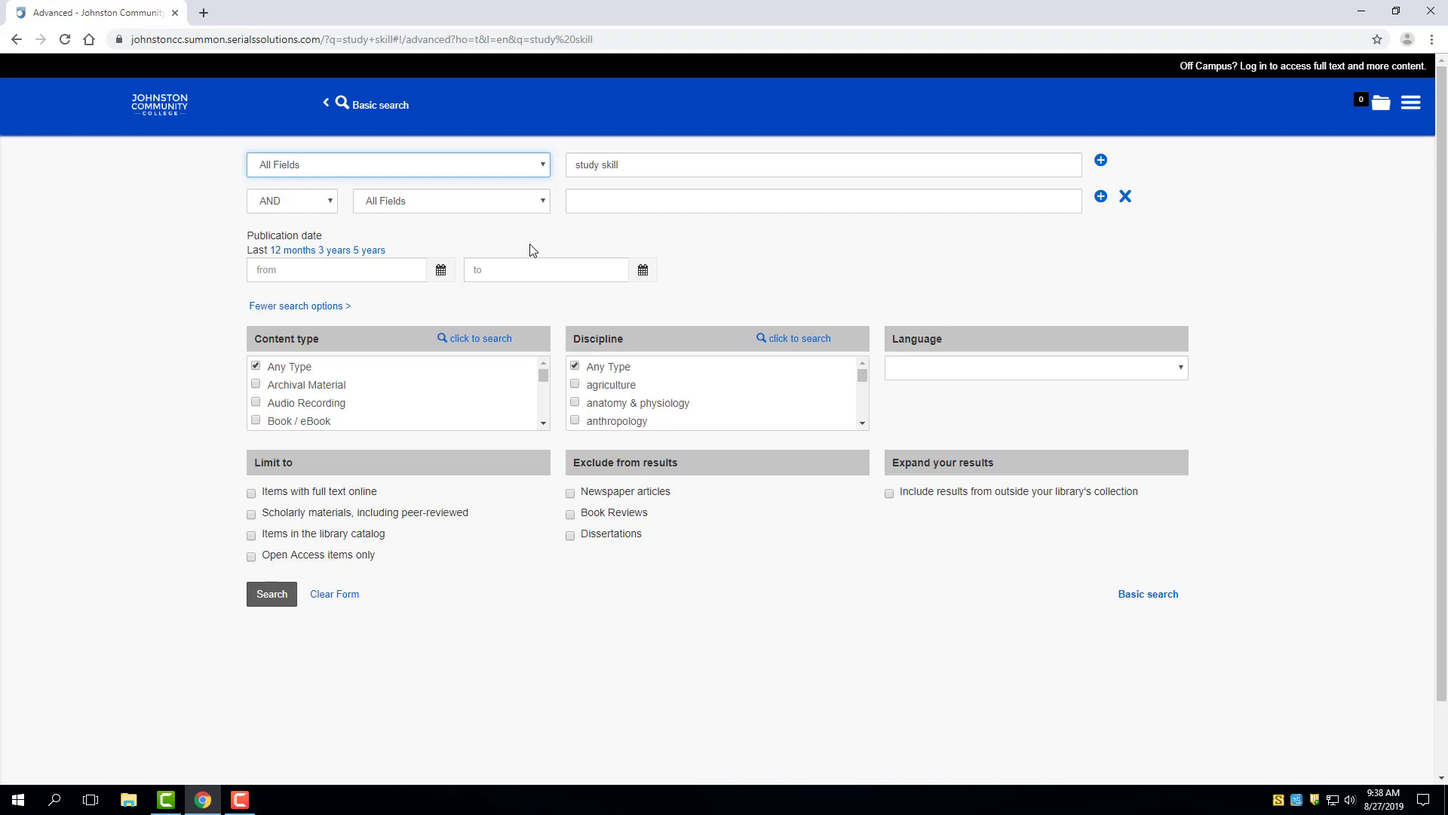
mouse_move(372, 255)
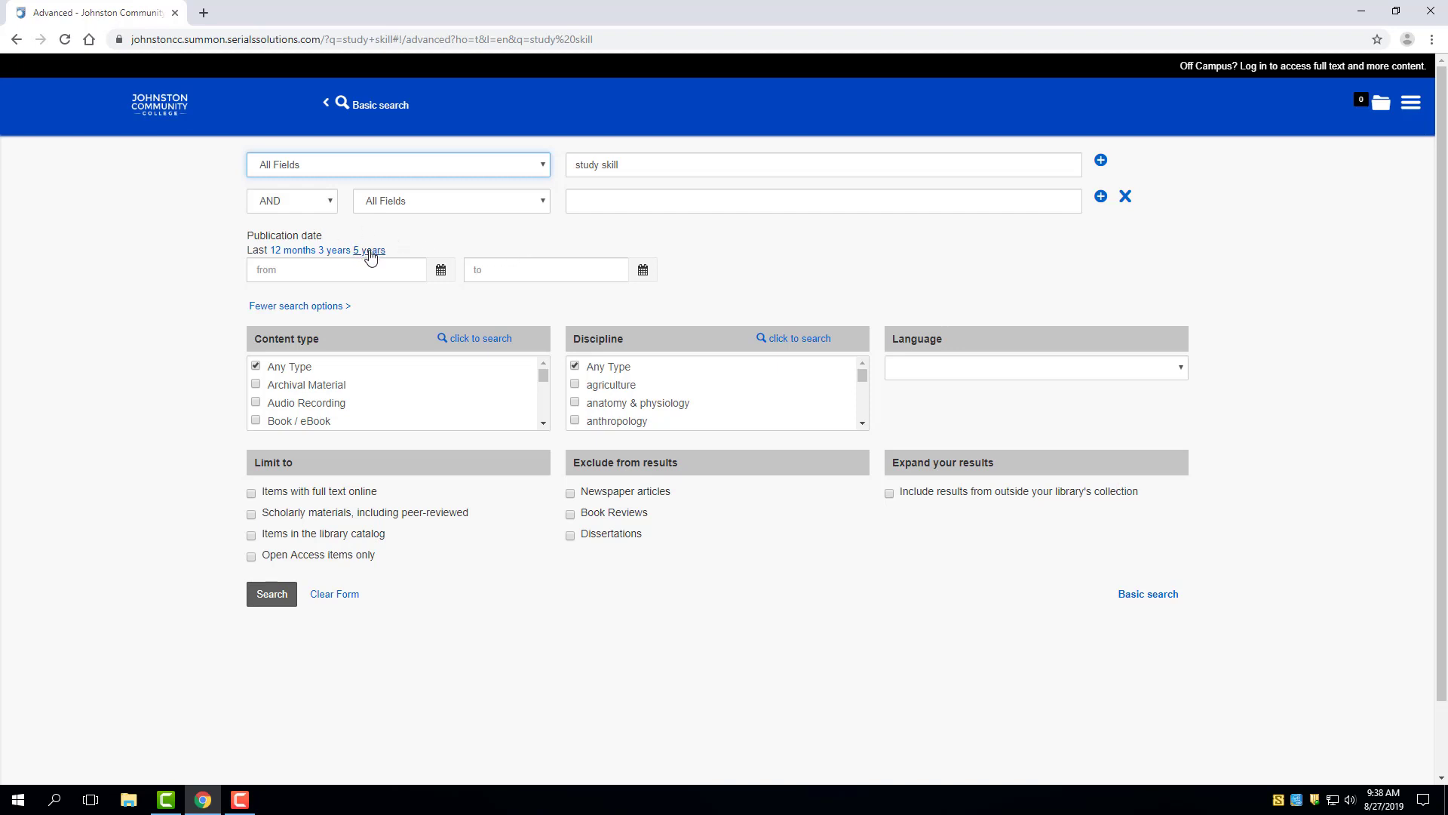
click(369, 250)
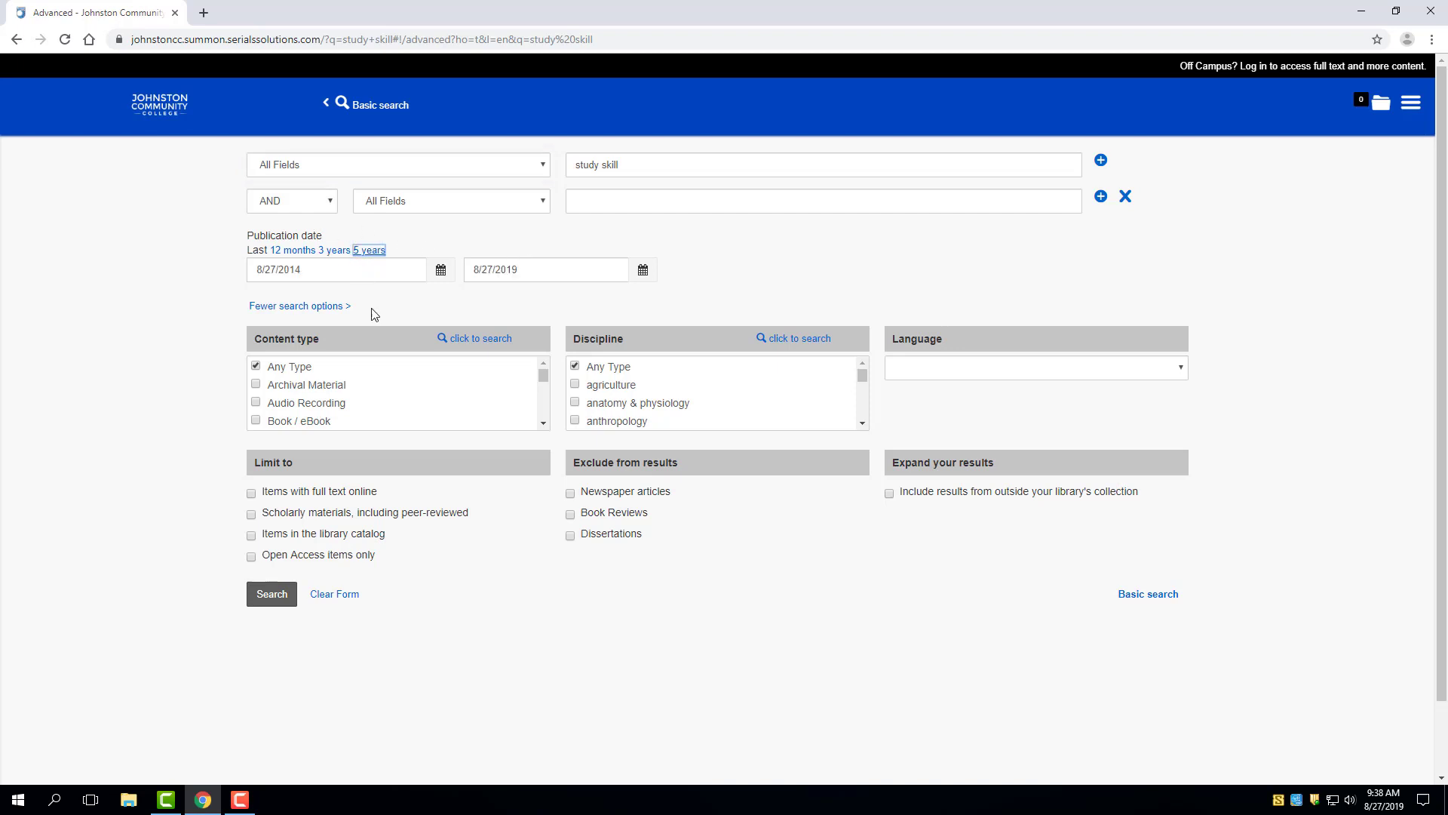
mouse_move(406, 307)
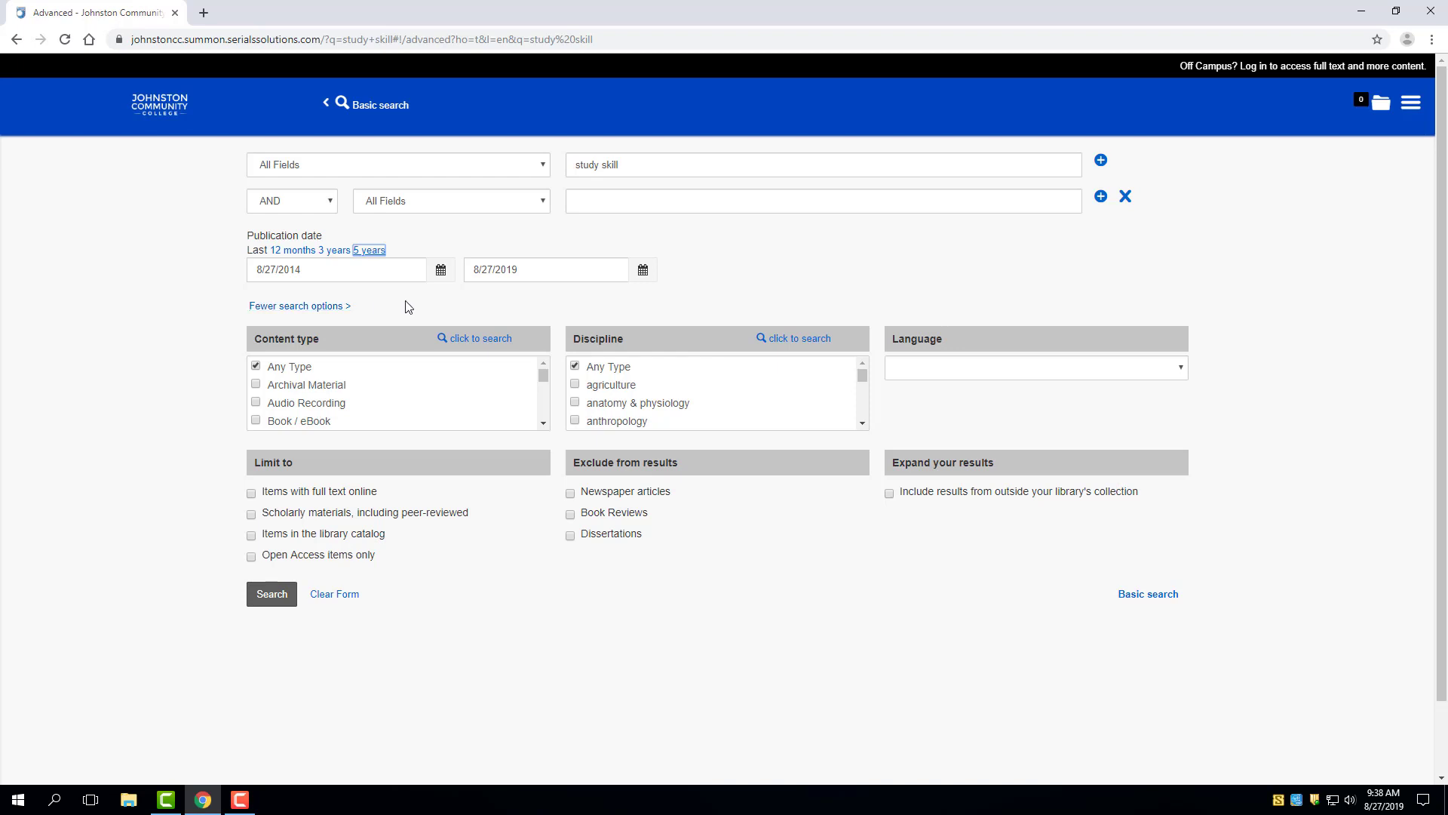
mouse_move(390, 295)
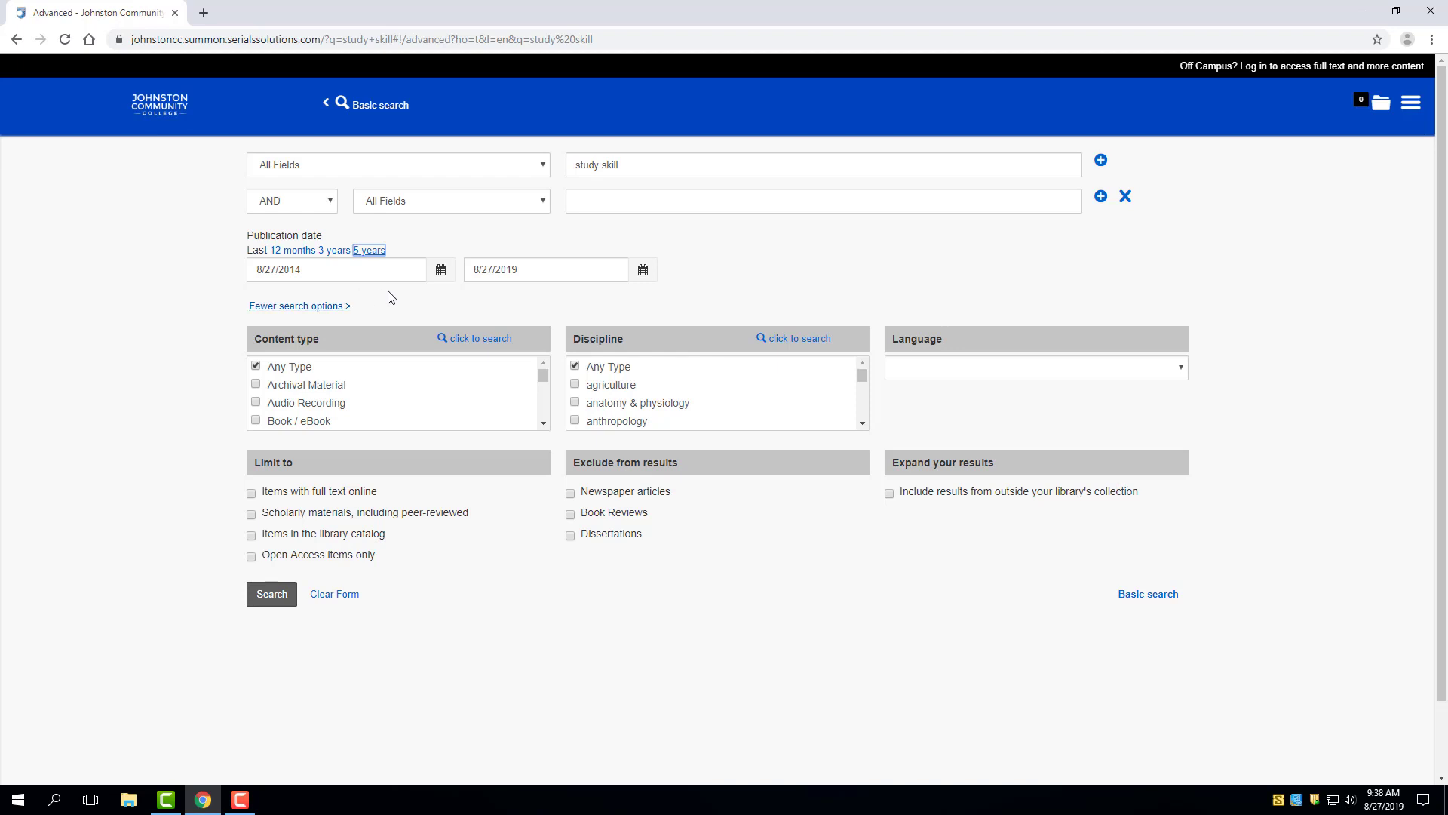
scroll(down, 3)
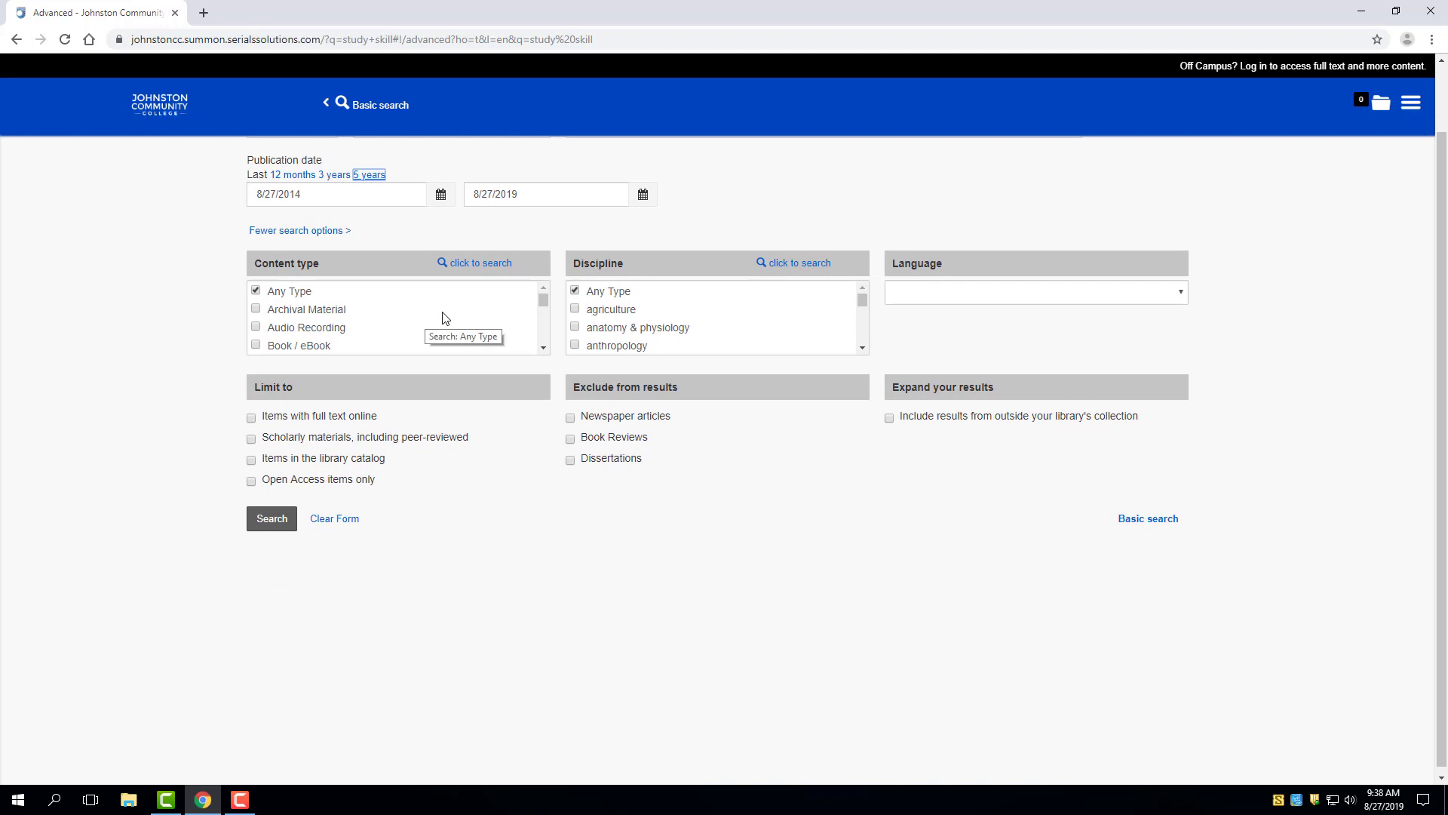
mouse_move(457, 327)
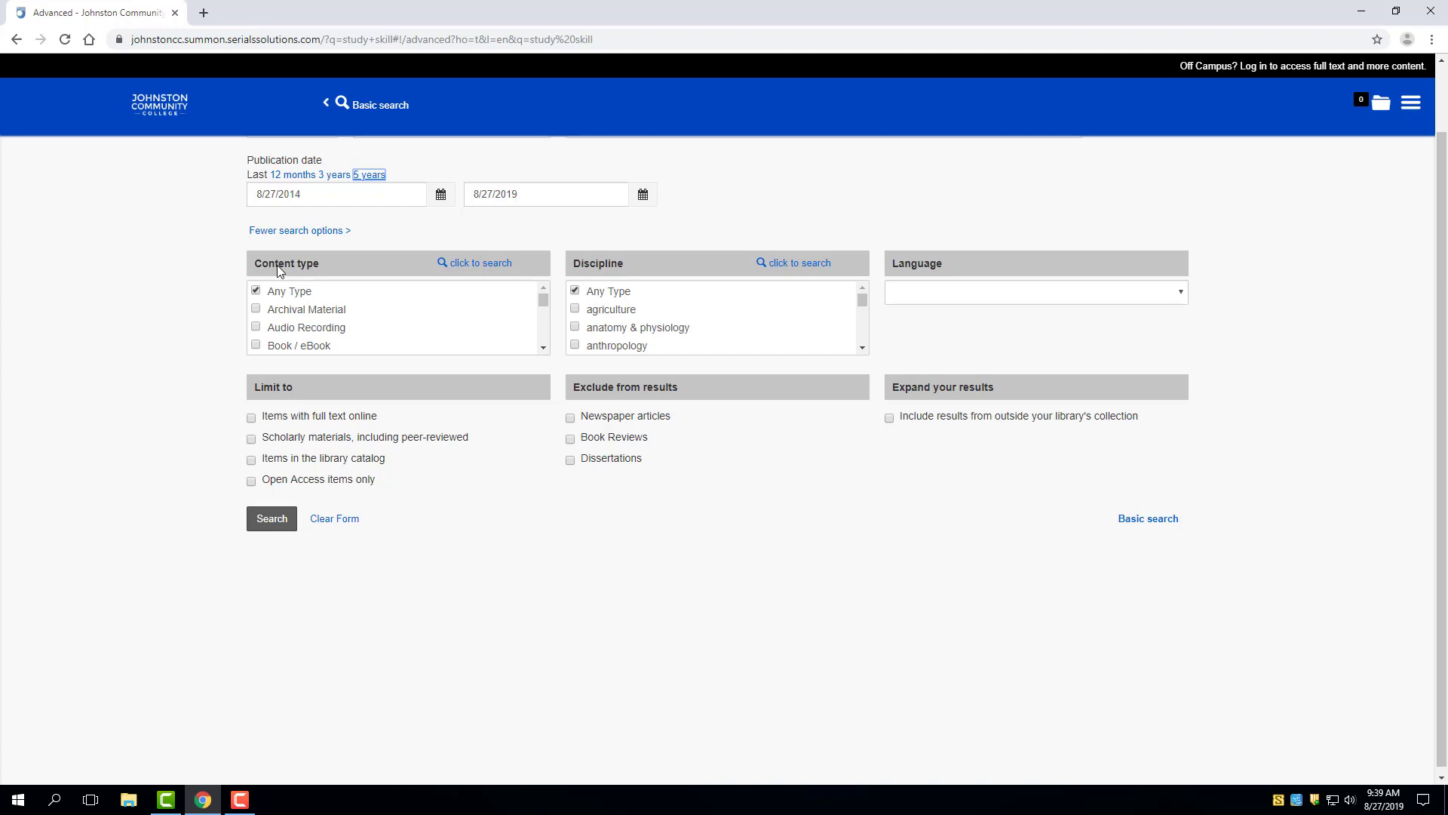
mouse_move(389, 309)
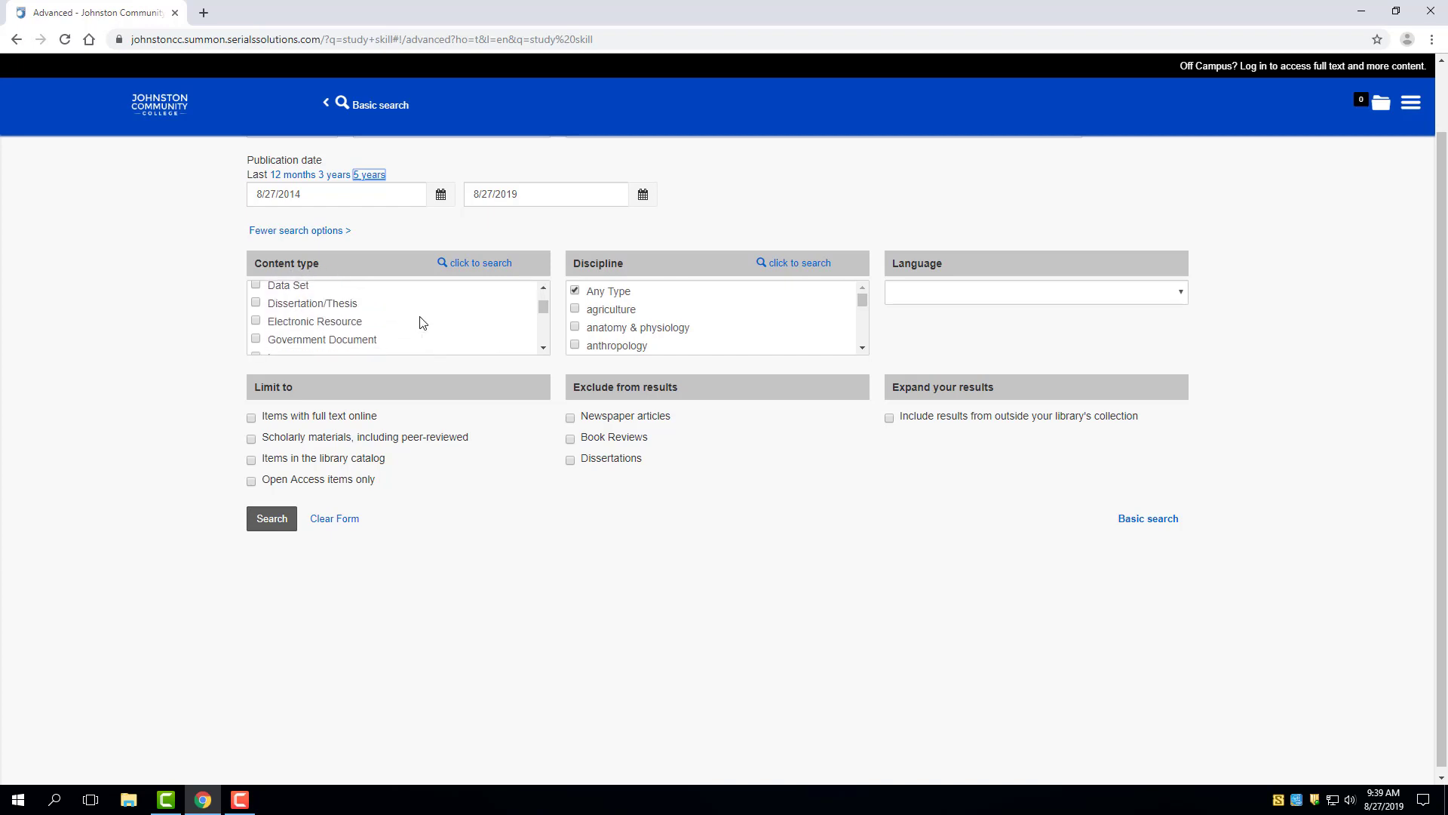
scroll(down, 3)
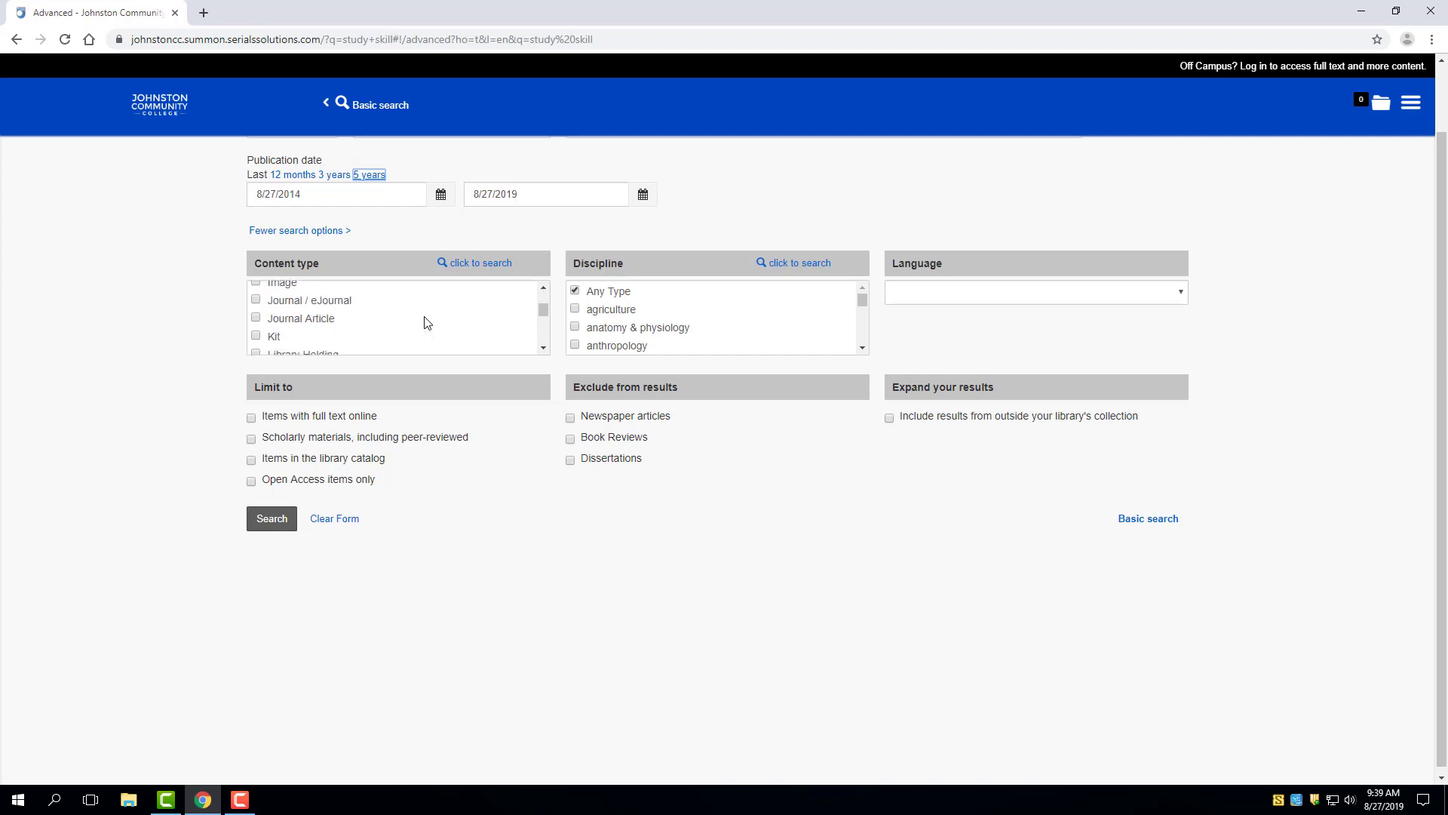
mouse_move(439, 317)
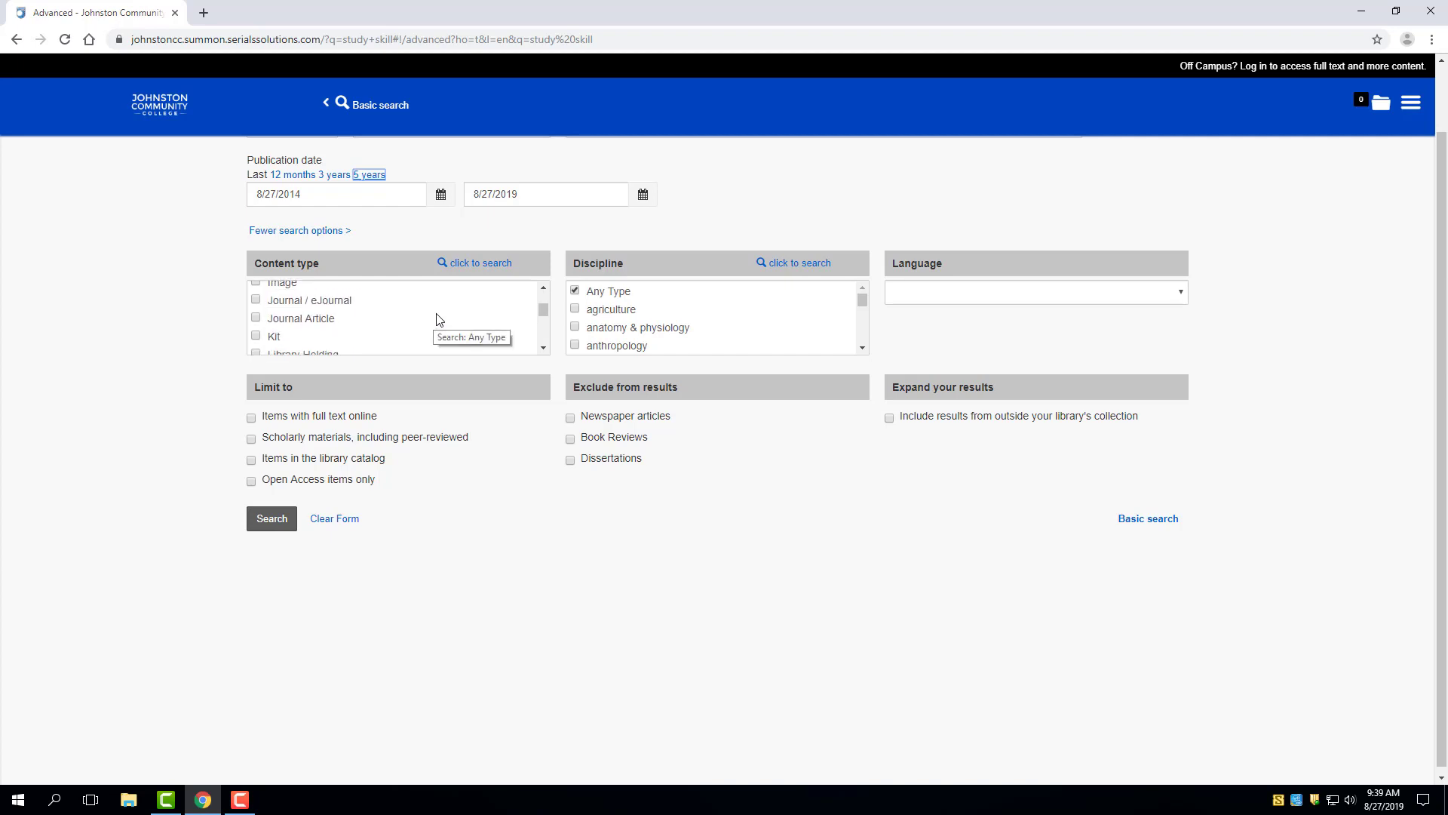
mouse_move(260, 323)
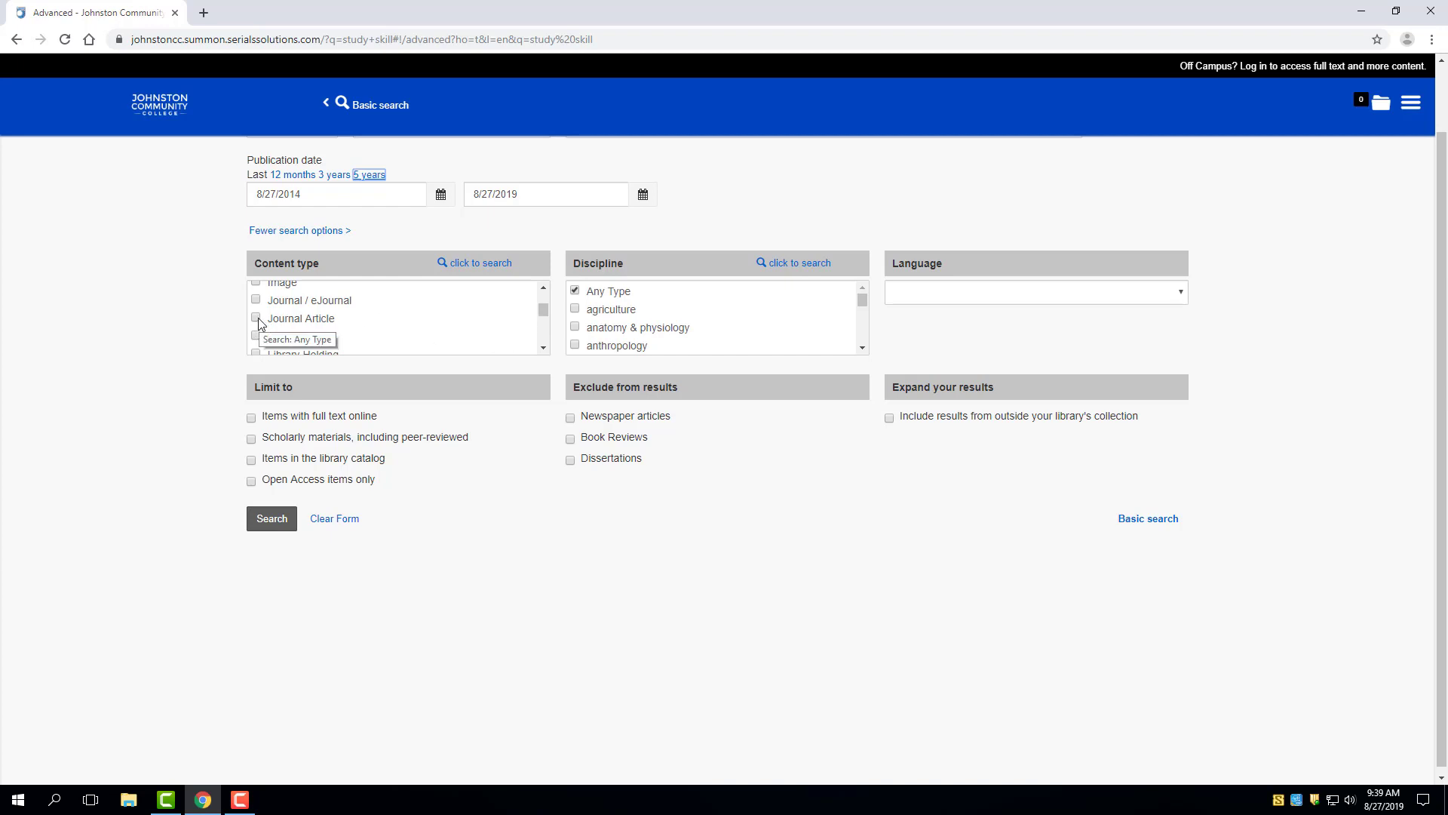
Search only full-text, scholarly peer-reviewed Journal Articles, yielding 348,424 results.
click(255, 317)
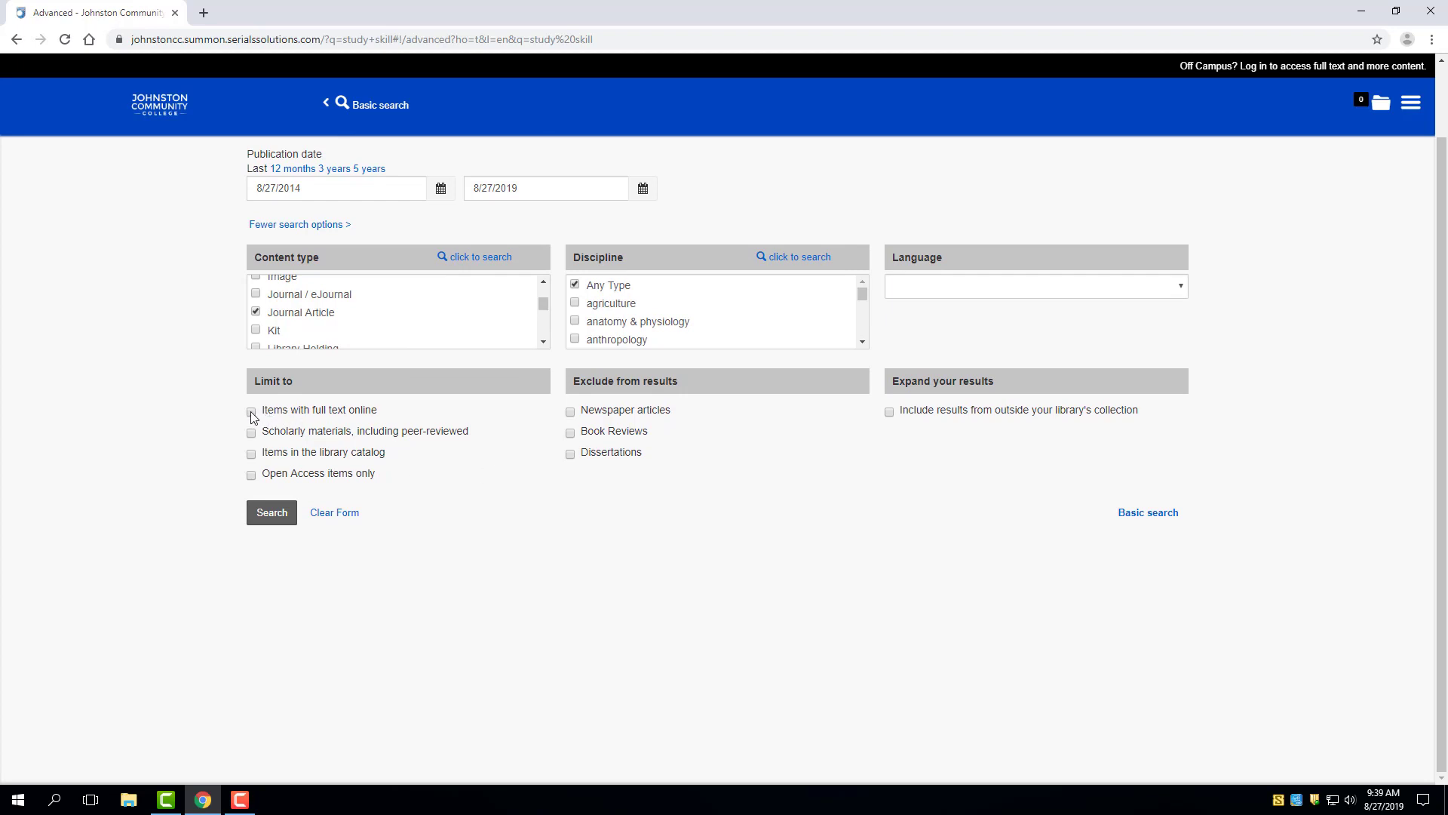
click(251, 411)
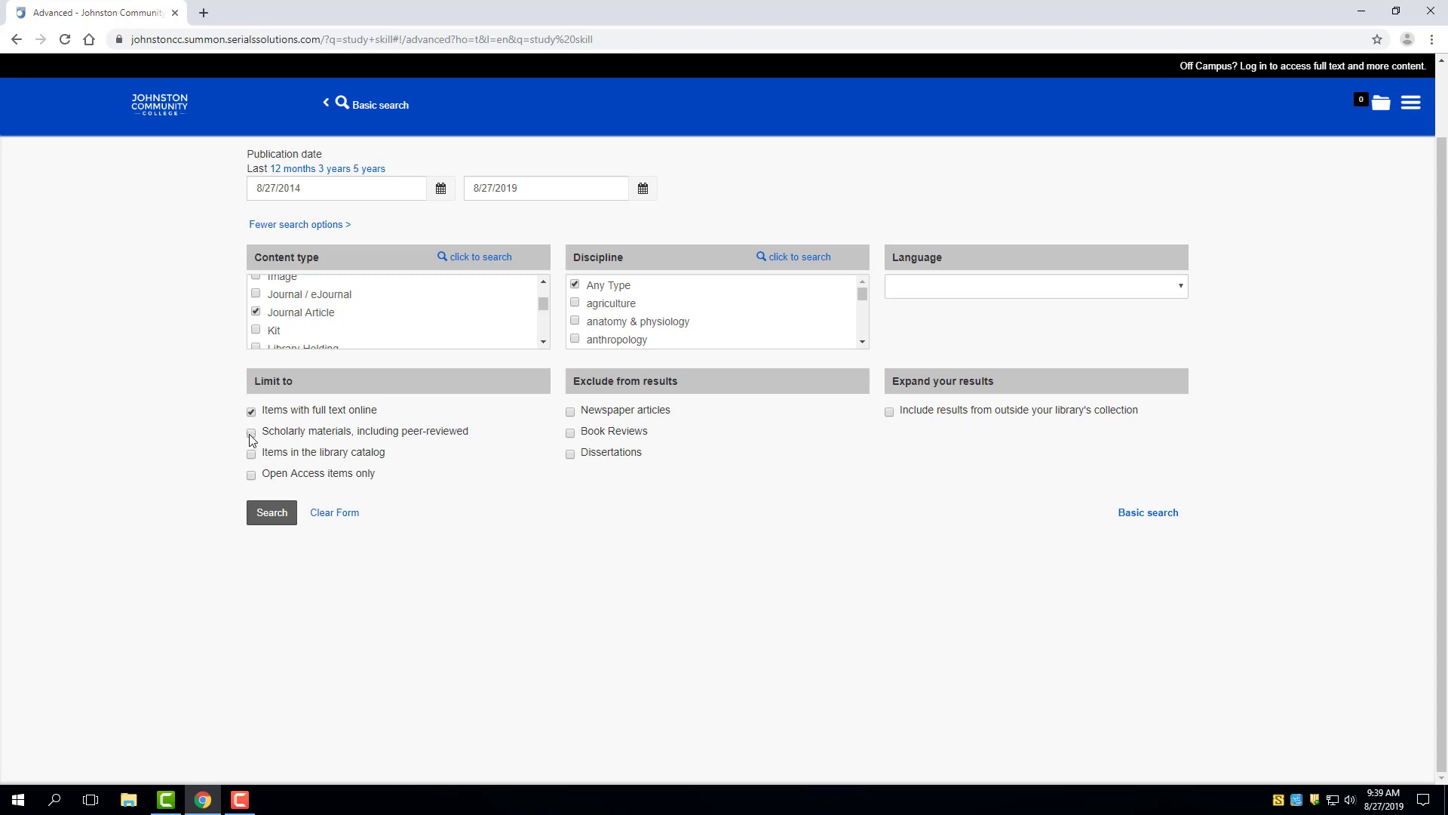
click(255, 431)
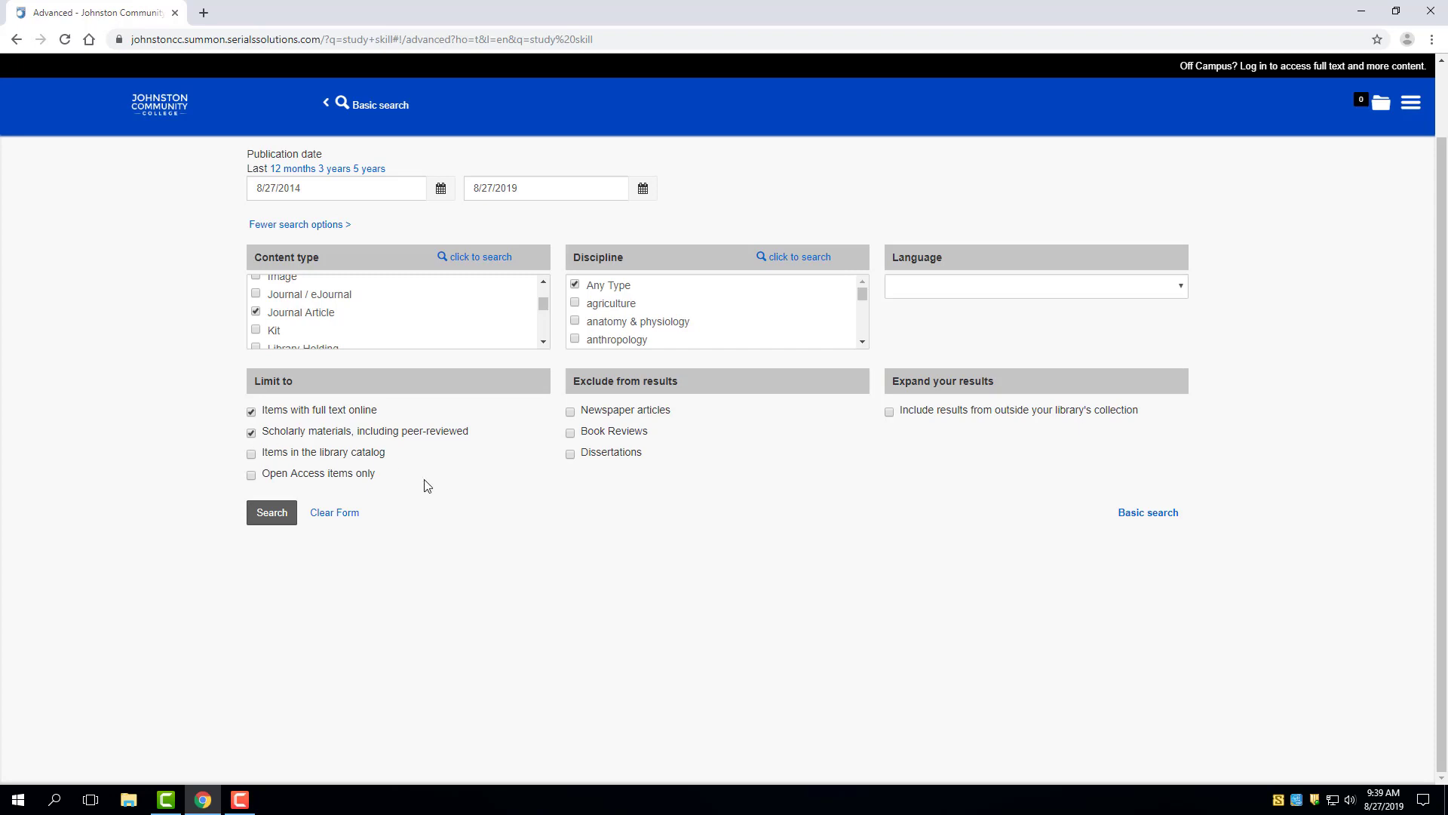
mouse_move(511, 554)
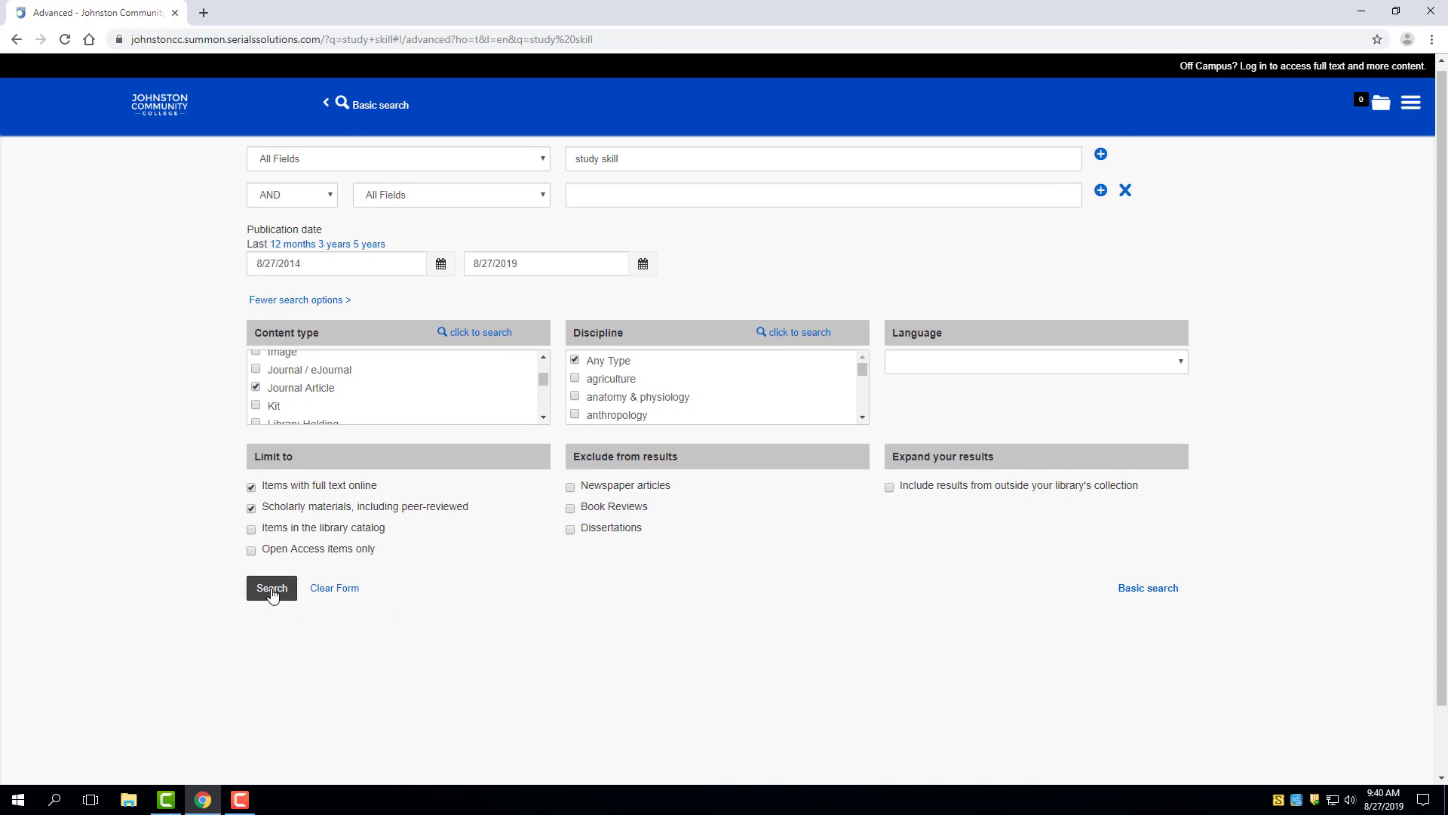
click(272, 588)
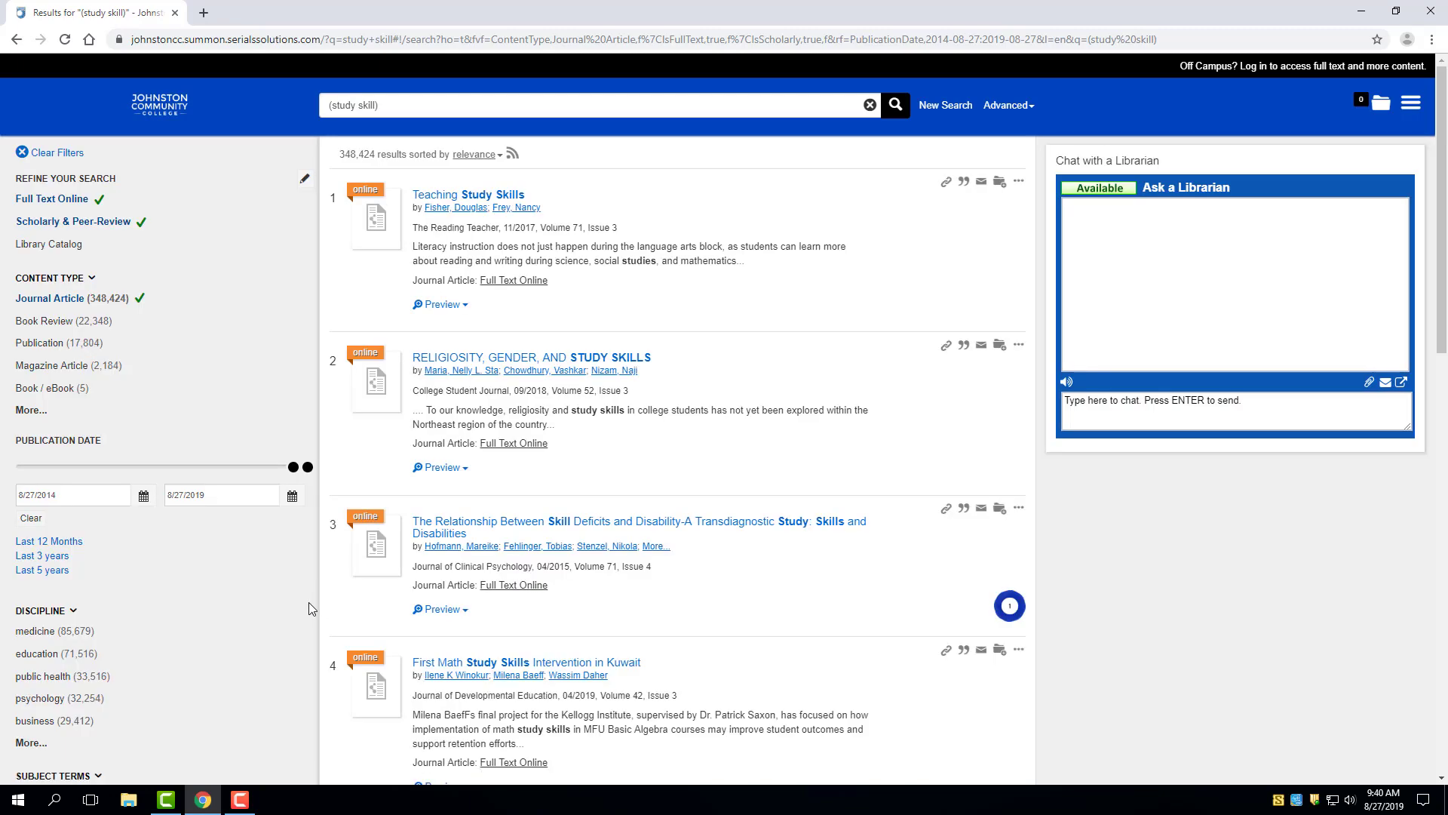
mouse_move(355, 154)
text( AND)
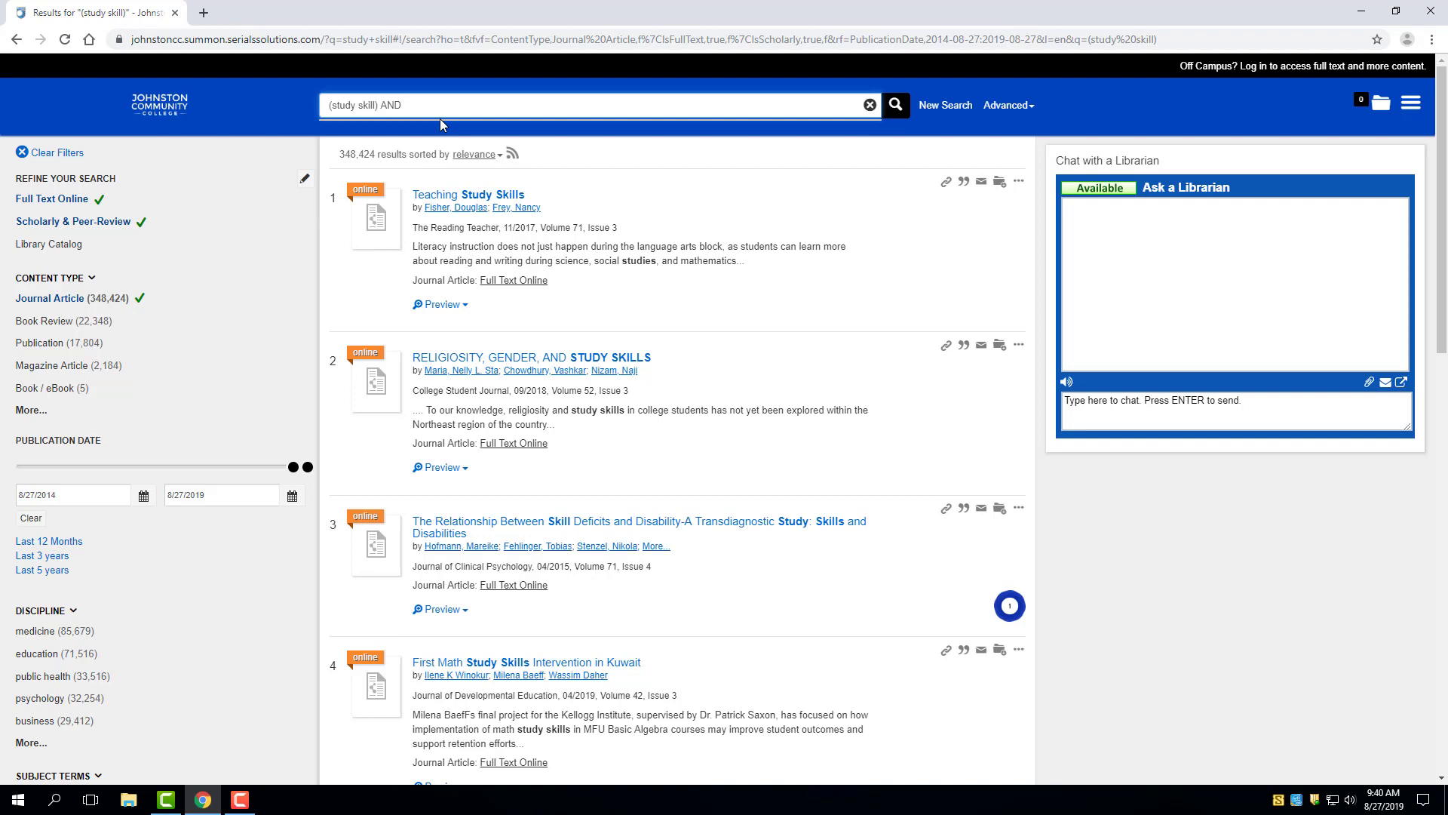
Add 'AND standardized testing' and 'NOT North Carolina' to the query and search.
text(s)
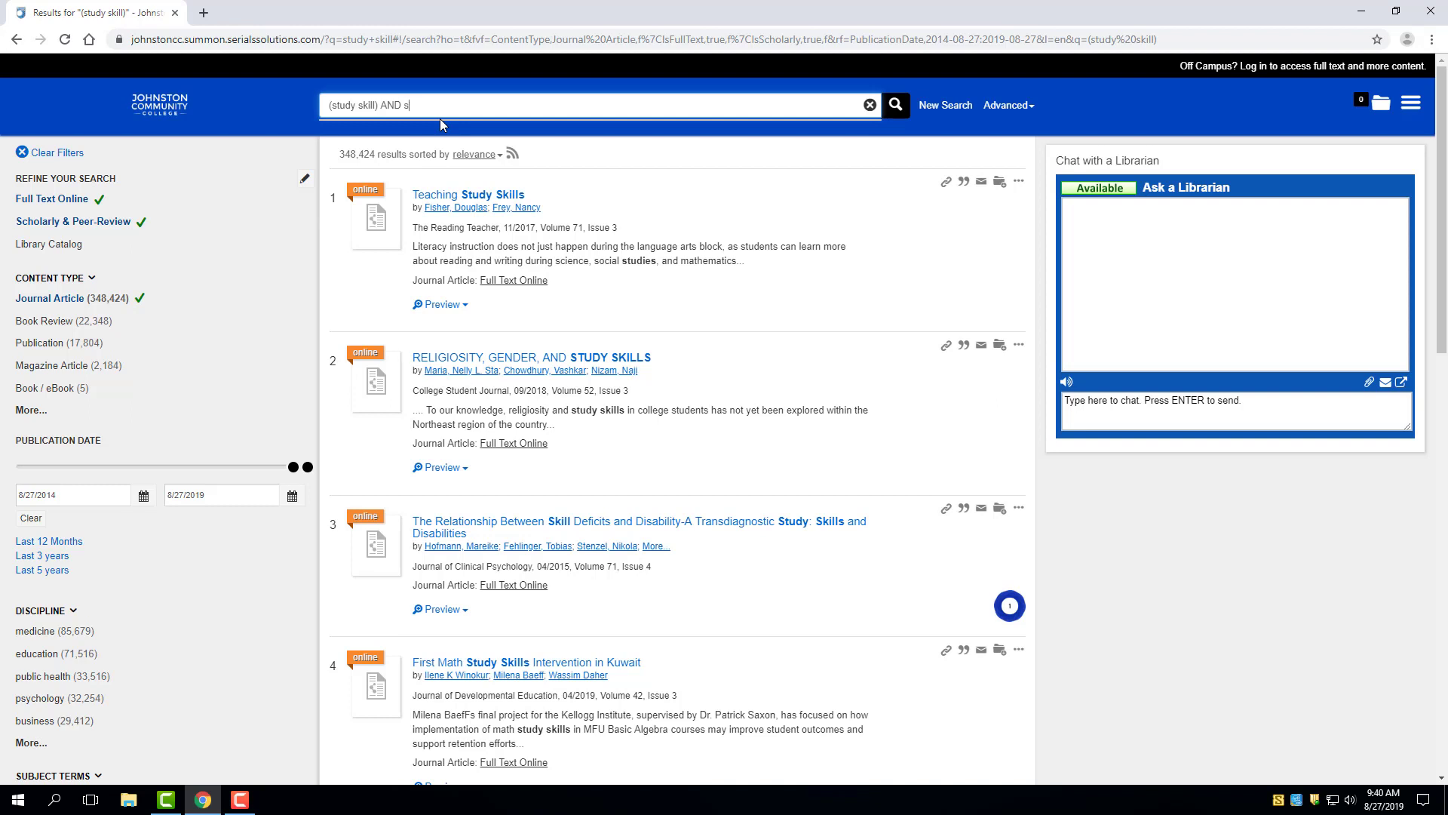
text(tandardized testing)
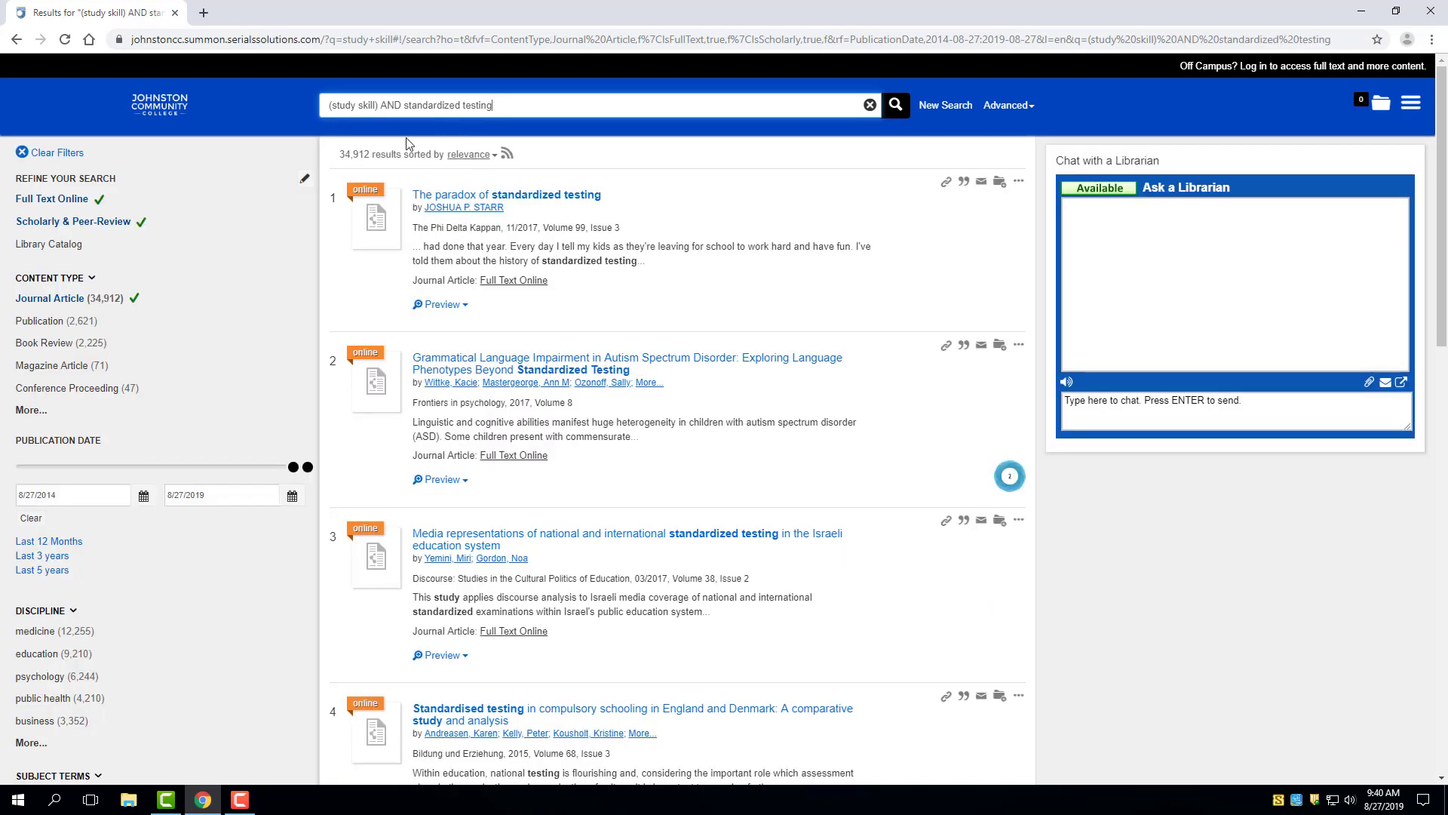
mouse_move(344, 155)
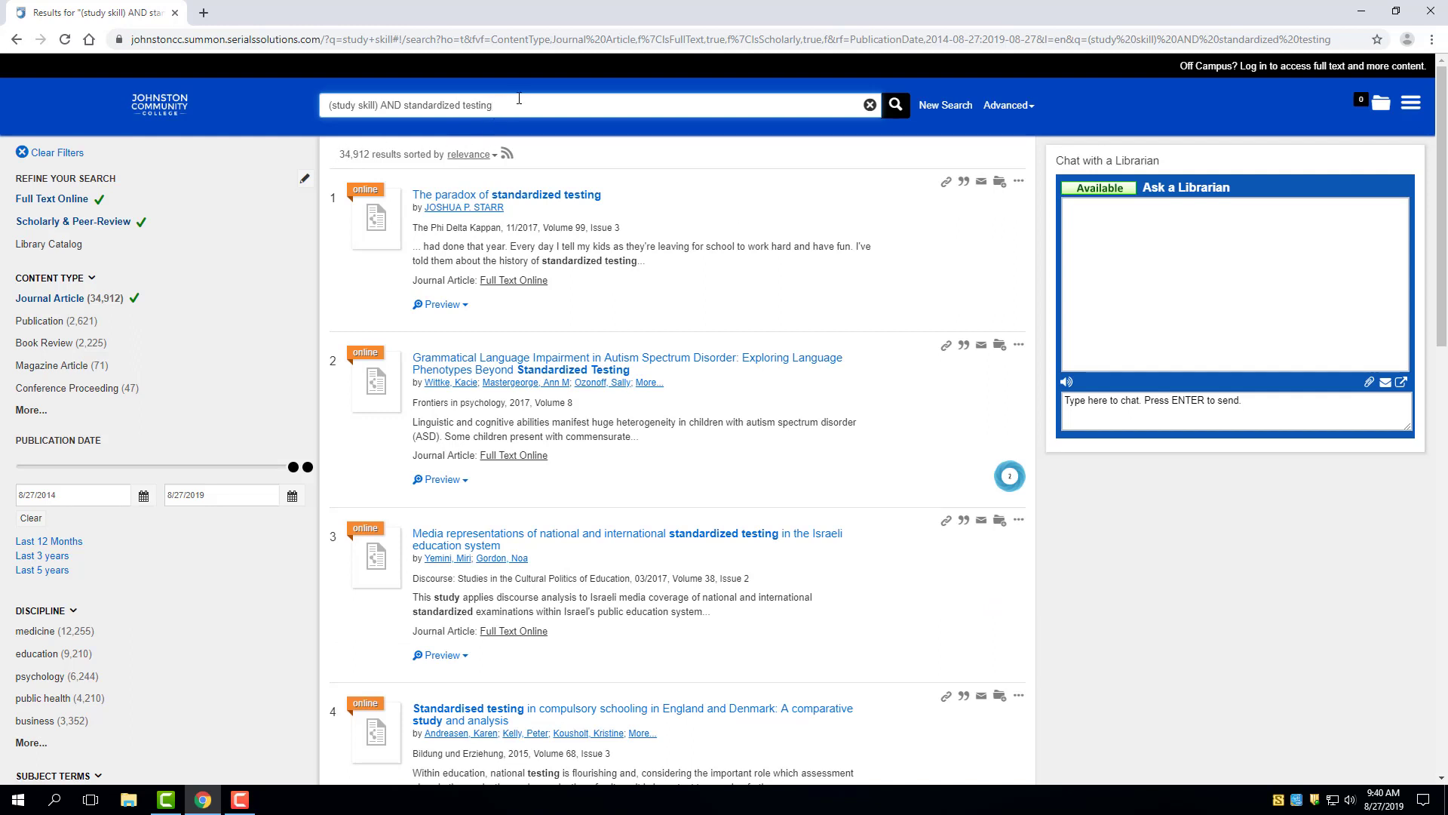
text(NOT)
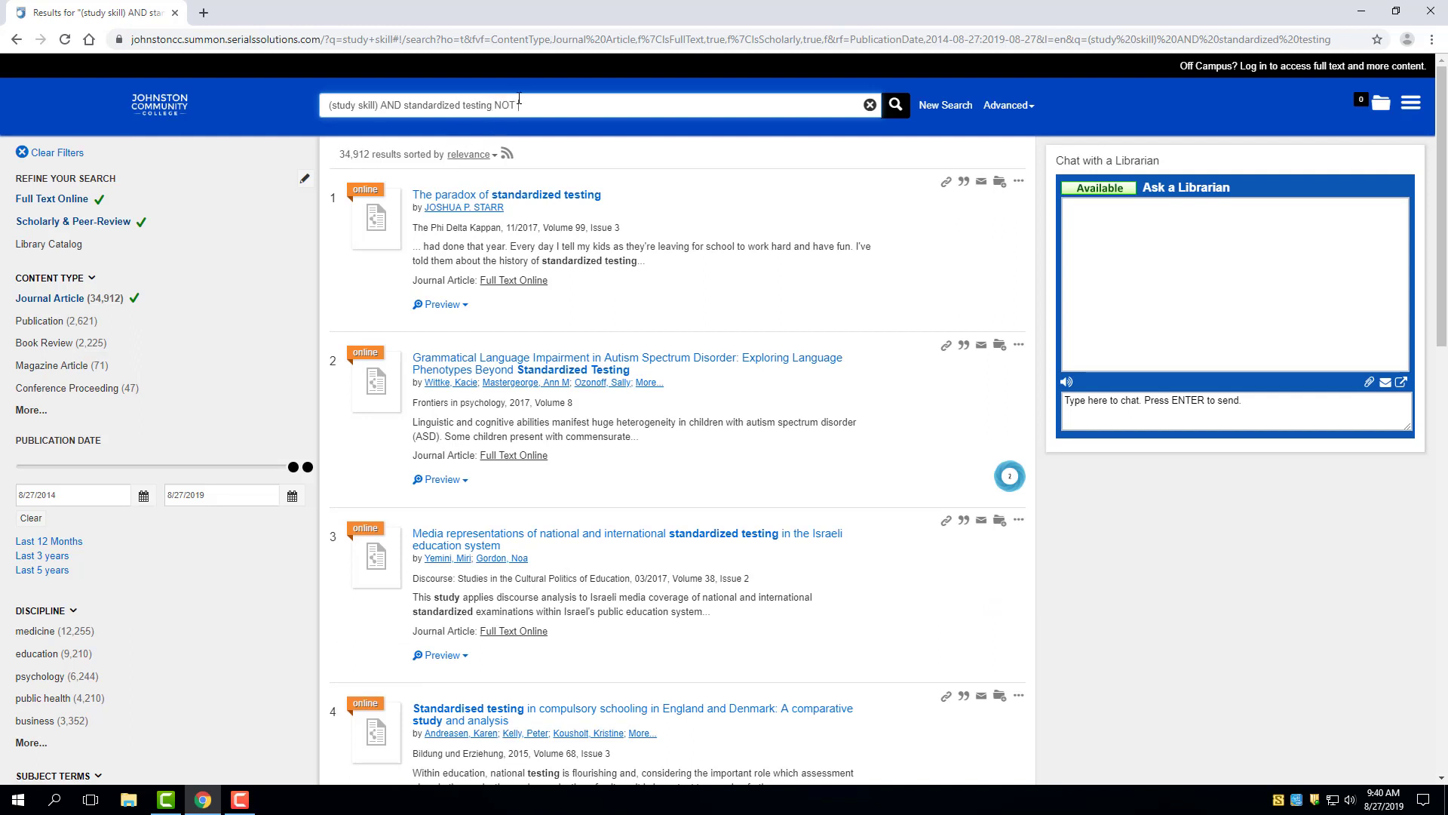
text(North Carolina)
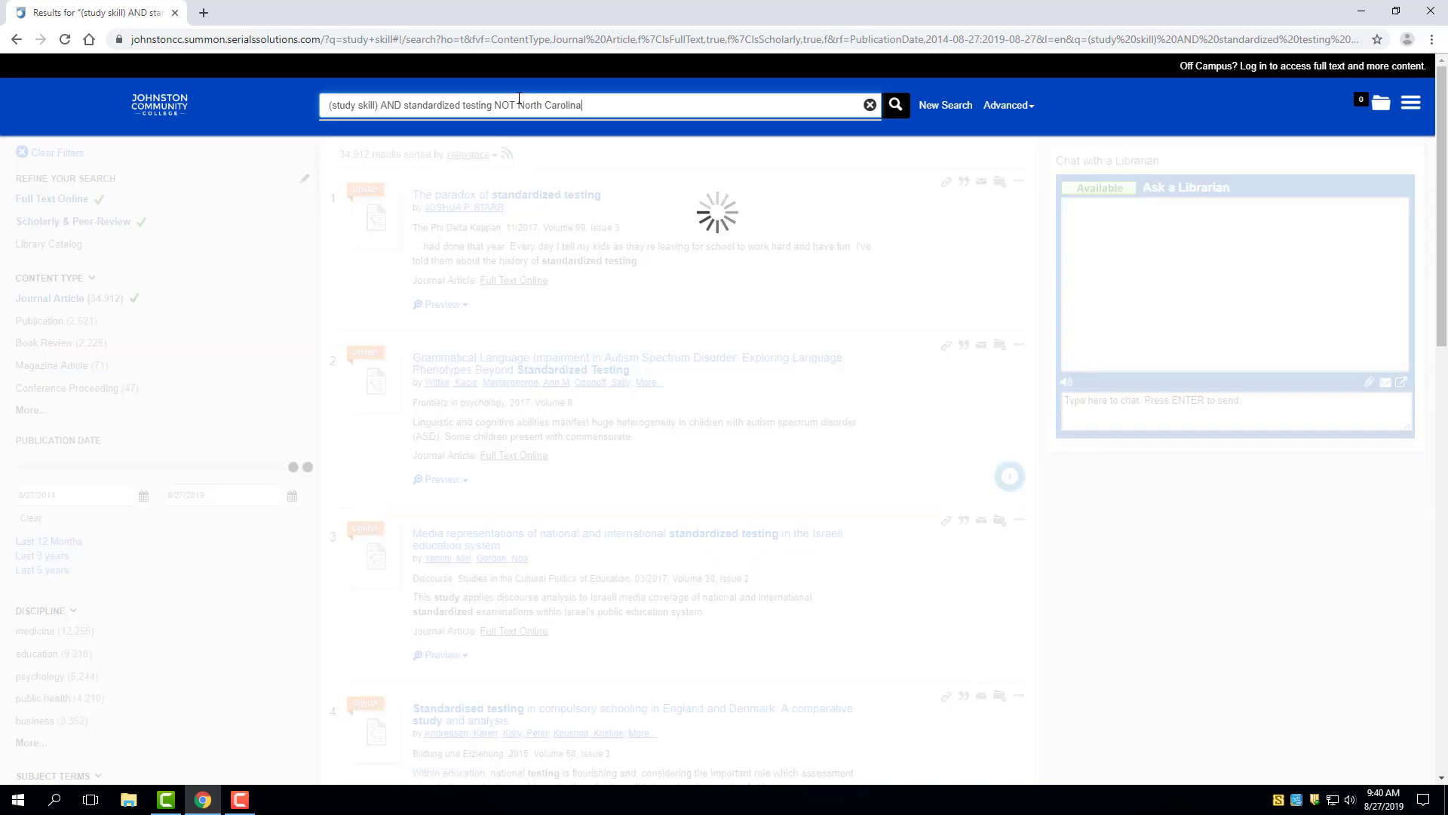
click(896, 105)
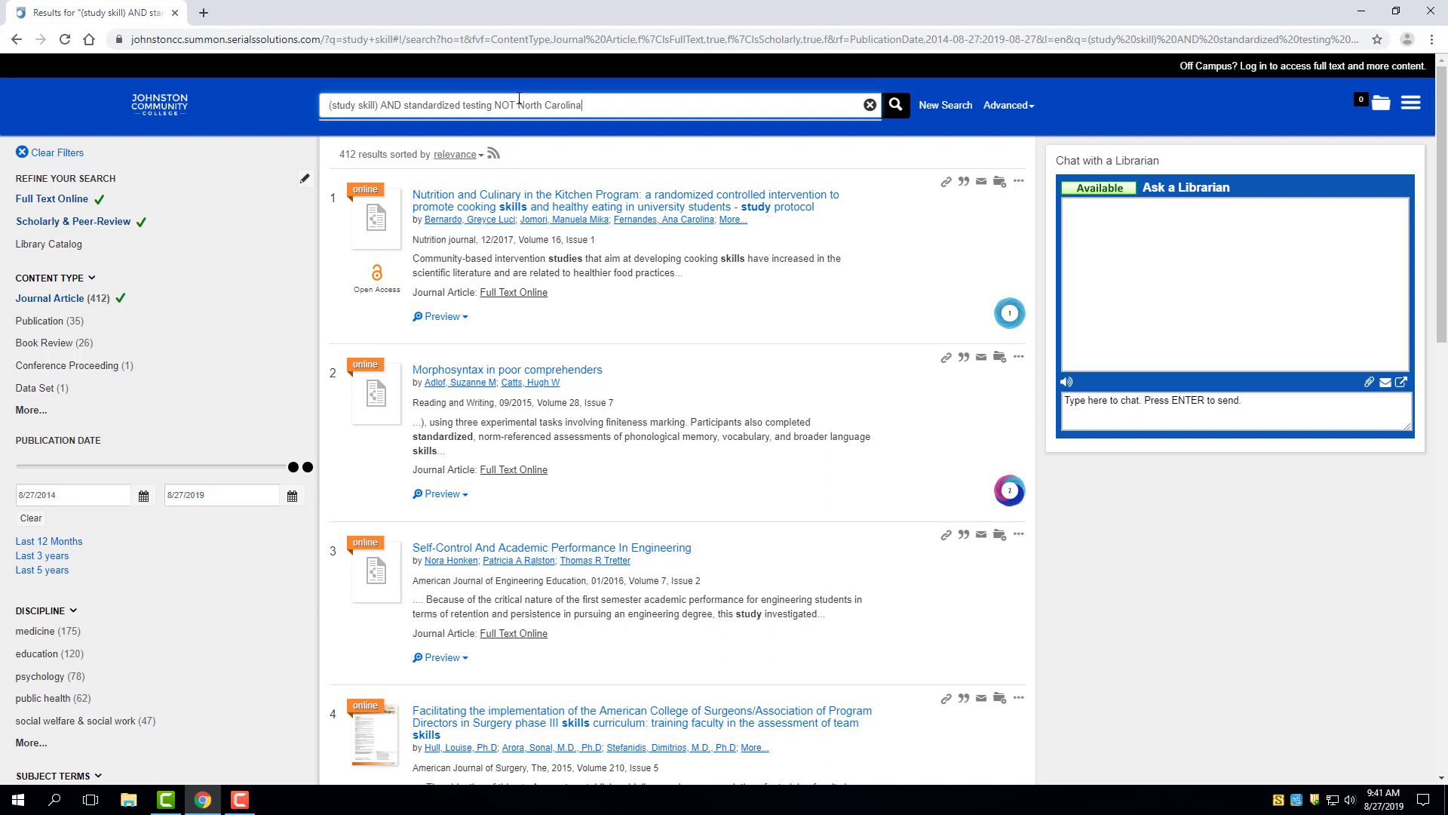
mouse_move(706, 150)
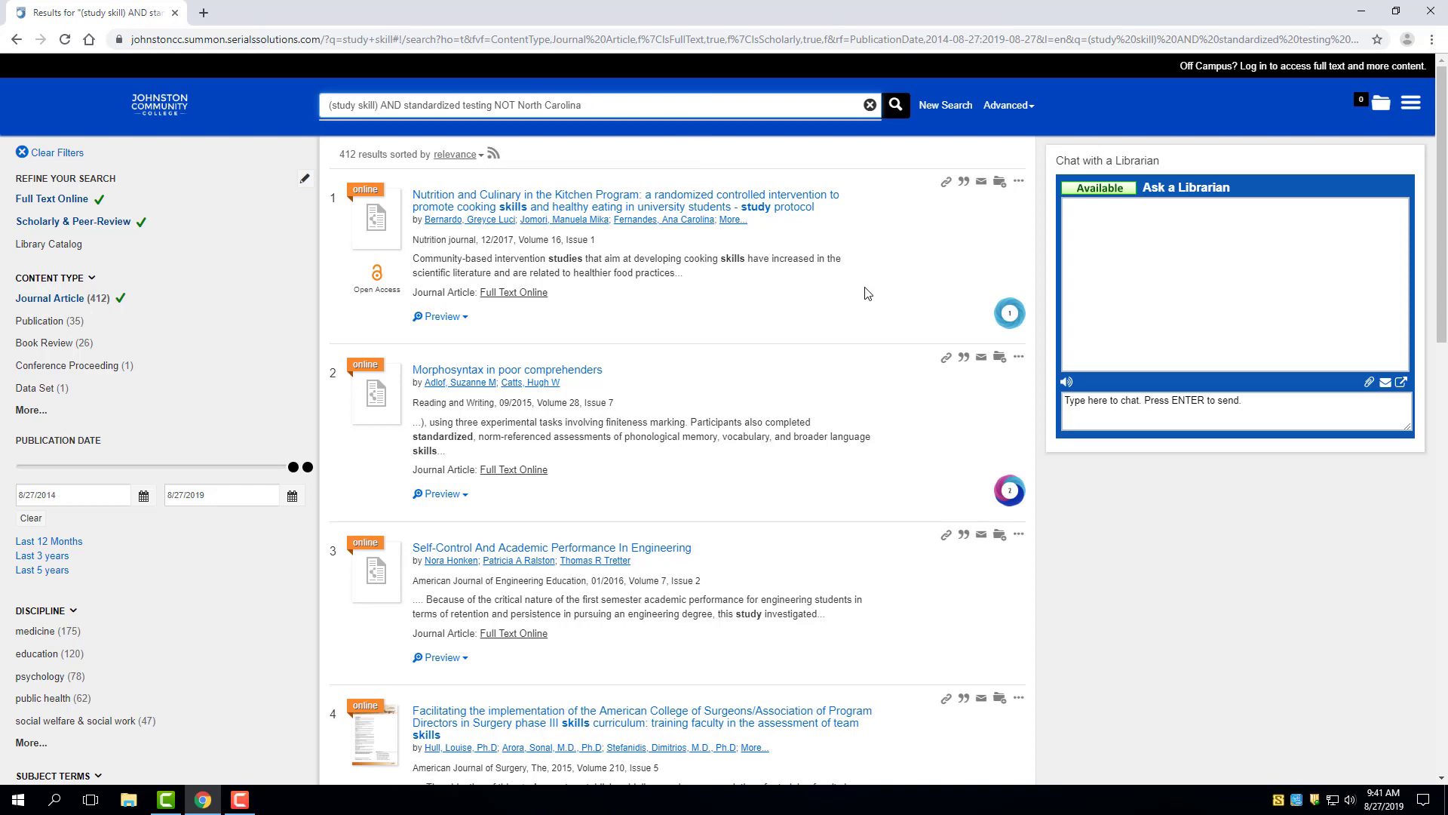
mouse_move(689, 319)
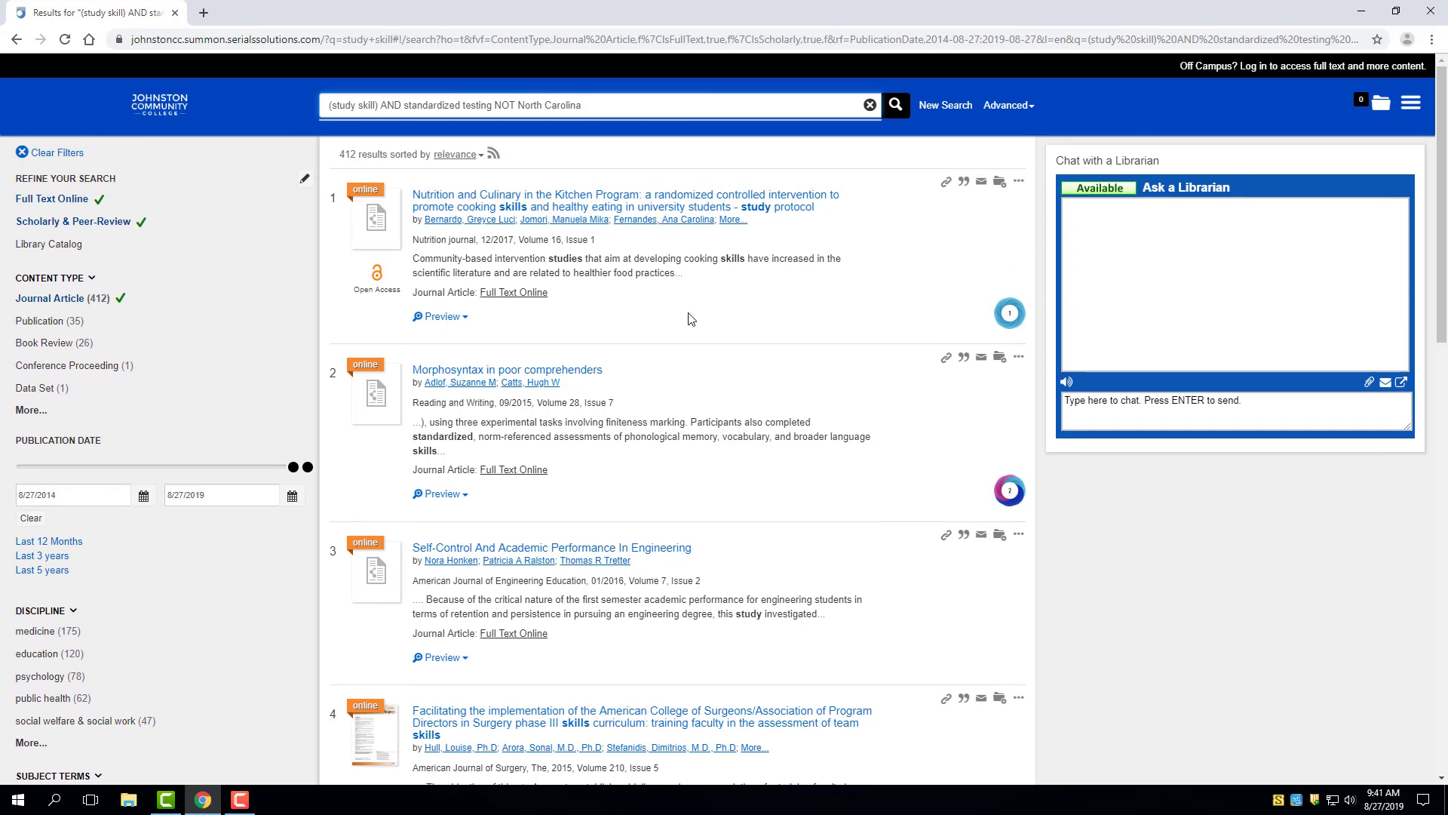
Scroll through the 412 refined journal article results.
scroll(down, 3)
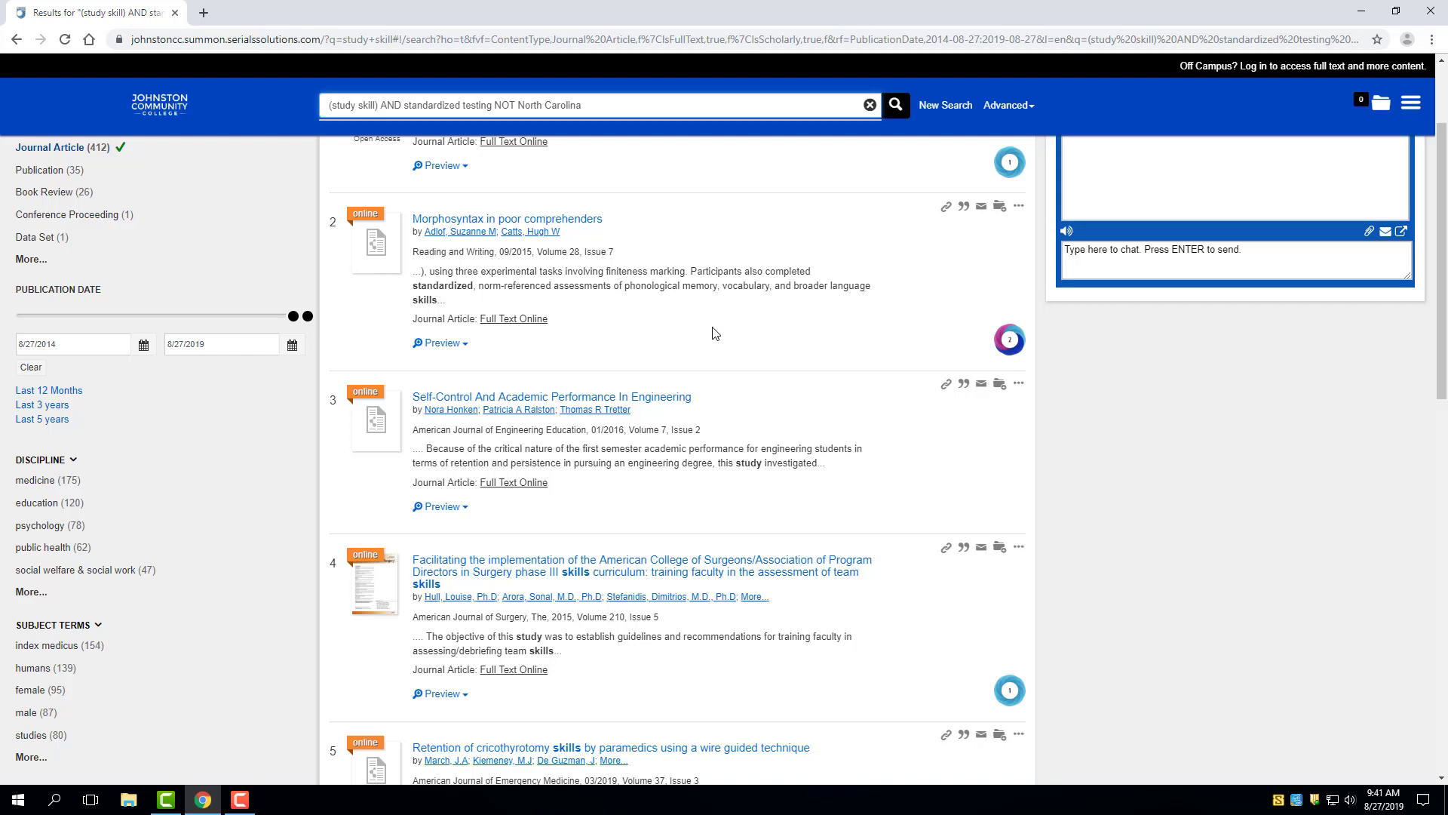
scroll(down, 3)
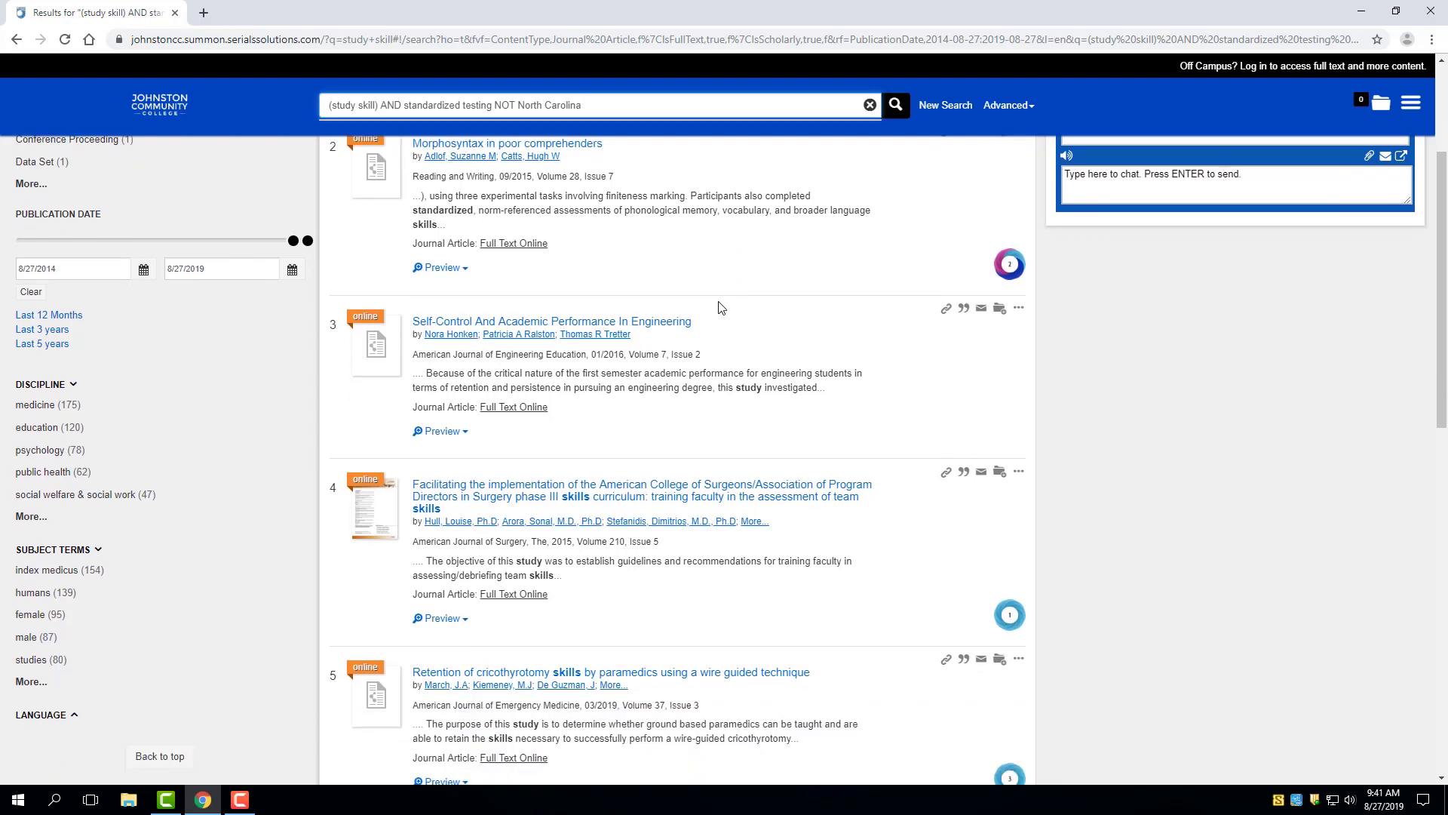
scroll(down, 3)
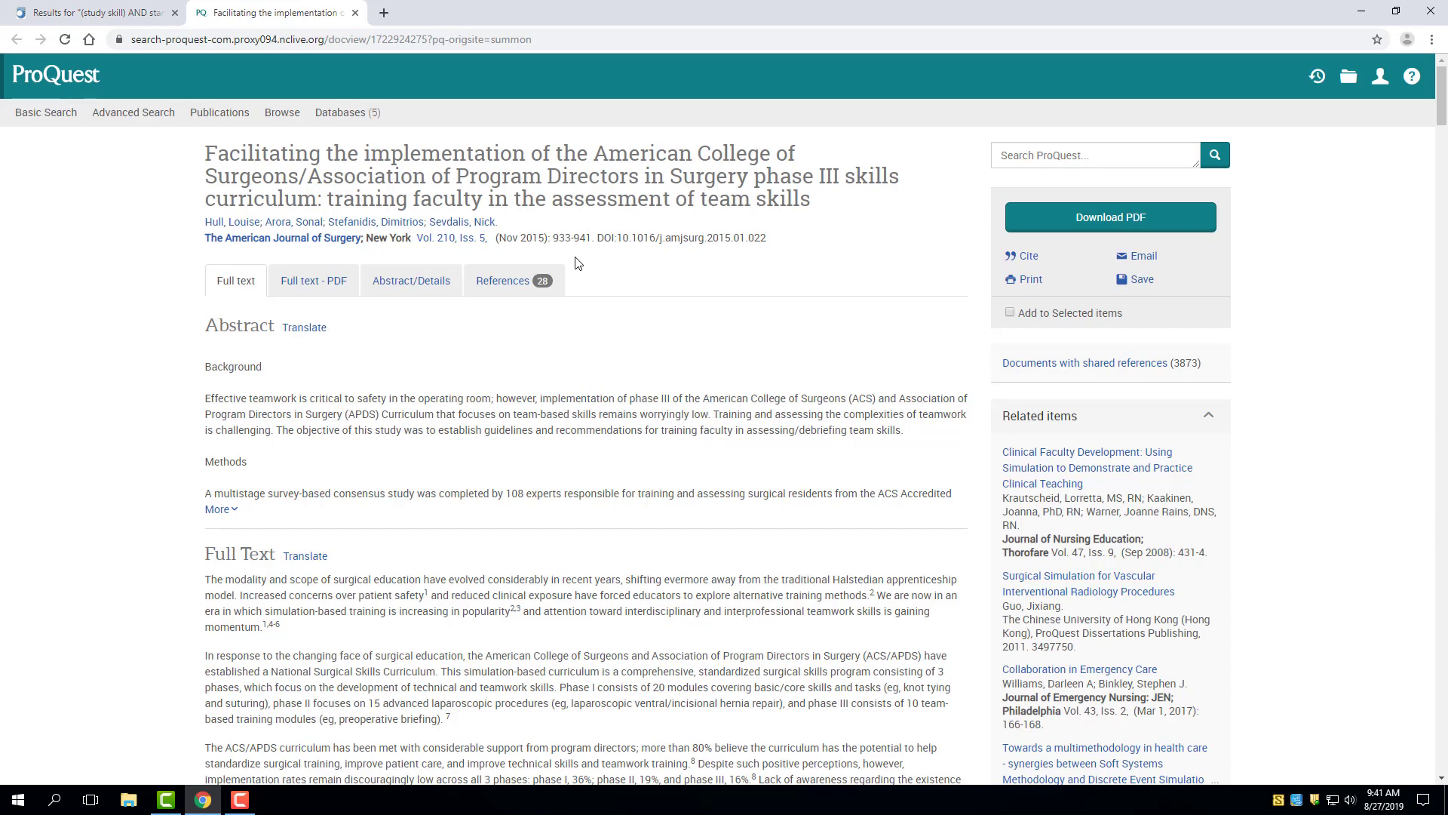
mouse_move(1081, 217)
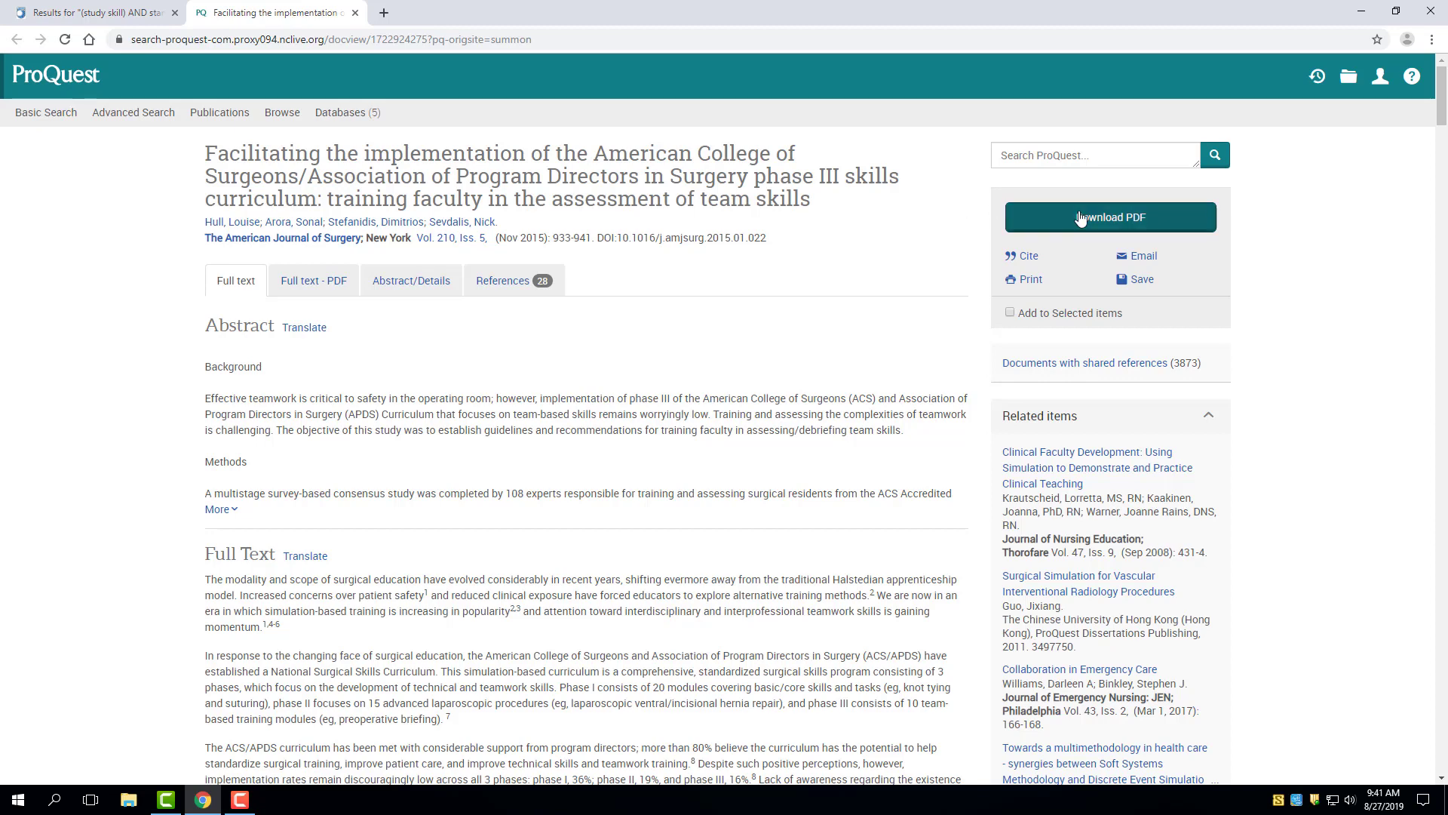
mouse_move(1089, 217)
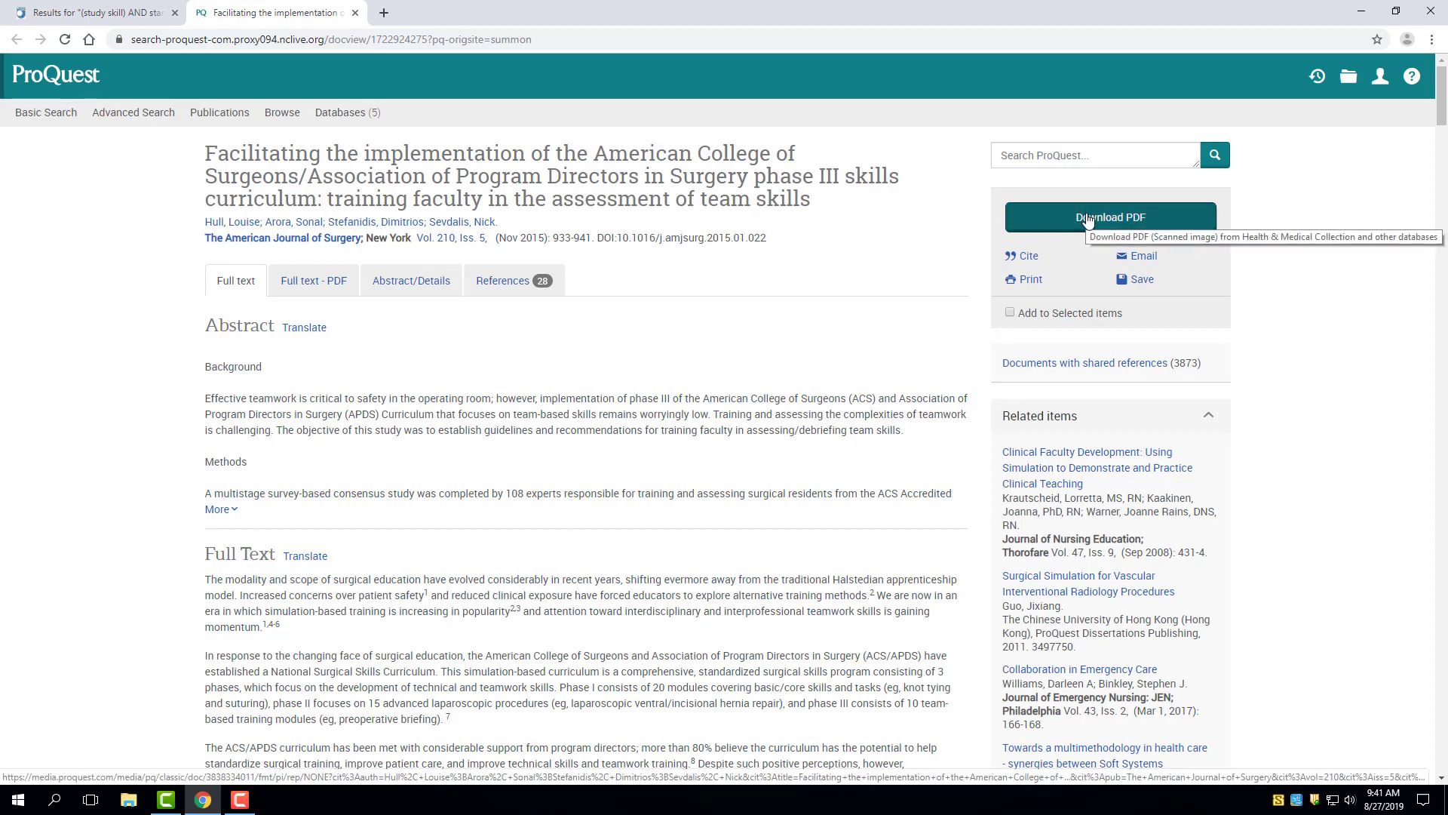
mouse_move(769, 229)
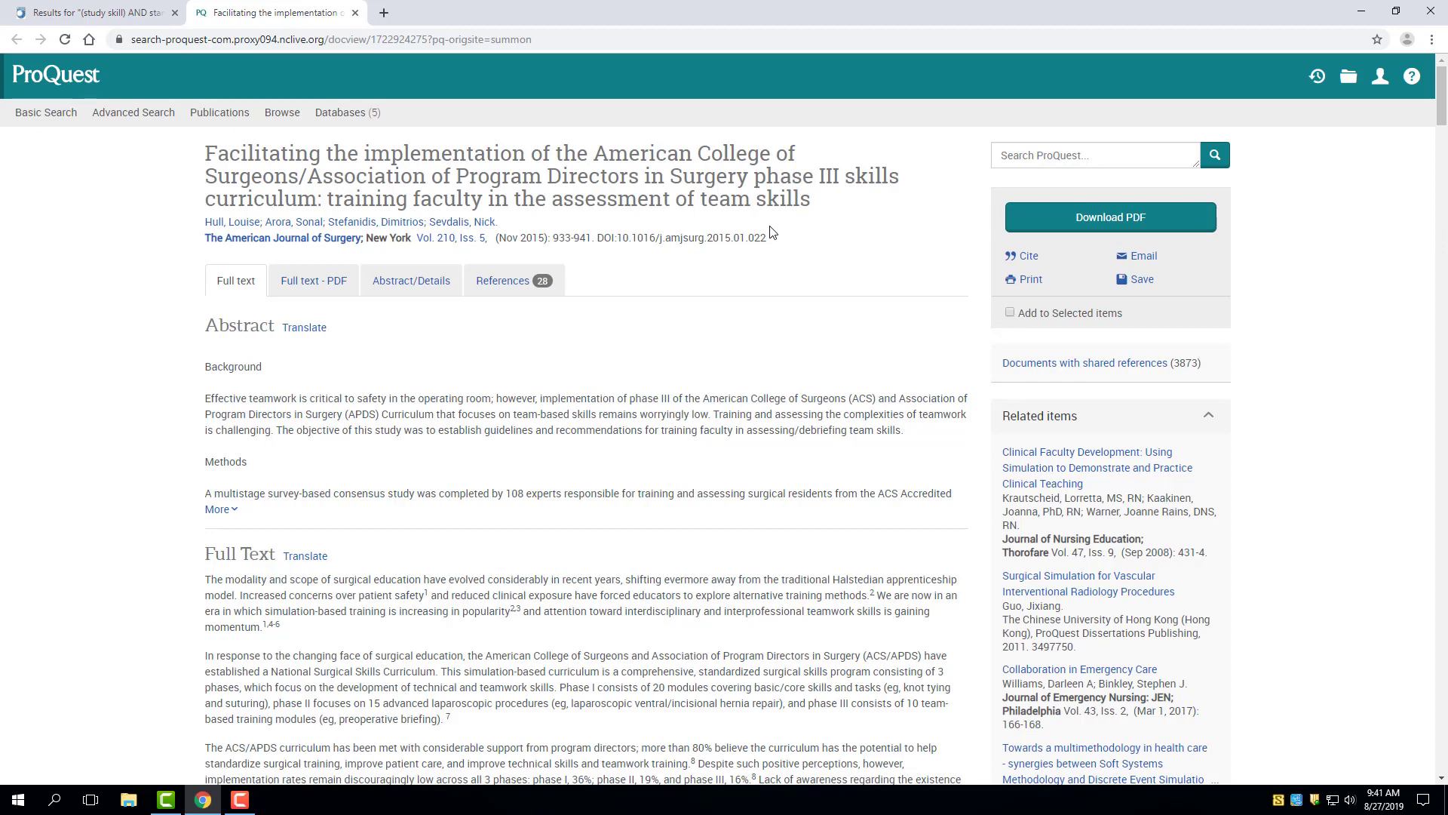
Show the APA citation for the surgery phase III skills curriculum article.
scroll(down, 3)
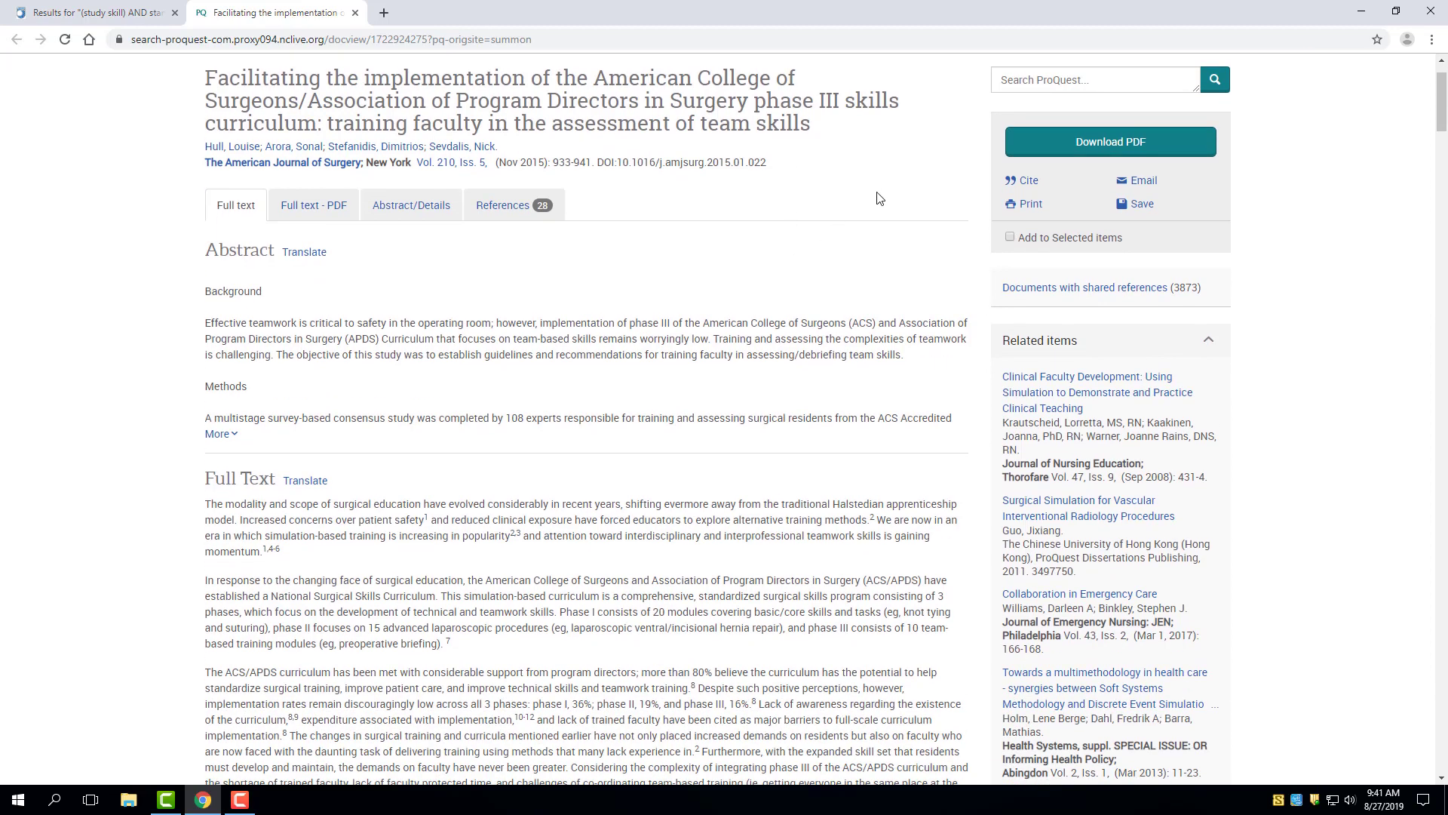
mouse_move(878, 176)
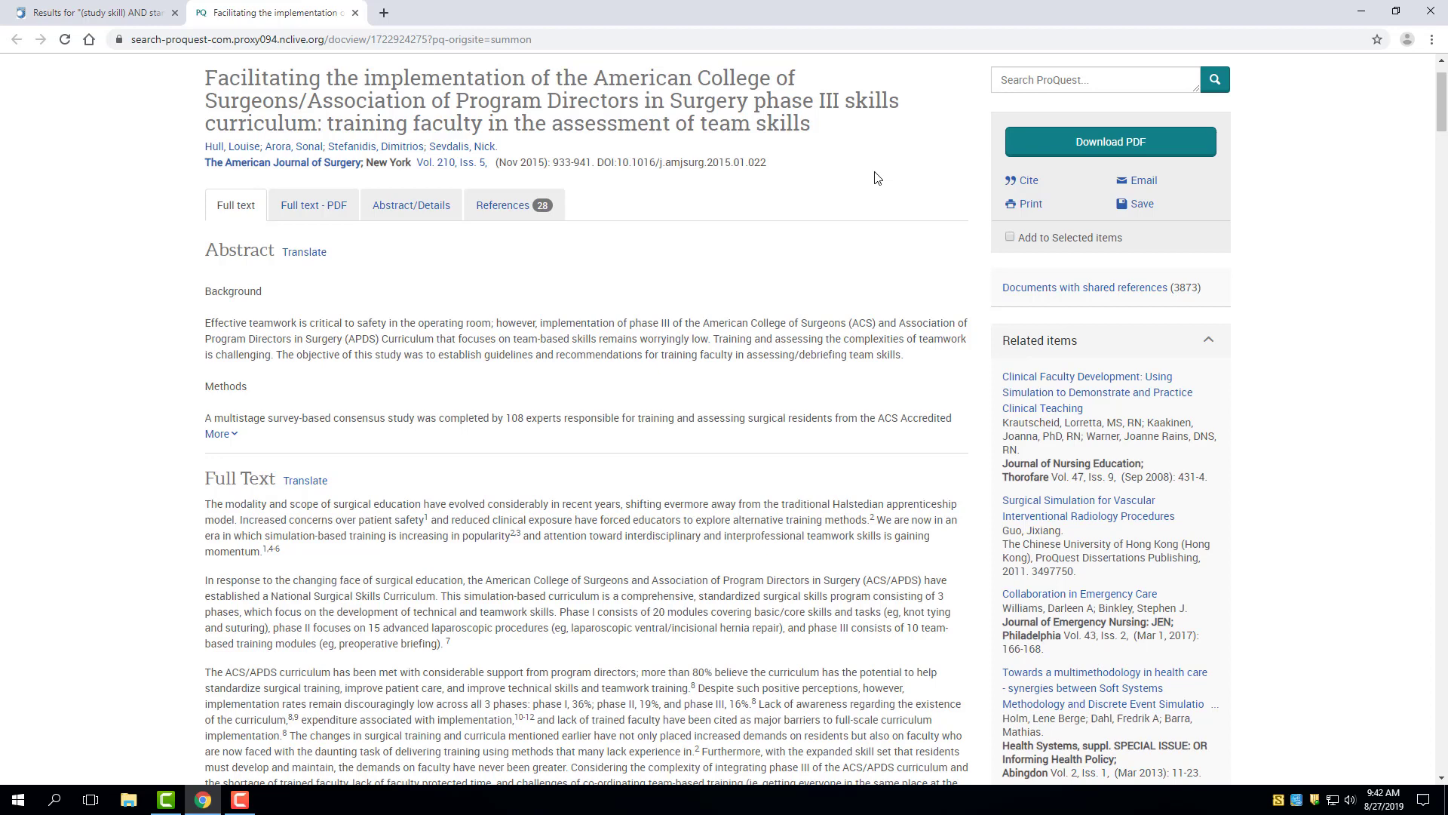
mouse_move(1029, 183)
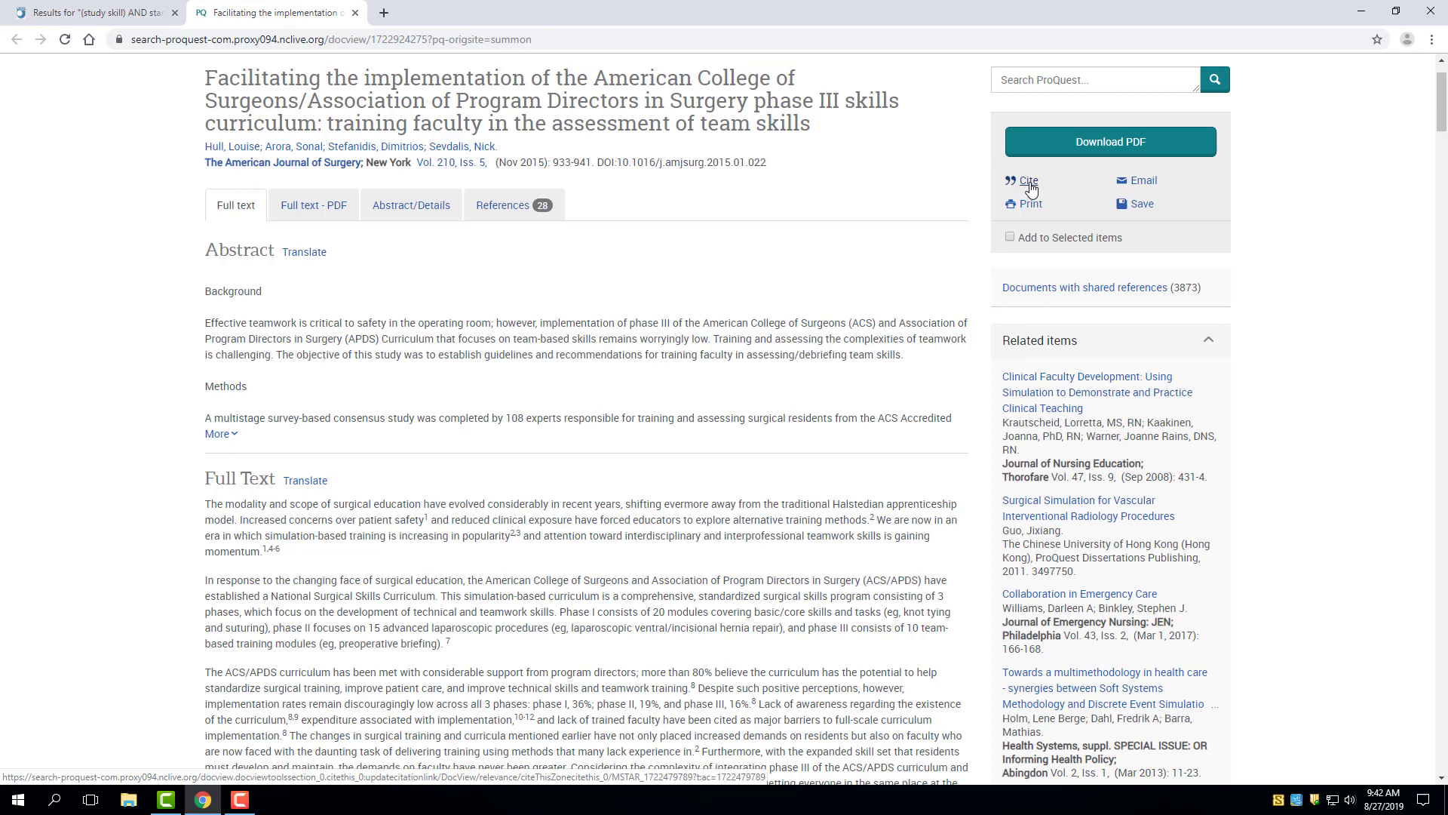
click(1027, 179)
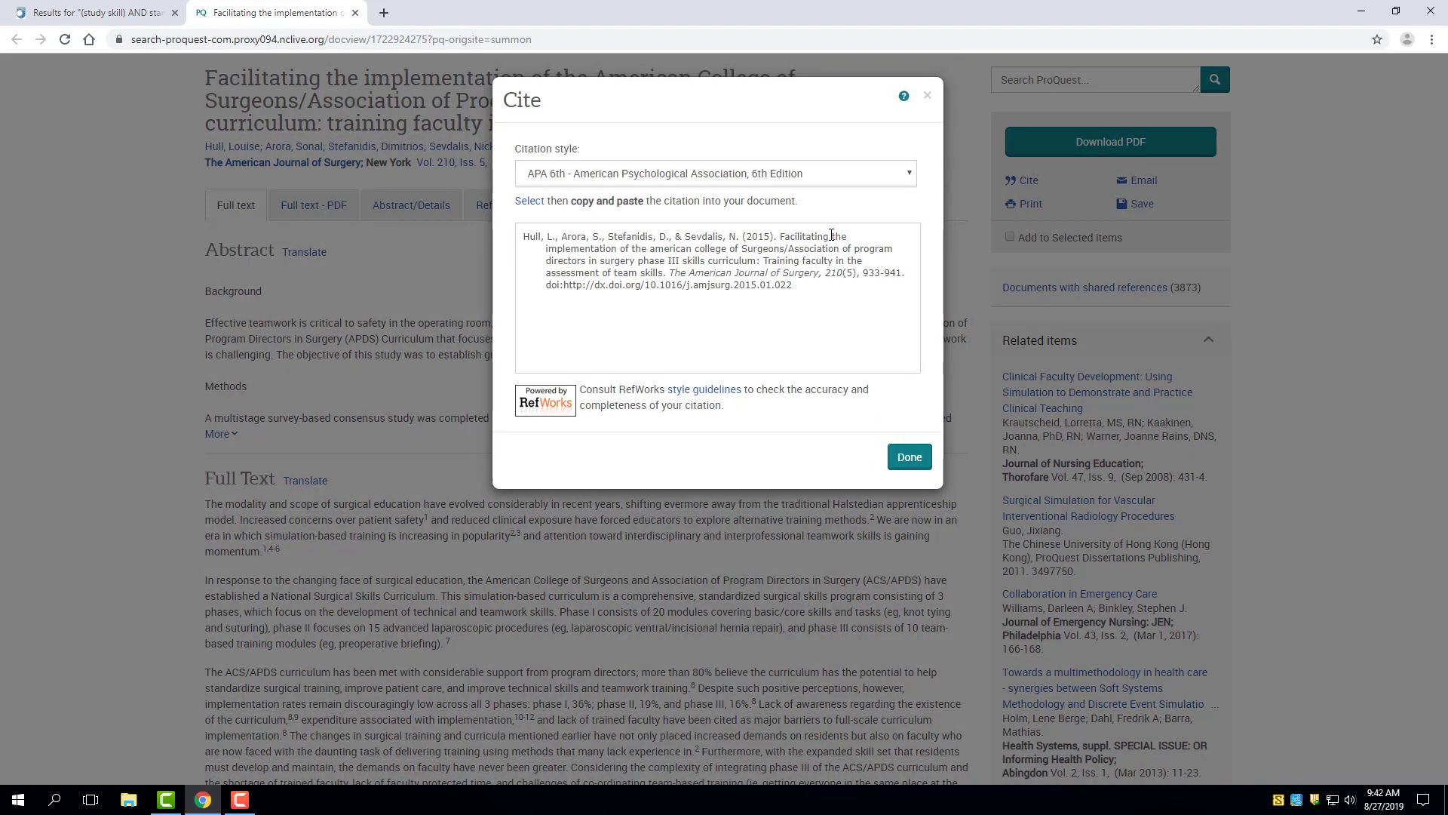
mouse_move(908, 175)
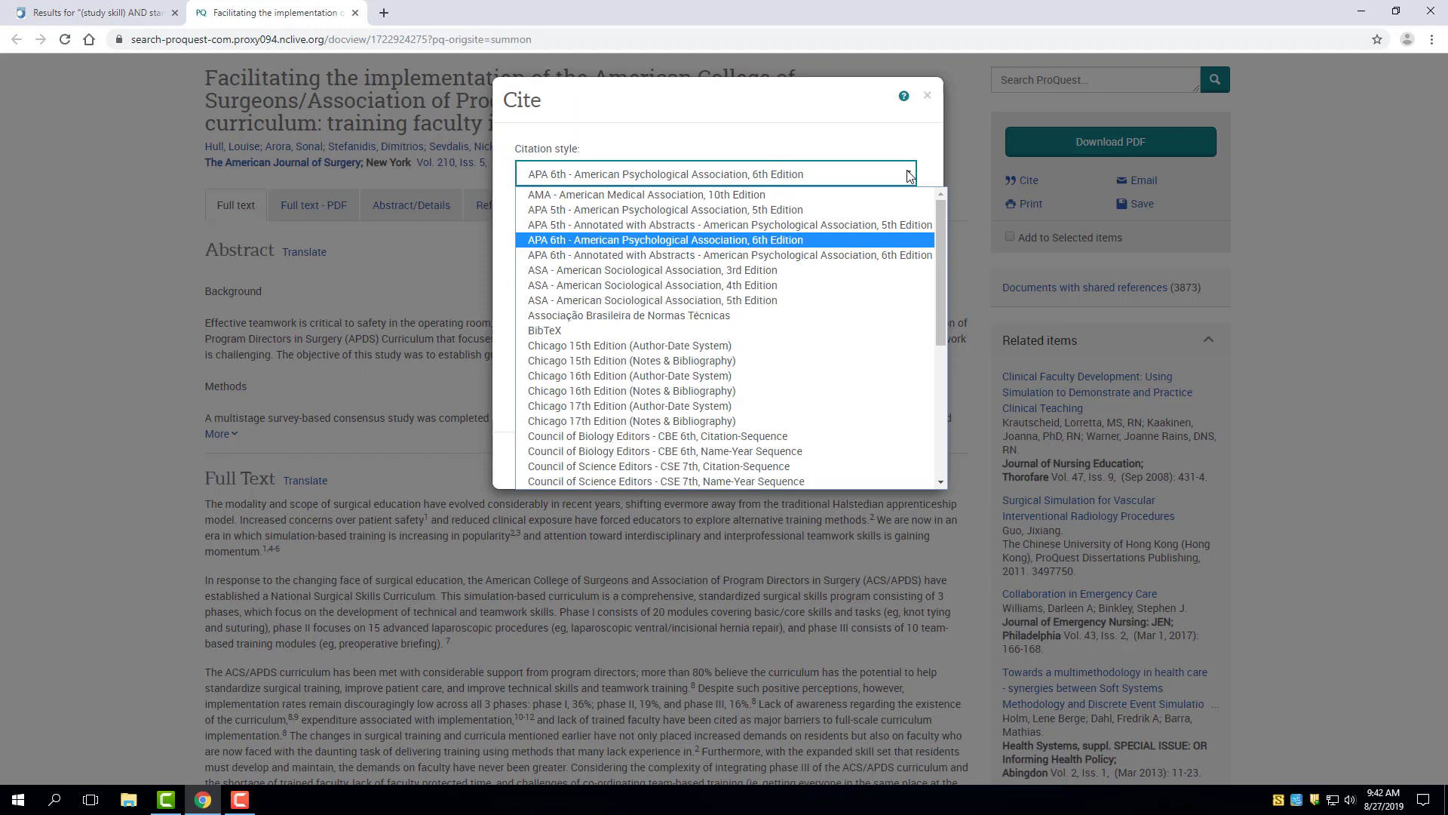
mouse_move(848, 236)
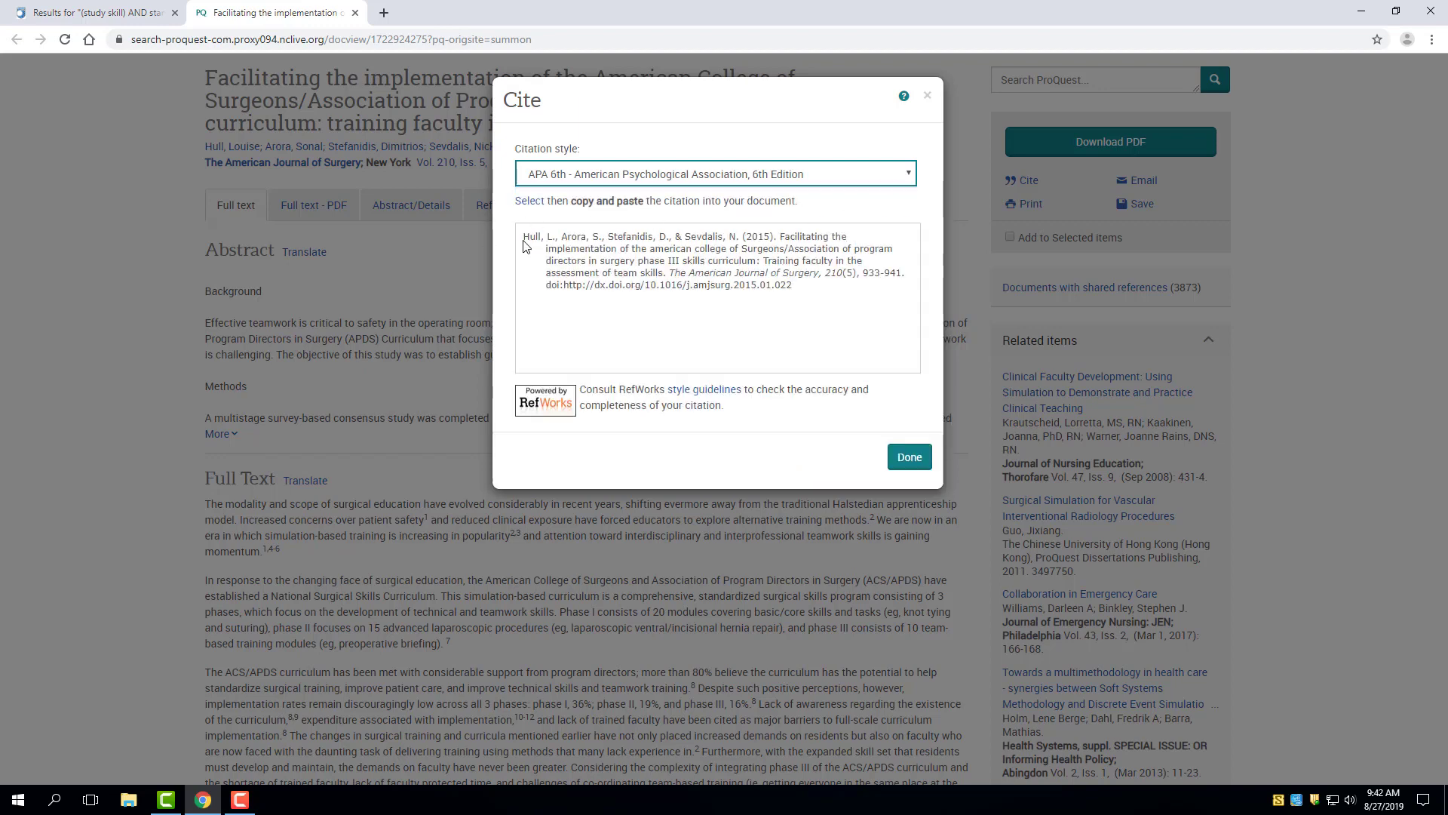
Select the full APA 6th edition citation text.
drag(523, 236, 607, 236)
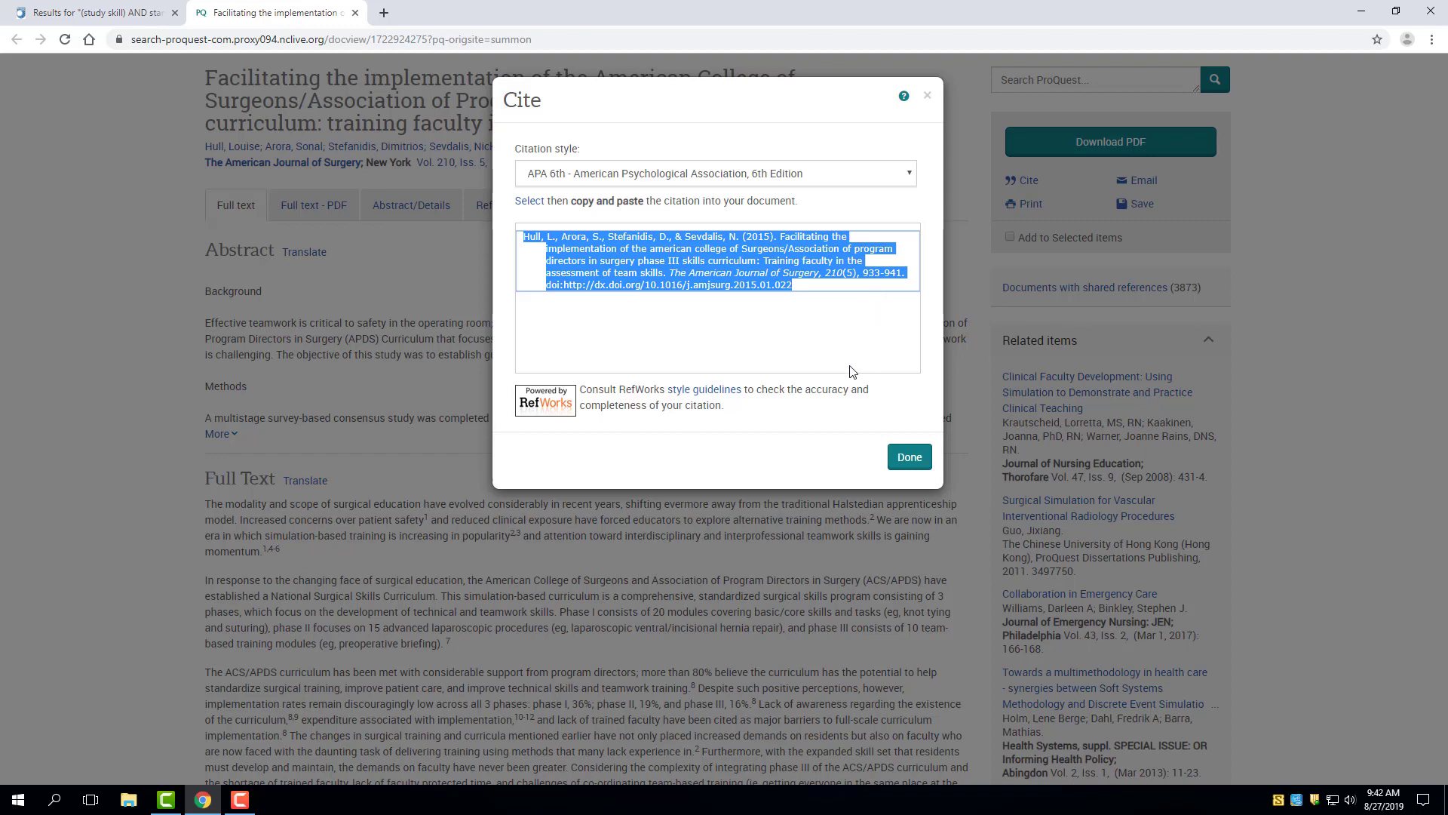
mouse_move(927, 100)
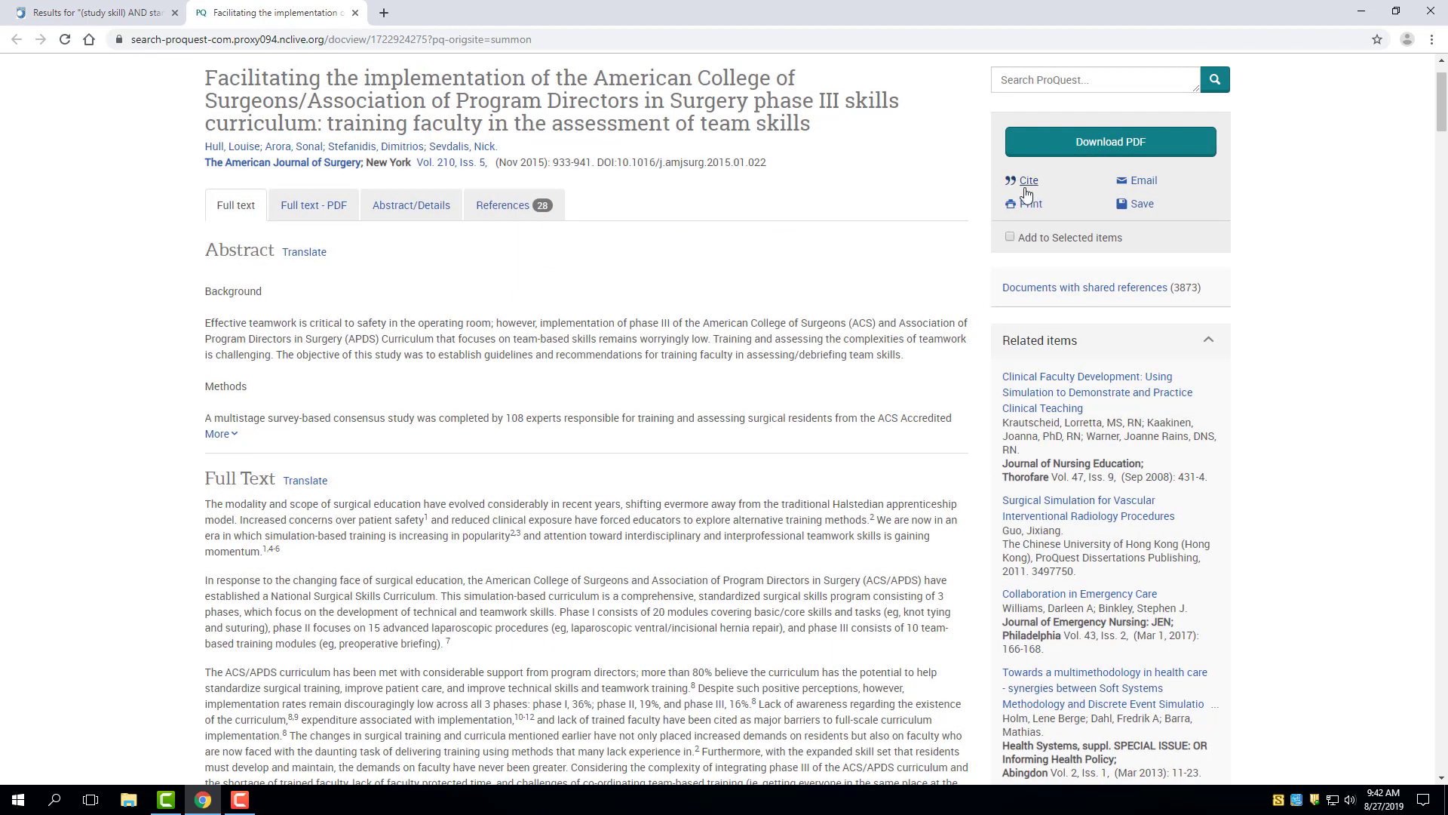
mouse_move(1031, 208)
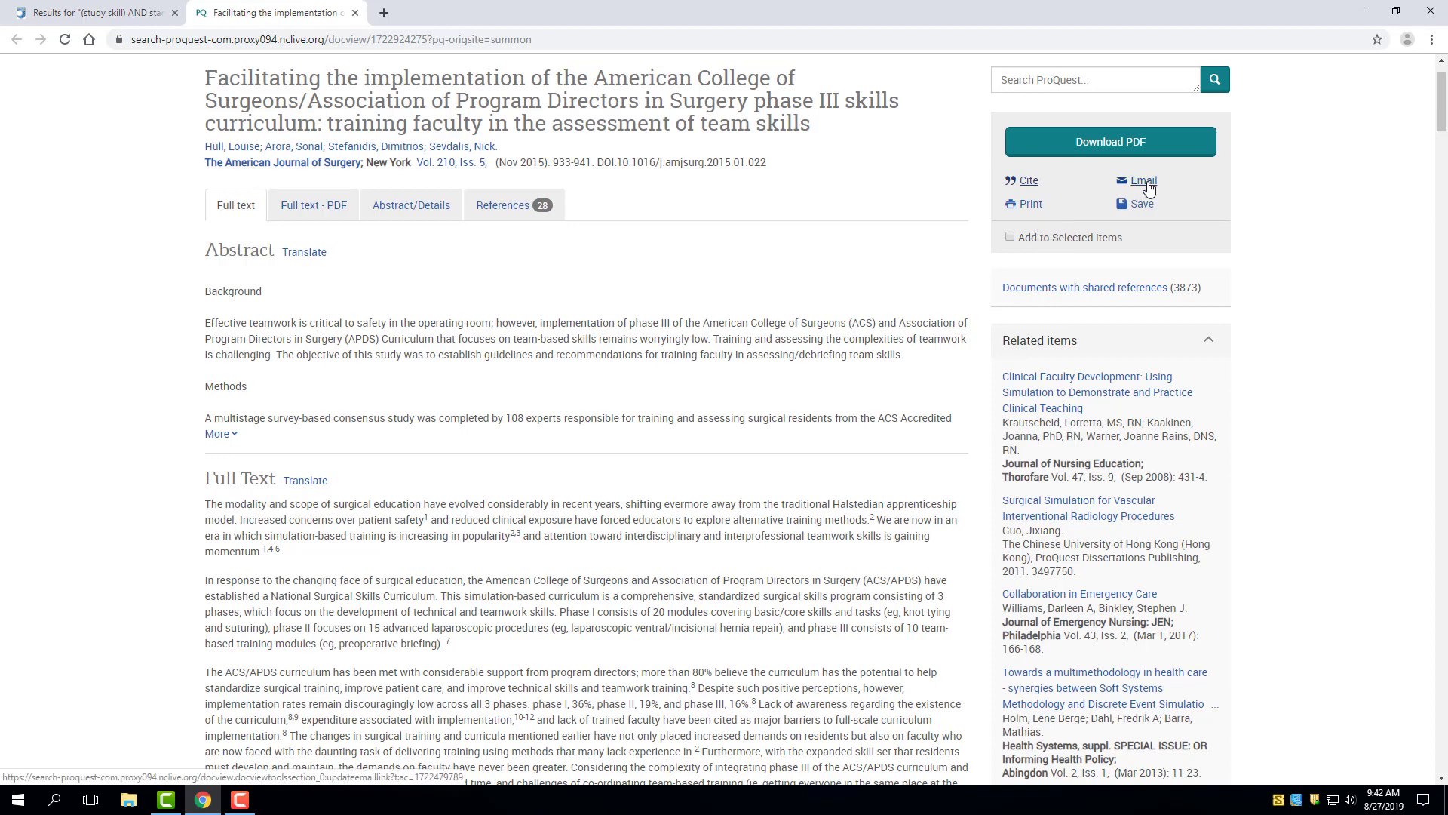
click(1142, 181)
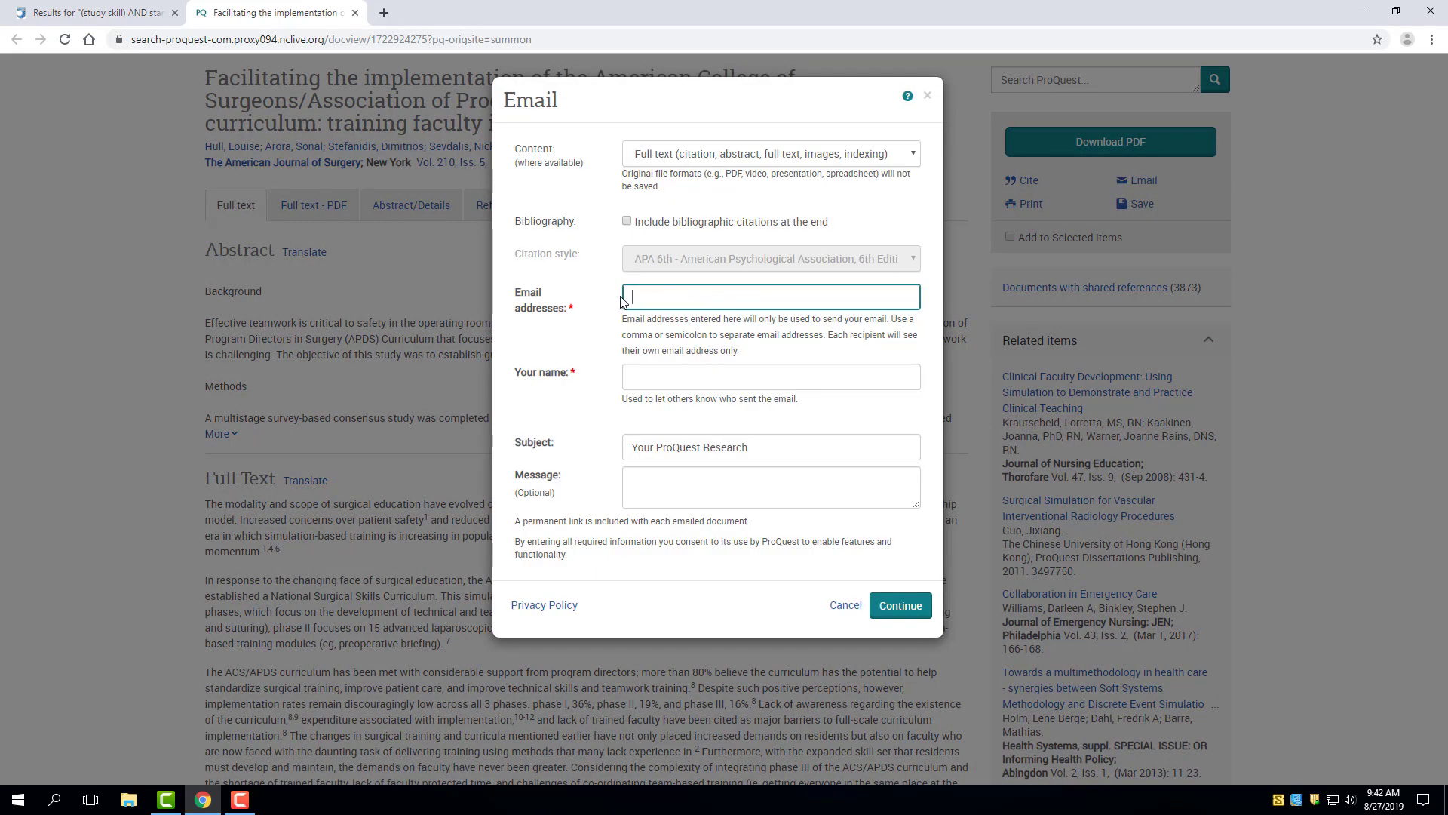
mouse_move(709, 384)
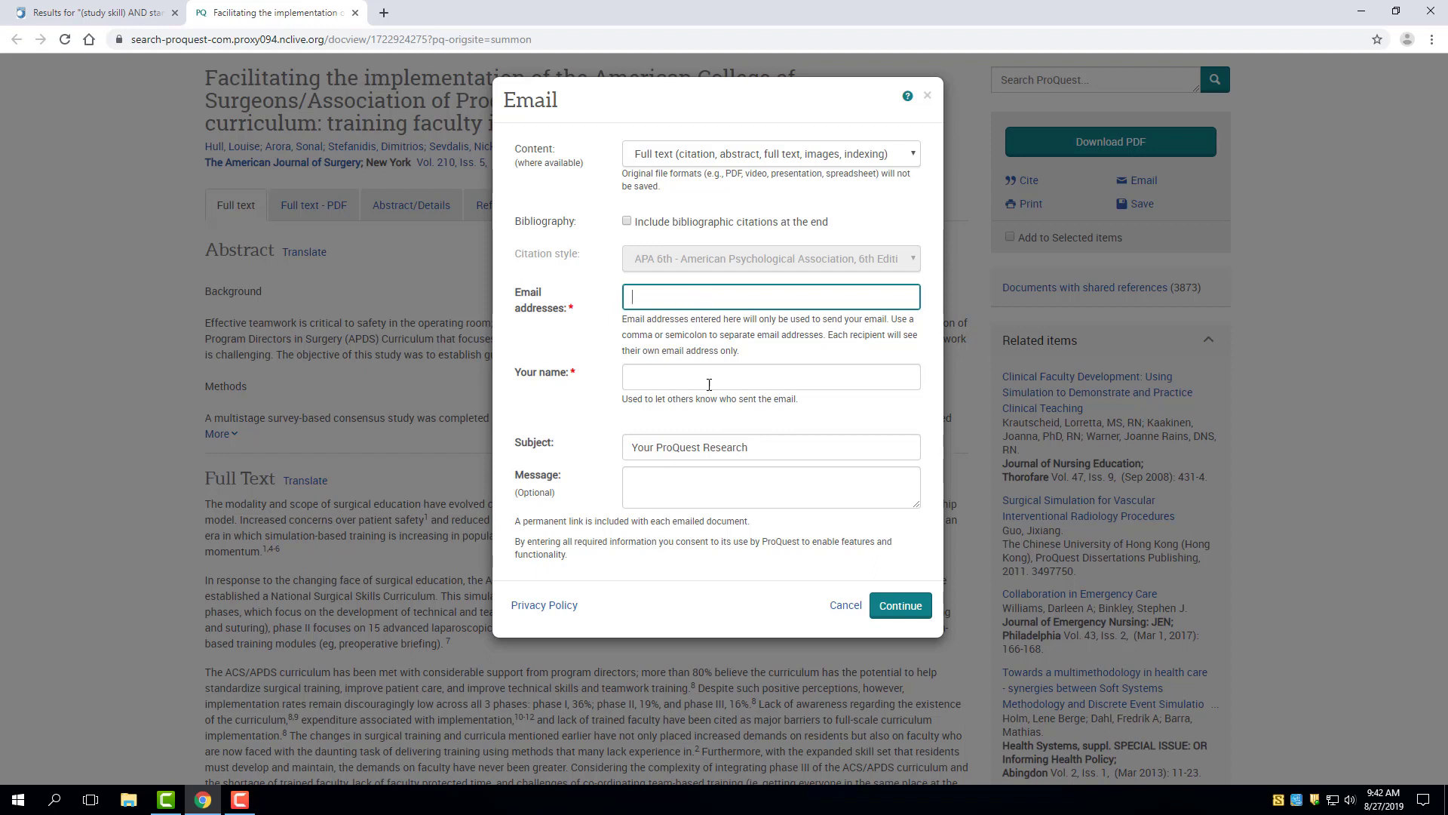
mouse_move(894, 425)
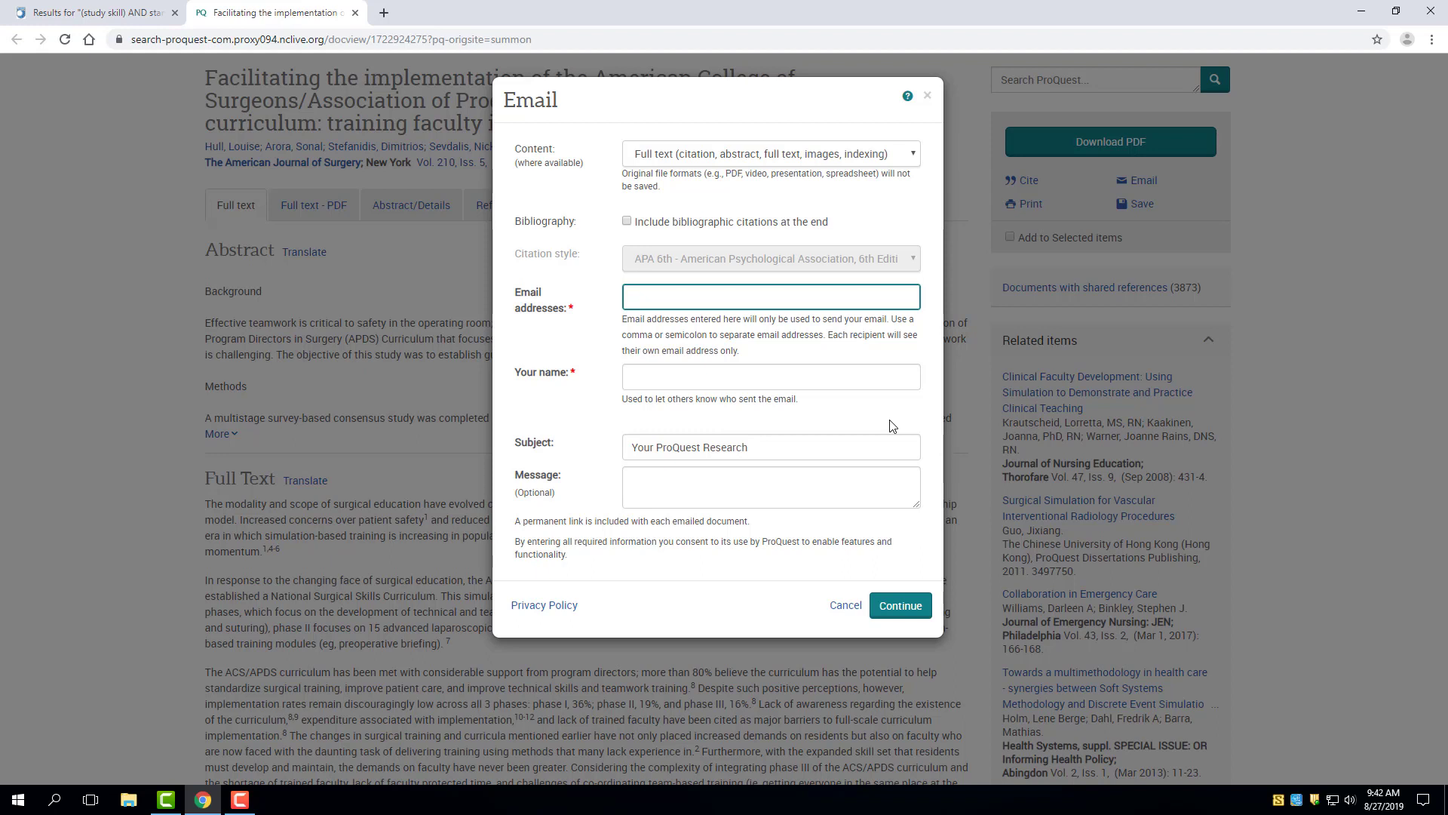
click(770, 296)
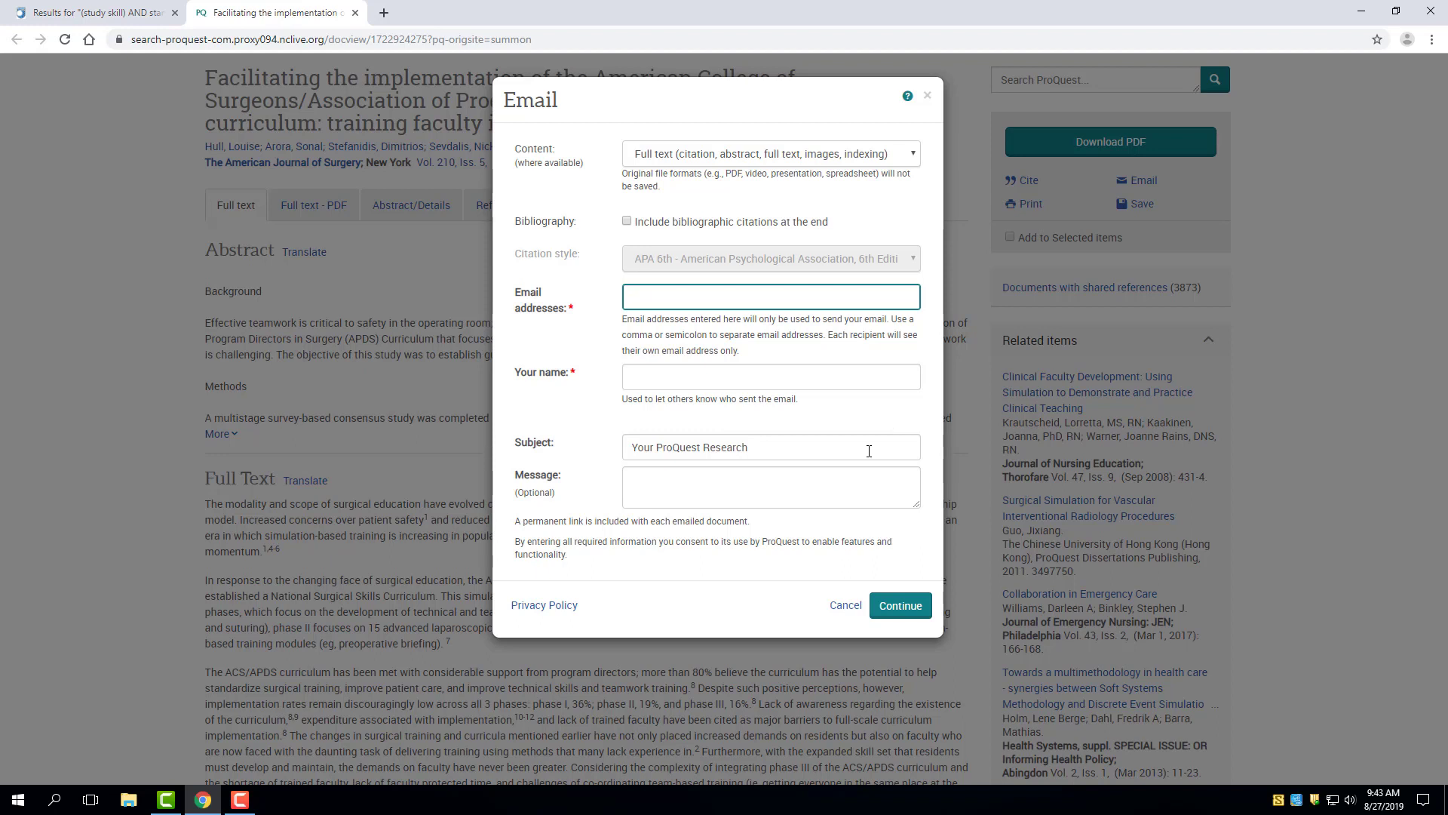
click(846, 605)
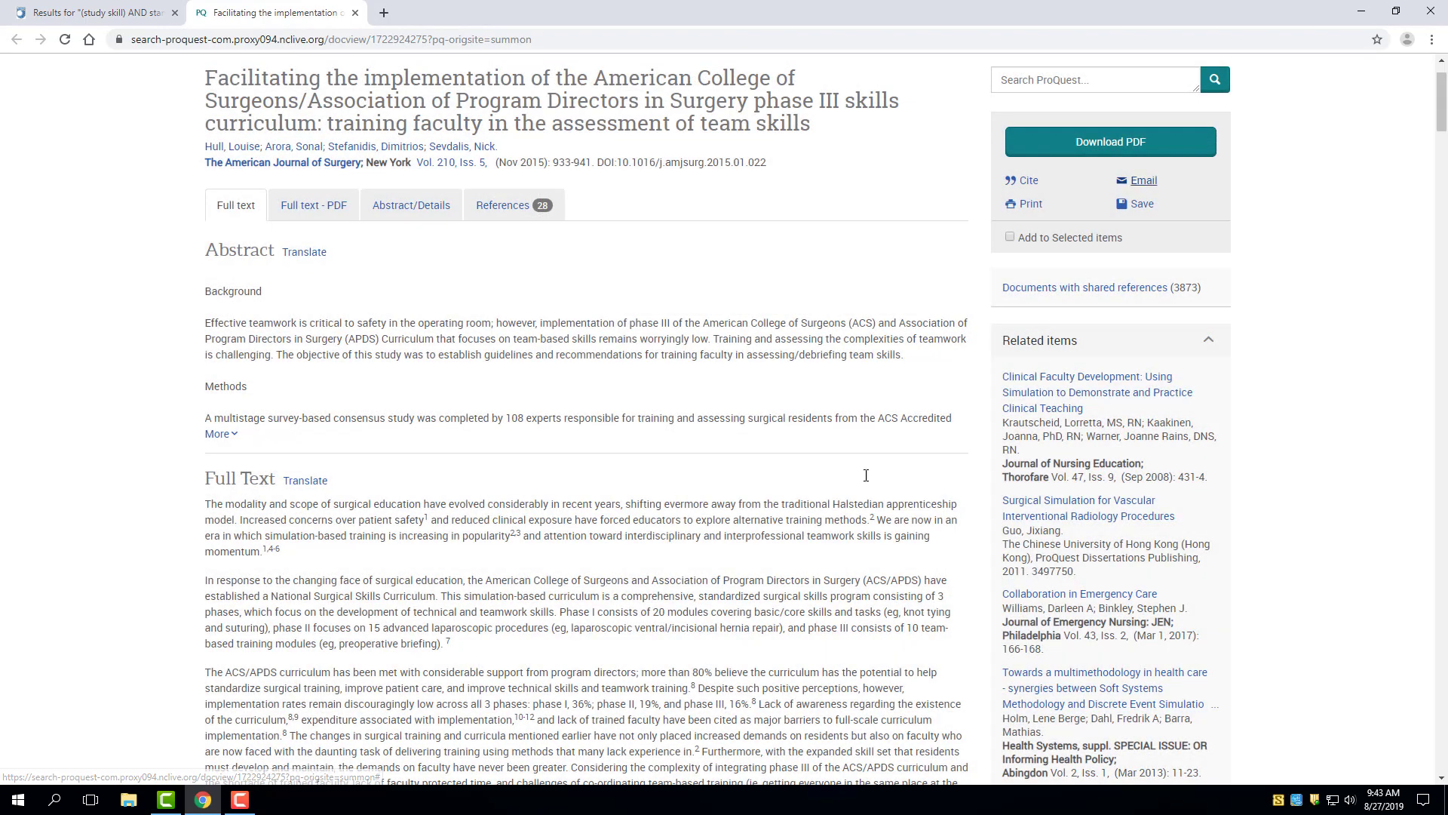
Show the Save menu's export destinations, such as RefWorks, EasyBib and Google Drive.
click(1141, 204)
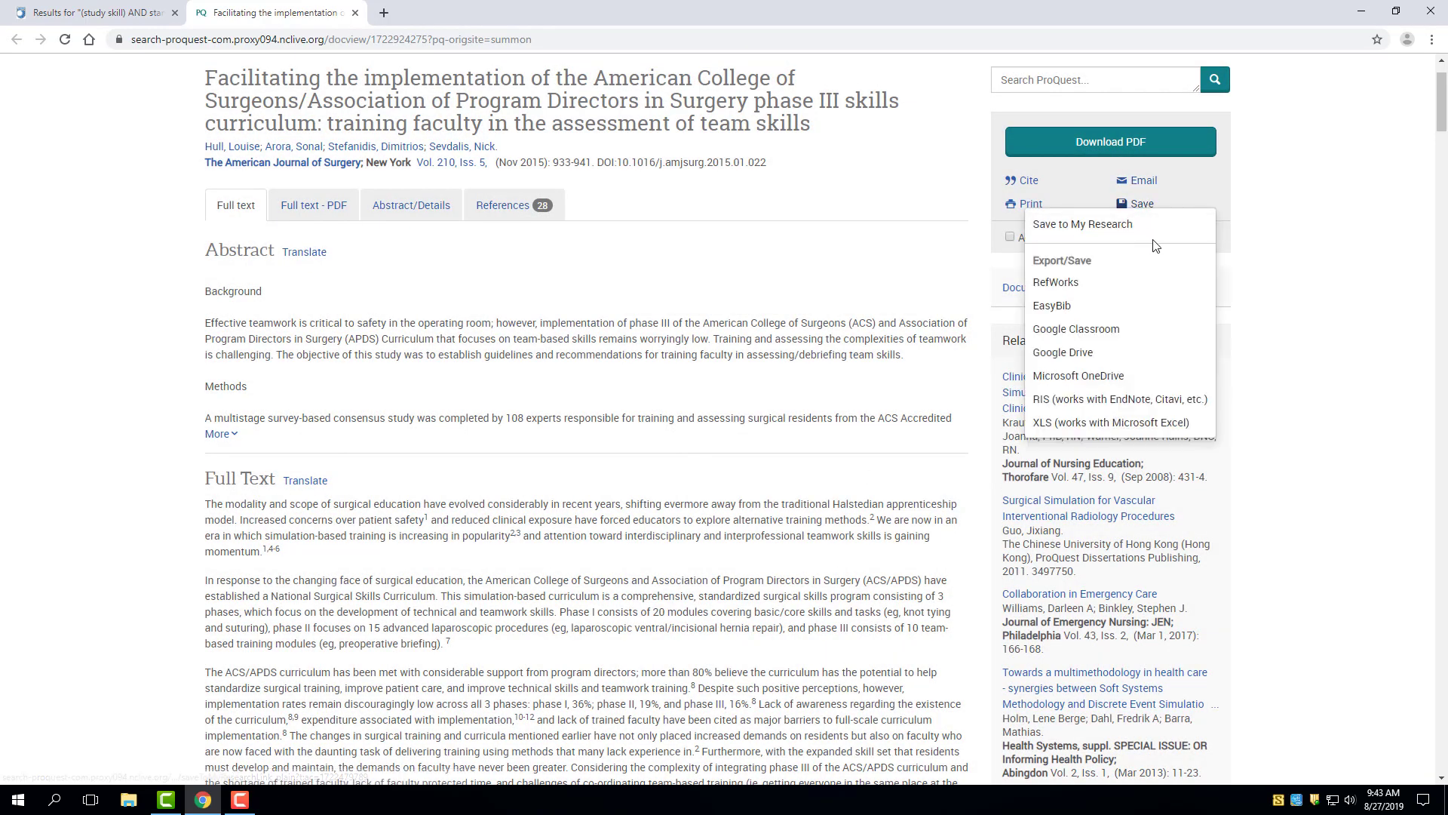
mouse_move(1063, 352)
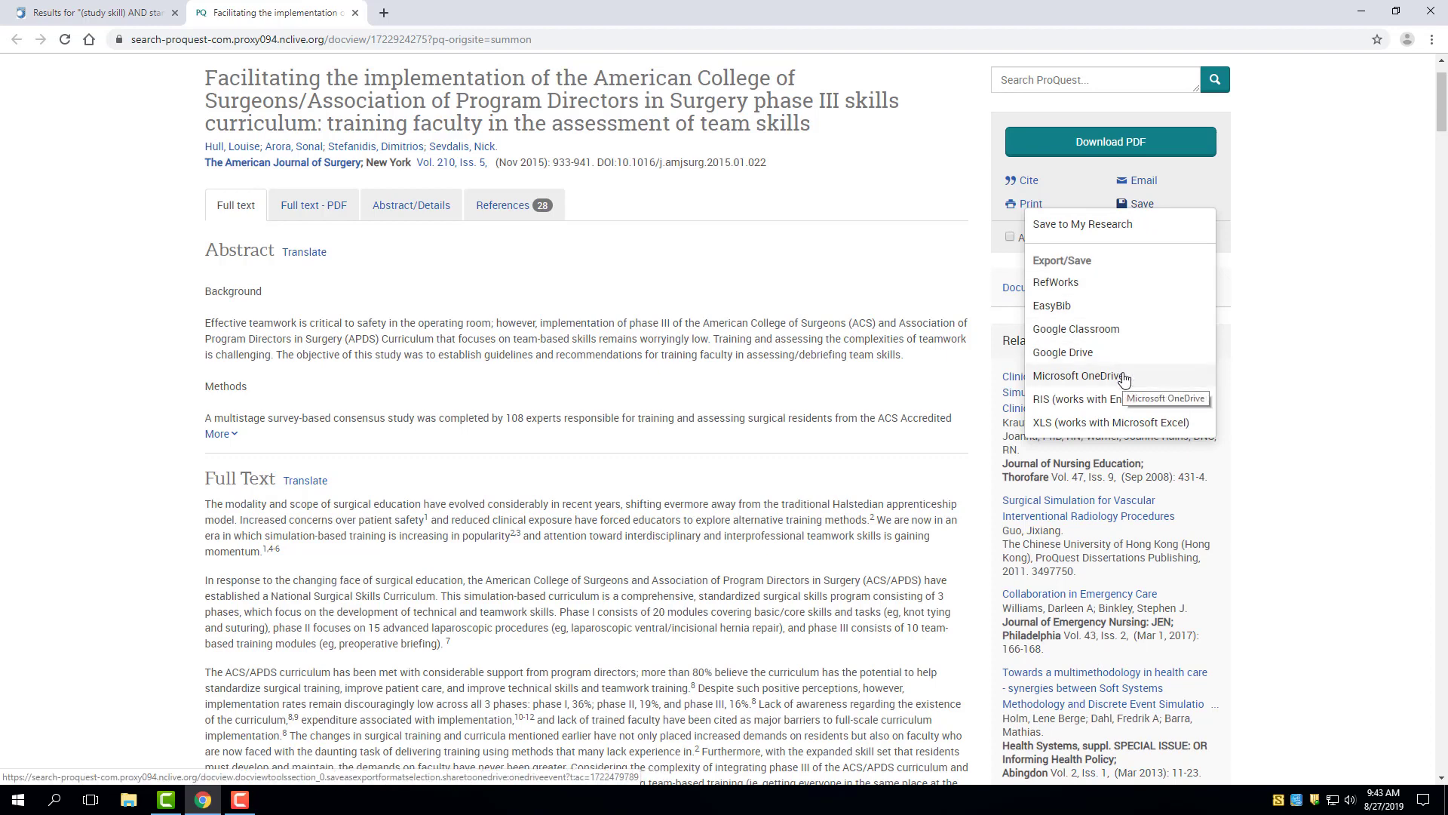
scroll(down, 3)
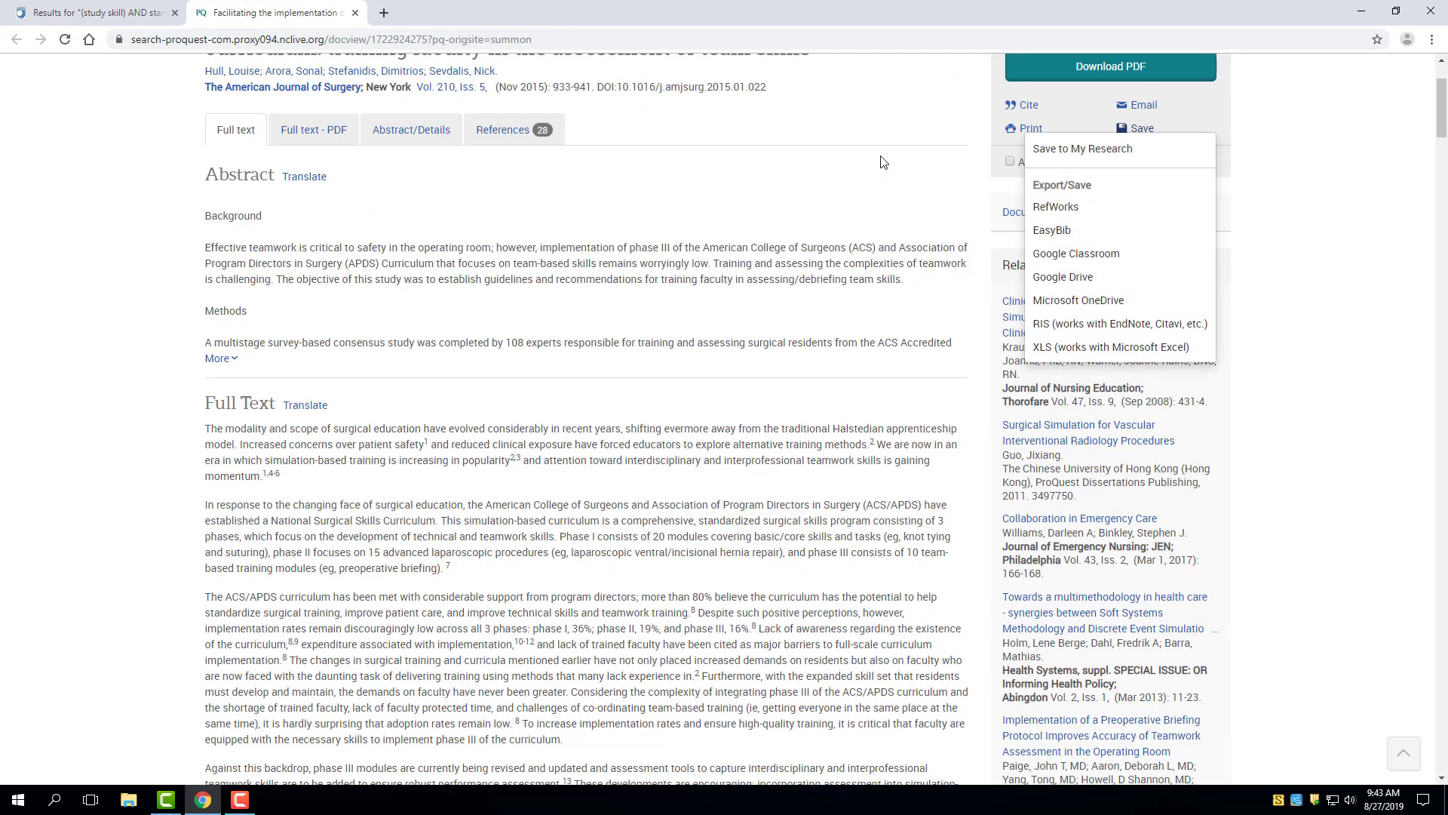
mouse_move(887, 186)
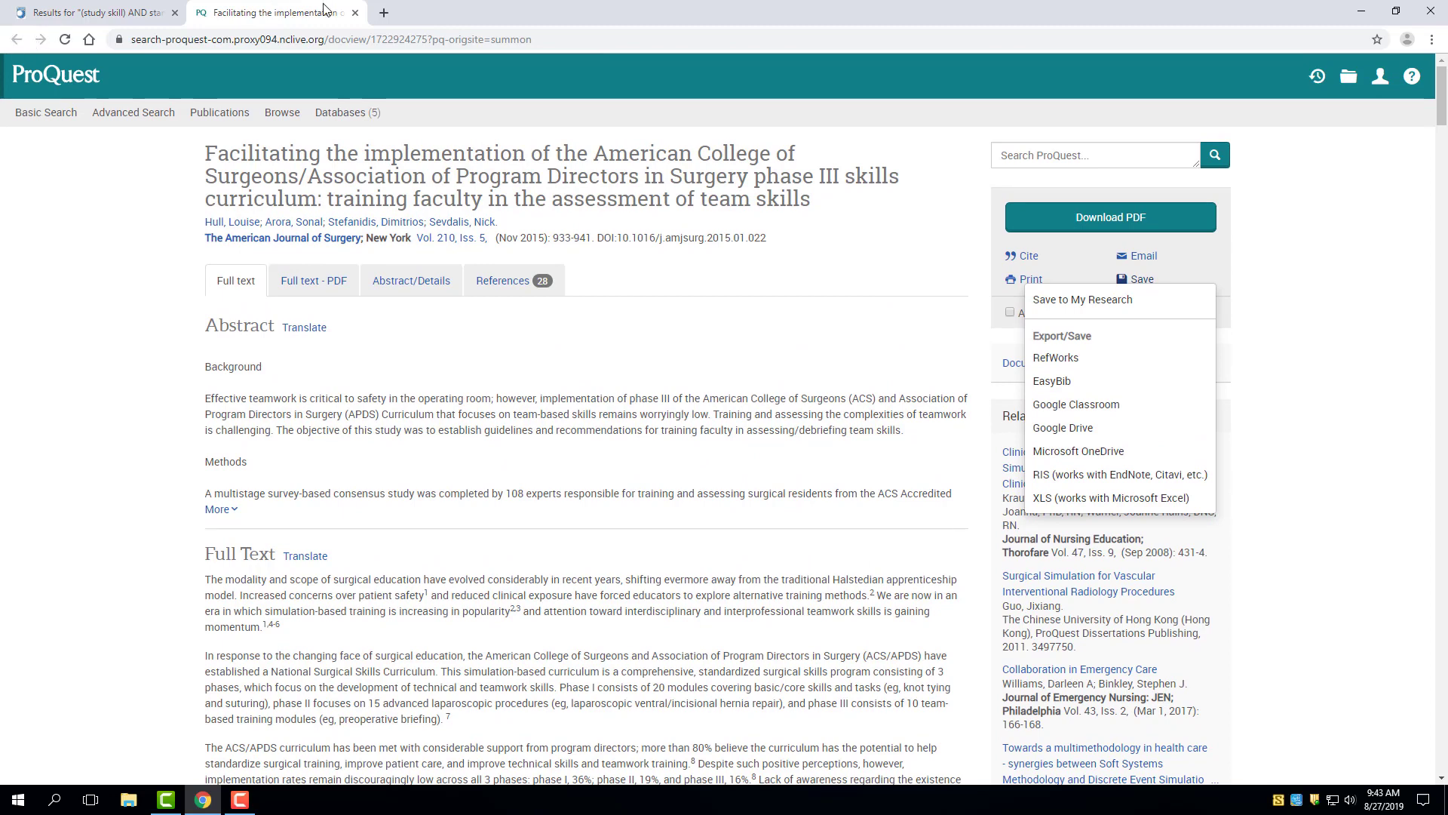
Leave the ProQuest article via the Summon results and go back twice to the JCC Library home page.
click(98, 13)
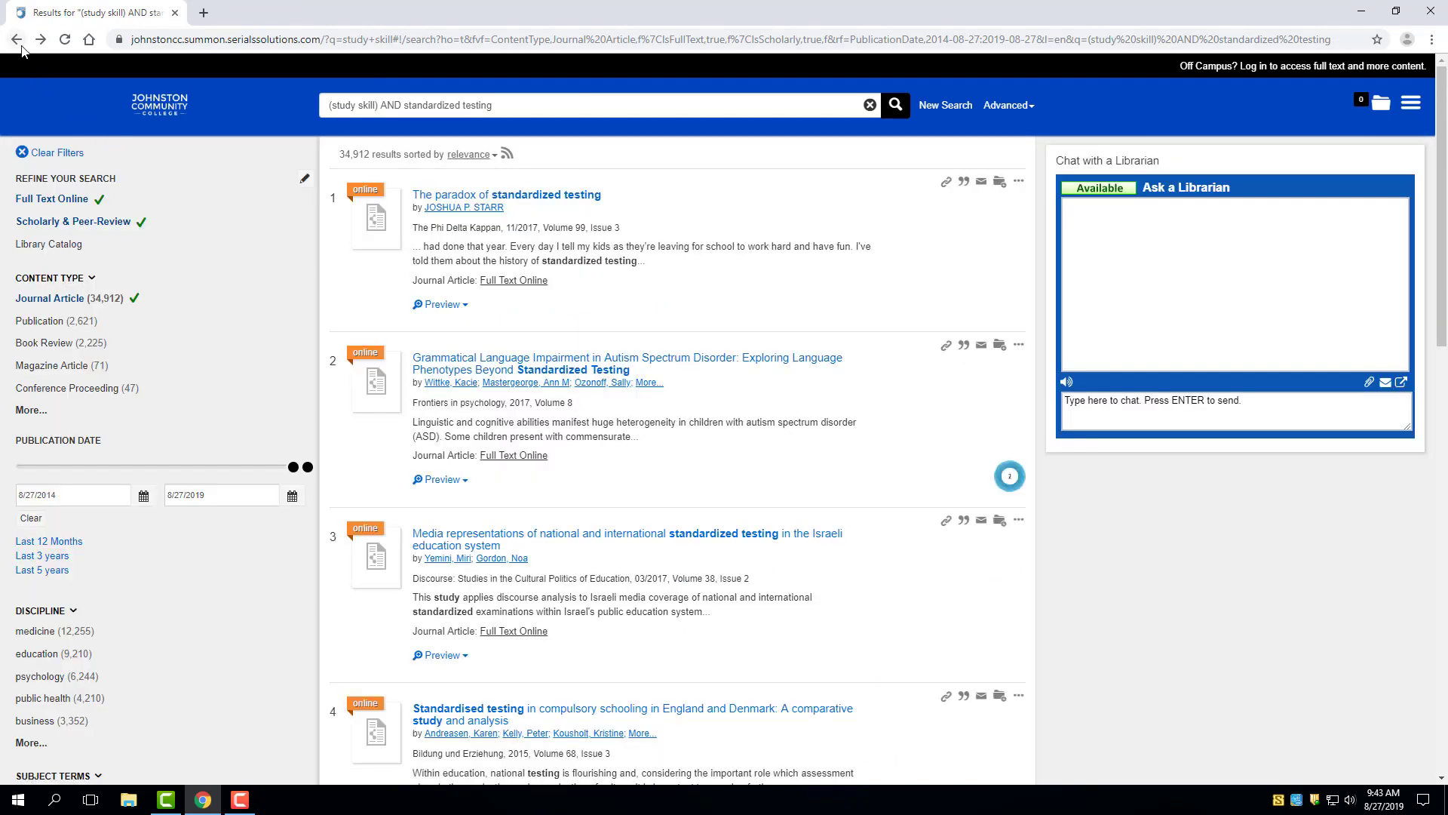
click(17, 39)
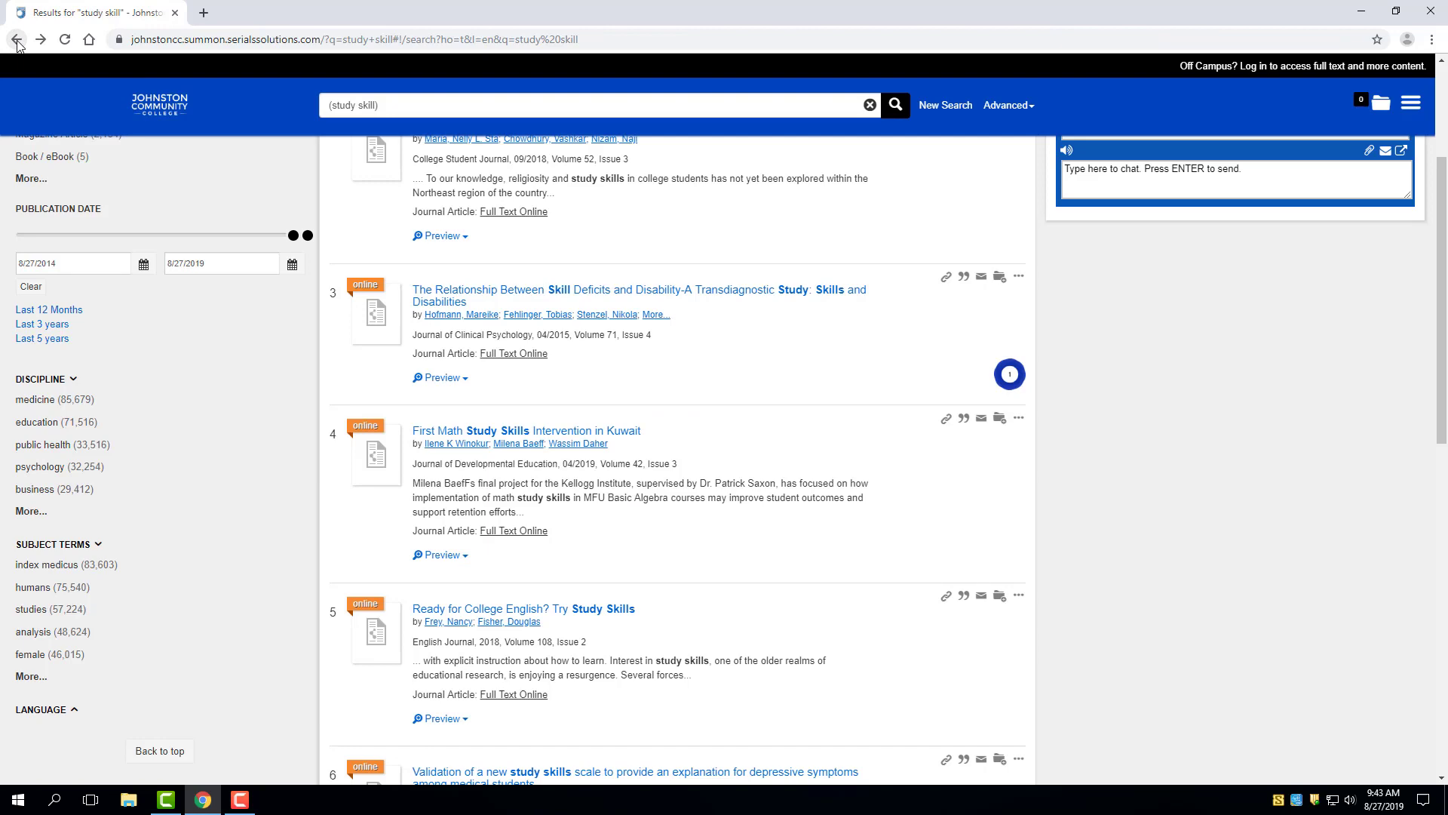
click(17, 39)
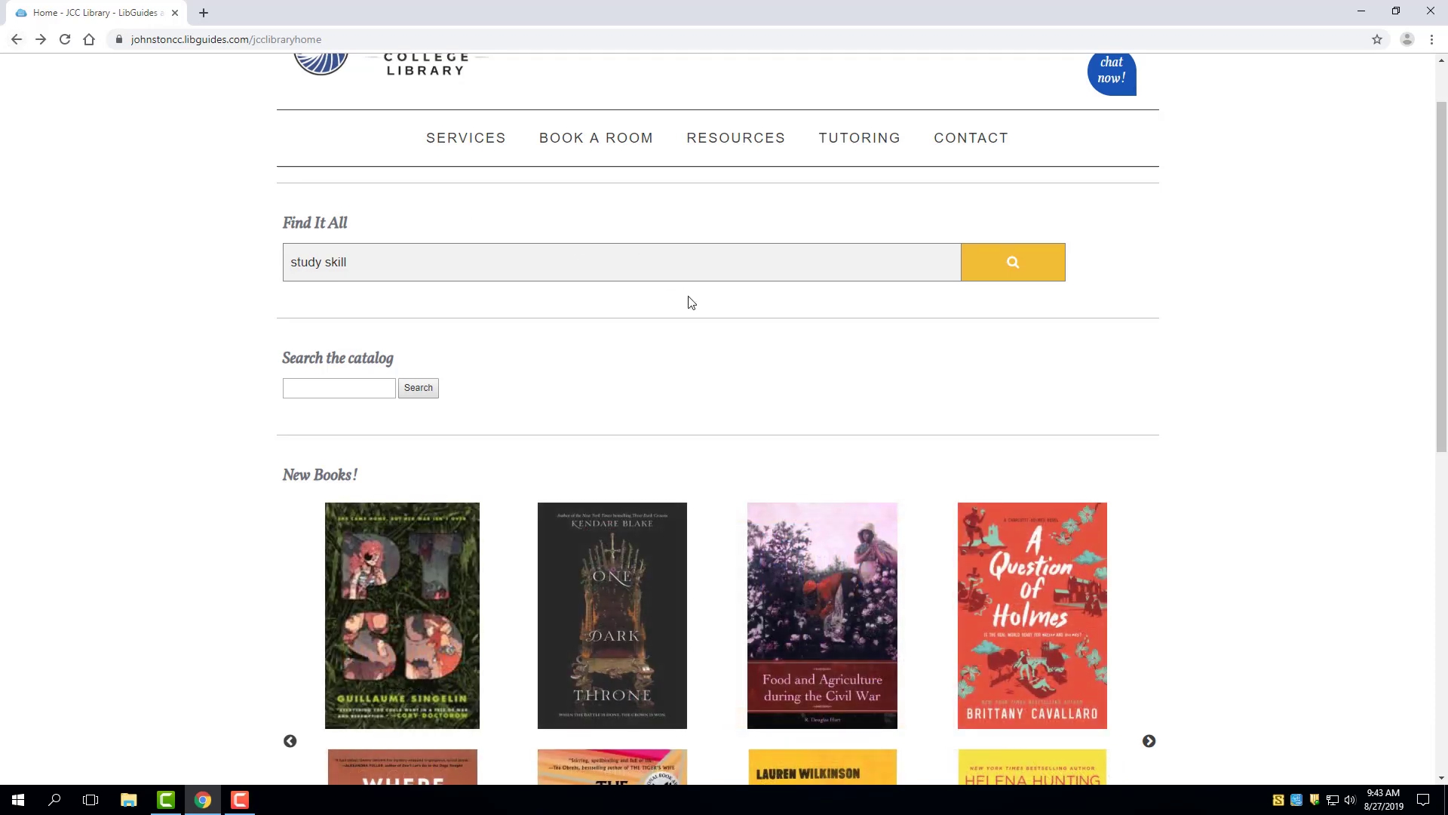
scroll(down, 3)
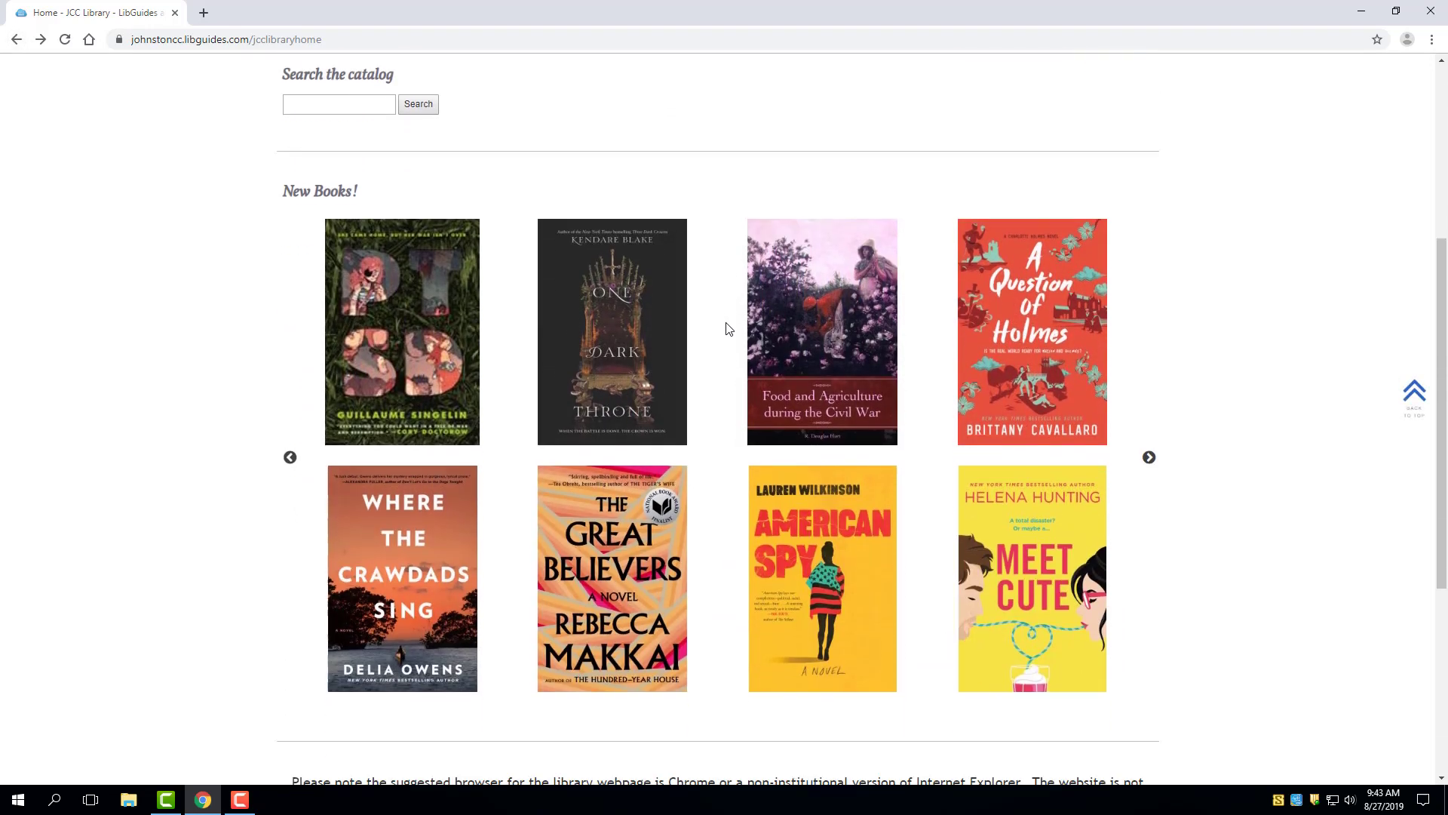
scroll(down, 3)
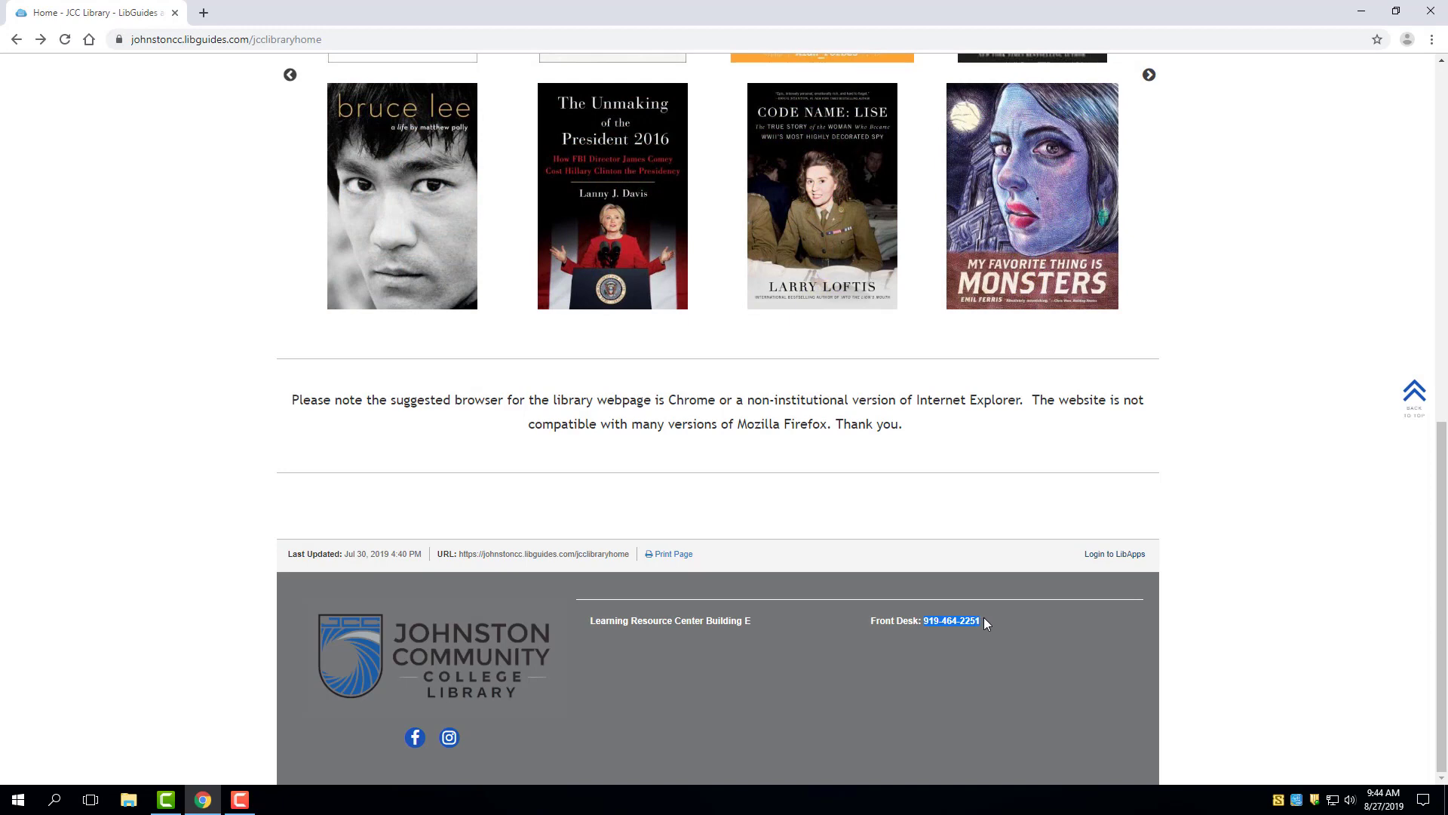
mouse_move(1026, 641)
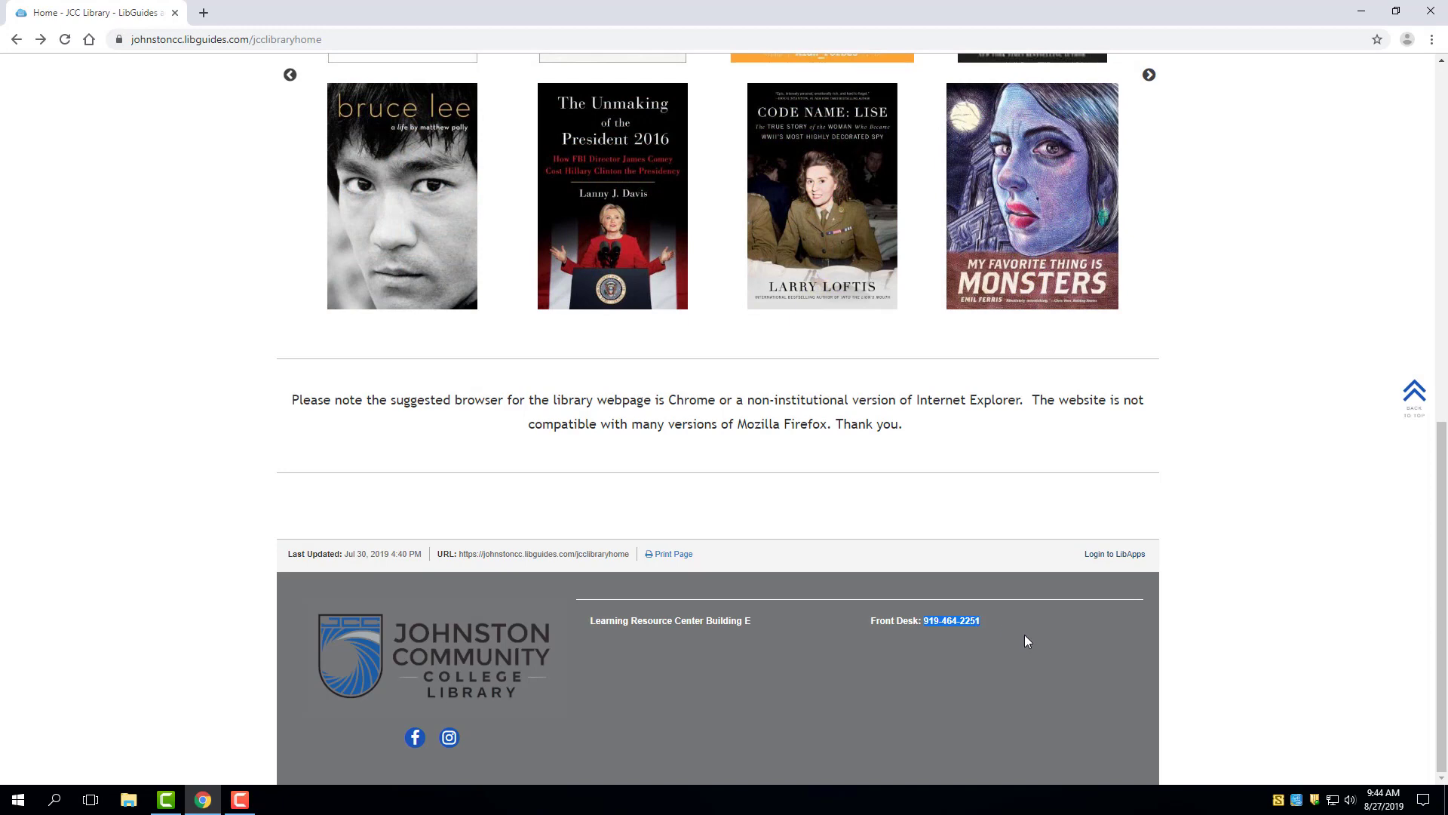